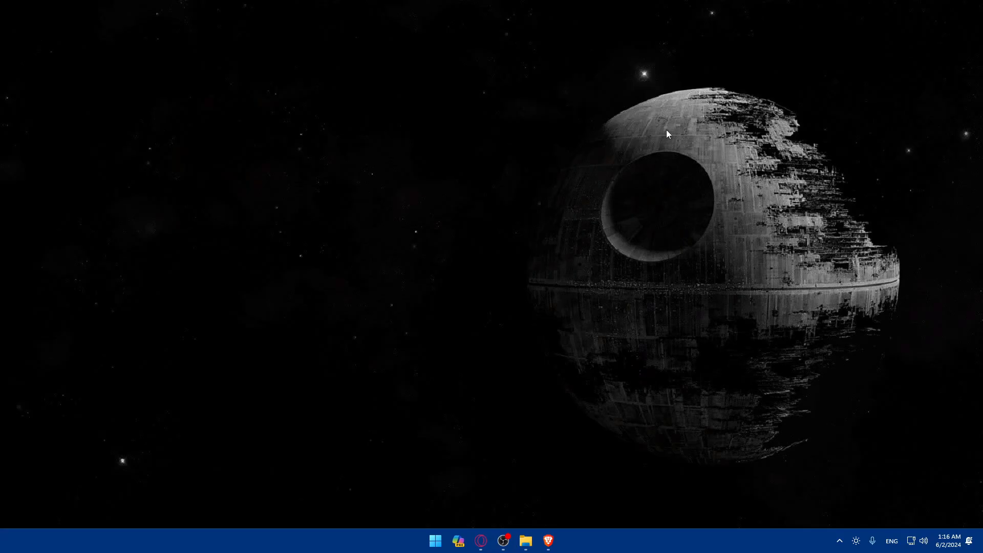
{"action": "mouse_move", "coordinate": [645, 136]}
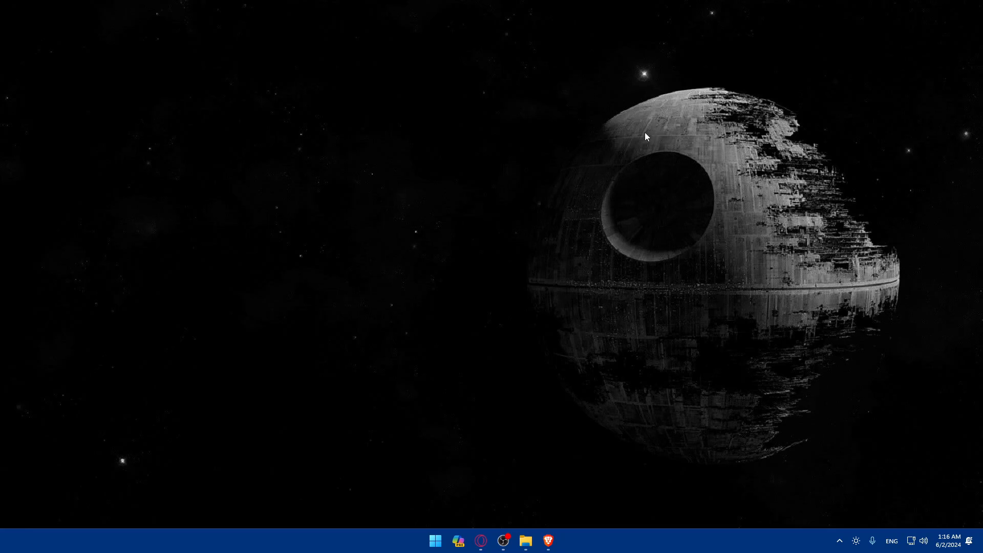
Launch the Brave browser, which opens a new ChatGPT chat
{"action": "left_click", "coordinate": [548, 541]}
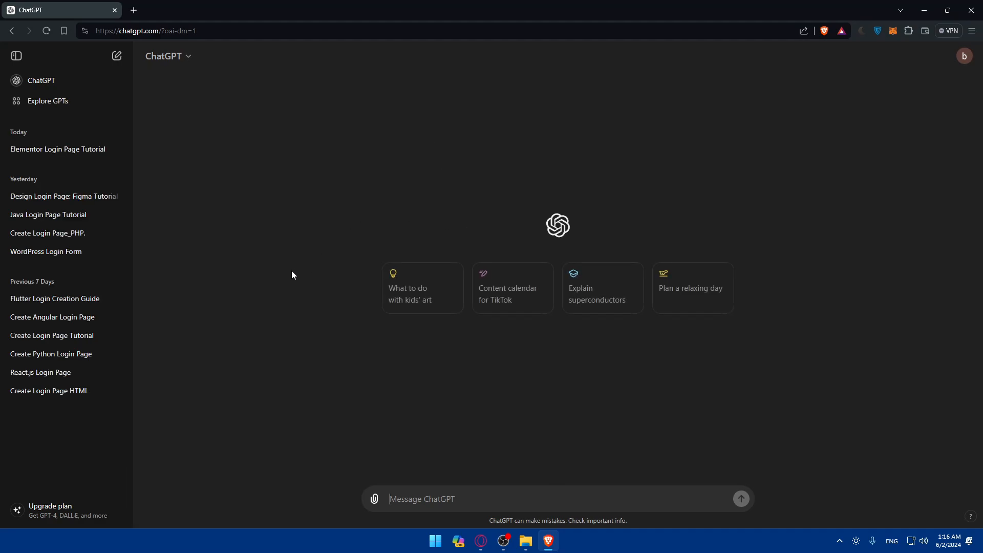
{"action": "mouse_move", "coordinate": [200, 344]}
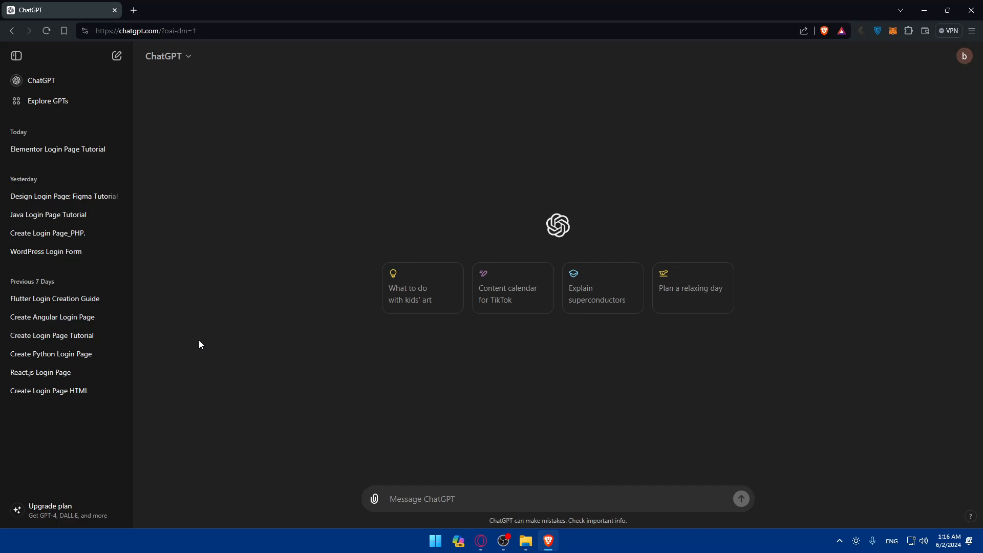
{"action": "mouse_move", "coordinate": [151, 163]}
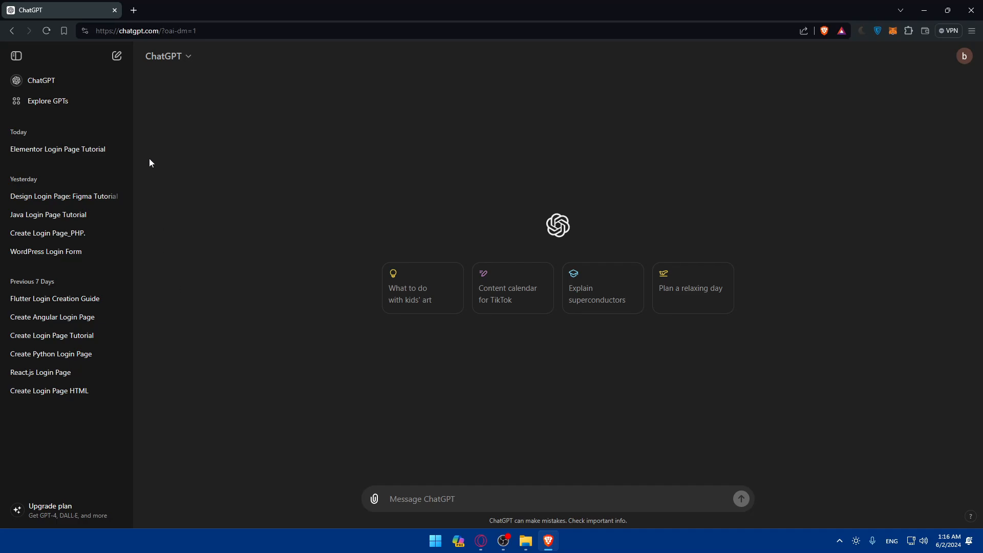
{"action": "mouse_move", "coordinate": [131, 309]}
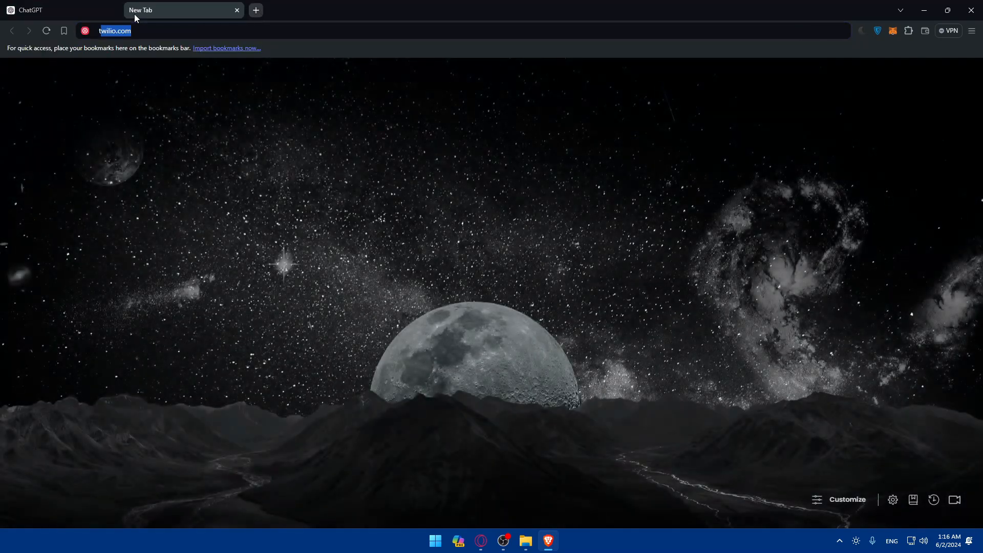
Search for 'thunkable' and open the Thunkable website's login page
{"action": "type", "text": "thunkab"}
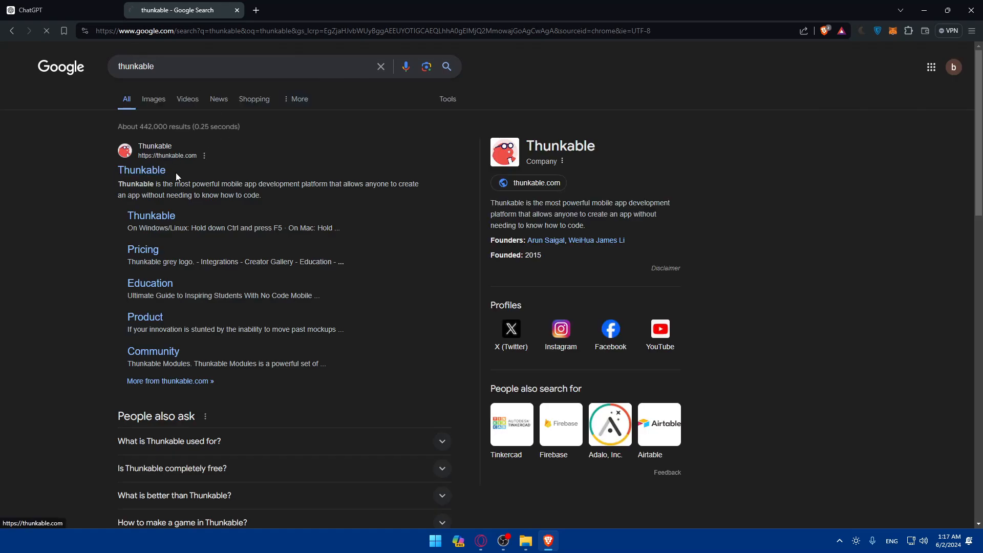
{"action": "left_click", "coordinate": [141, 170]}
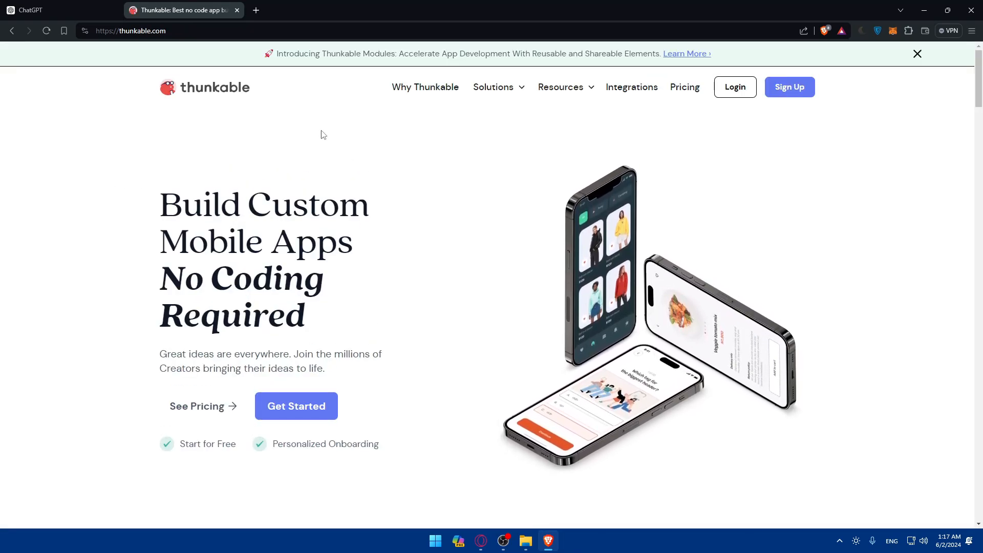
{"action": "left_click", "coordinate": [735, 86]}
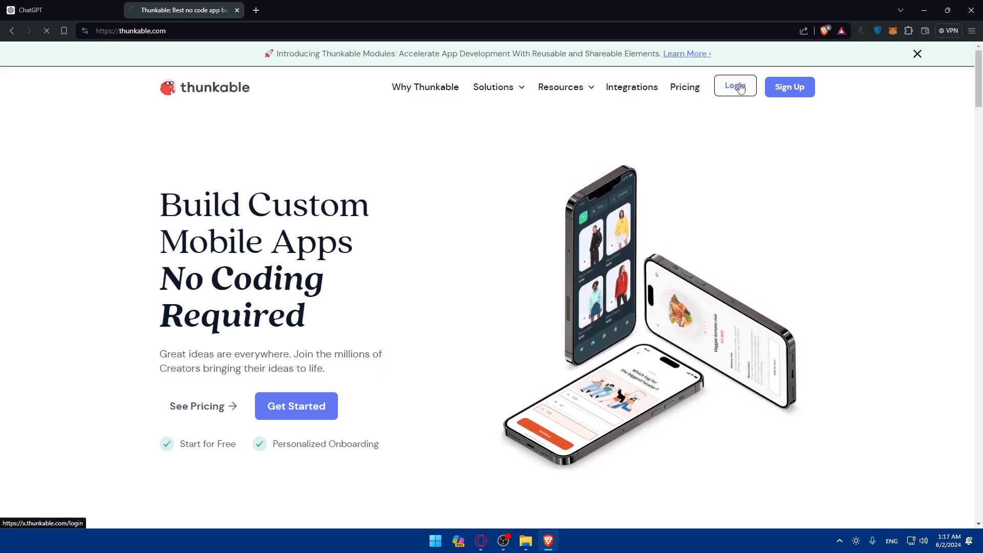
{"action": "left_click", "coordinate": [735, 86]}
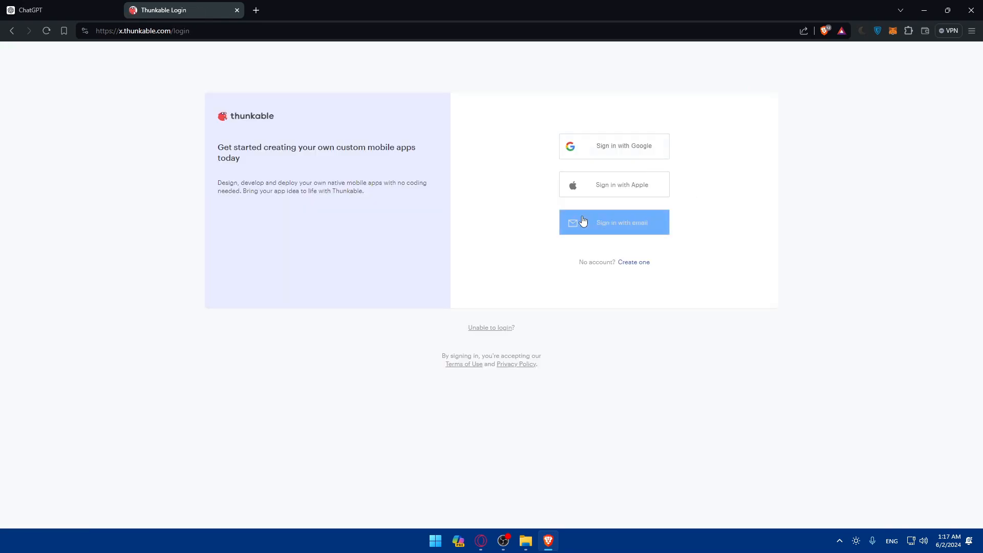
{"action": "mouse_move", "coordinate": [634, 265]}
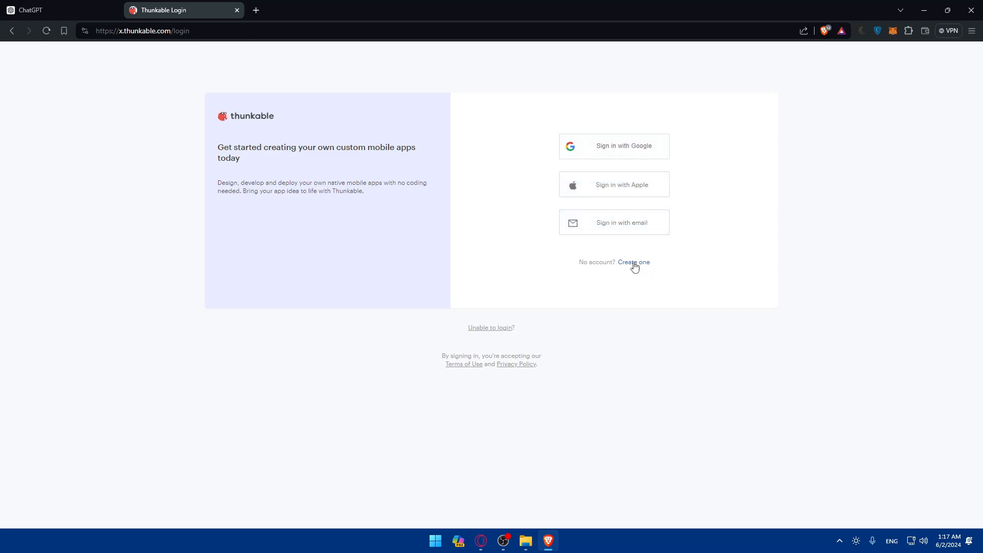
Create a new Thunkable account with Google sign-up, then return to ChatGPT
{"action": "left_click", "coordinate": [634, 263]}
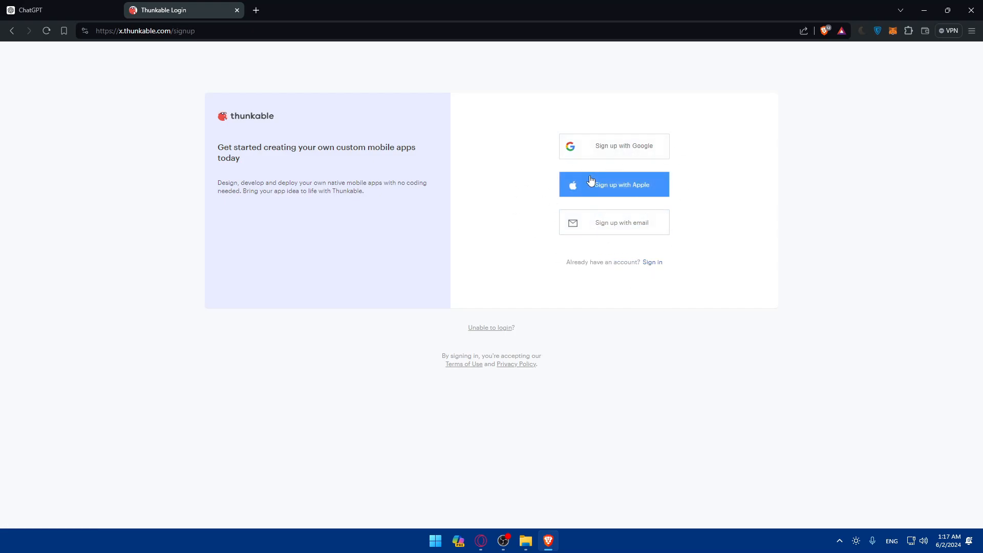
{"action": "left_click", "coordinate": [614, 184]}
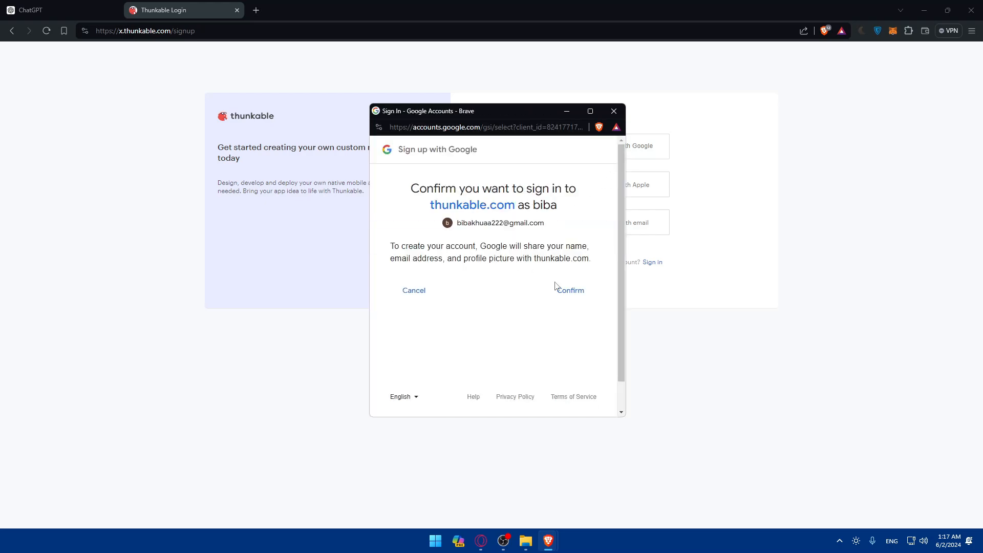
{"action": "mouse_move", "coordinate": [578, 245]}
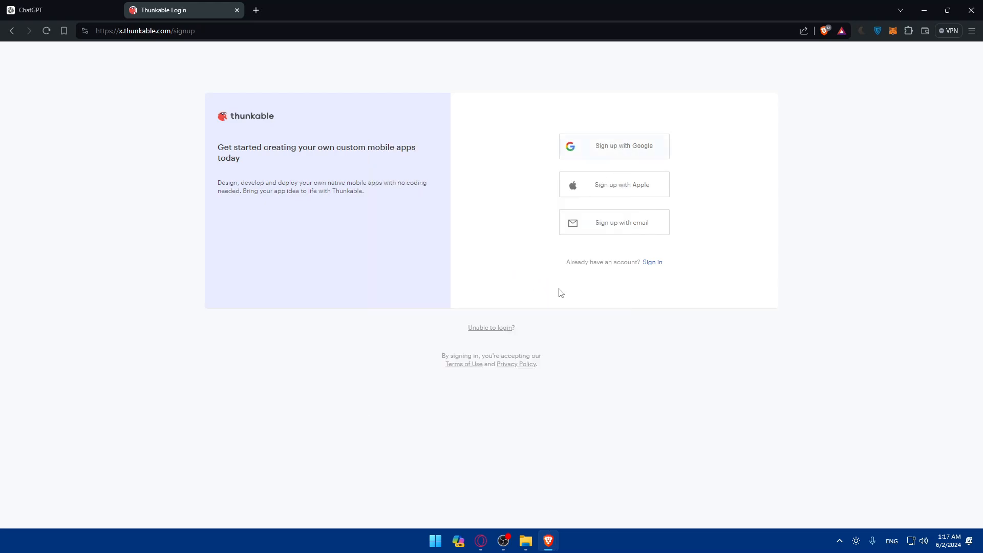
{"action": "left_click", "coordinate": [37, 11]}
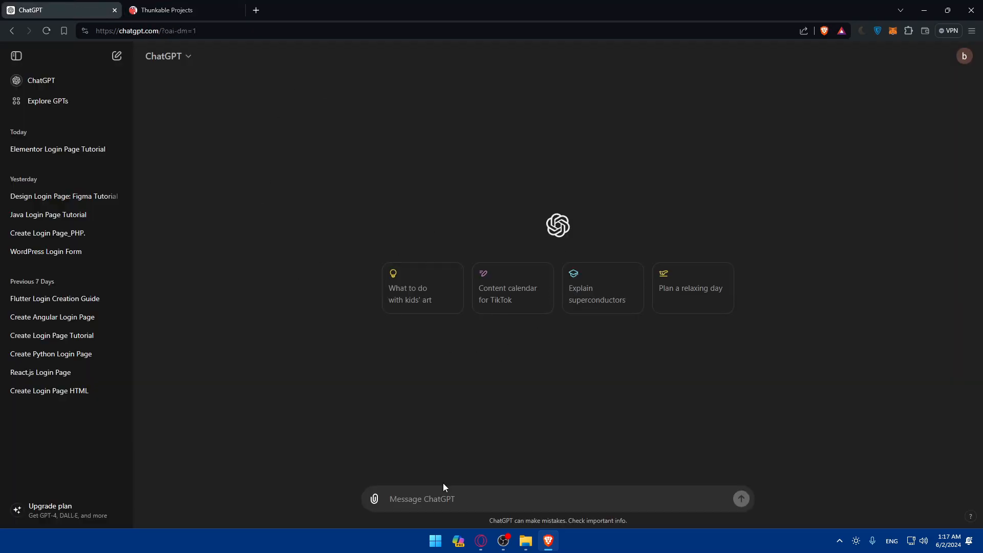
Ask ChatGPT 'how to create a login page using thunkable'
{"action": "type", "text": "how to cre"}
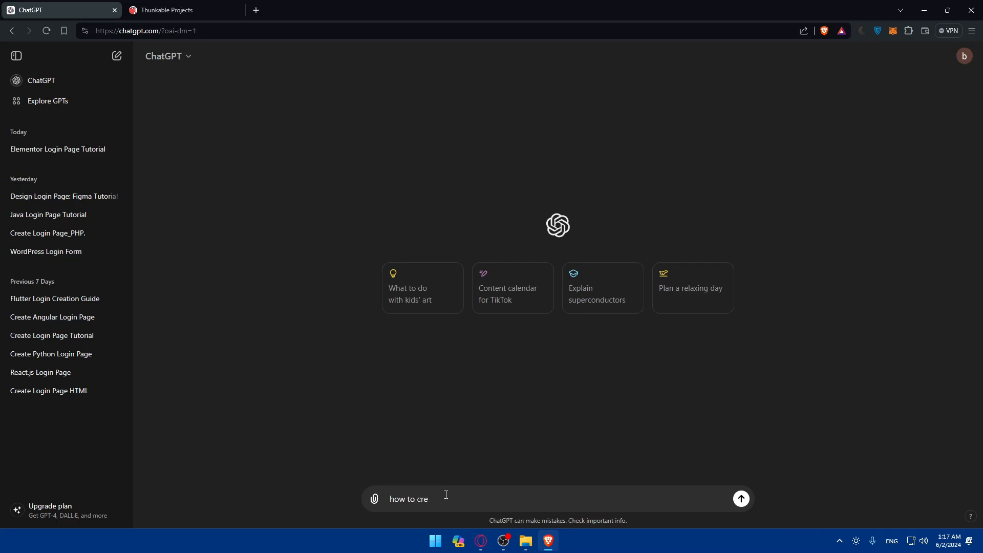
{"action": "type", "text": "ate a log"}
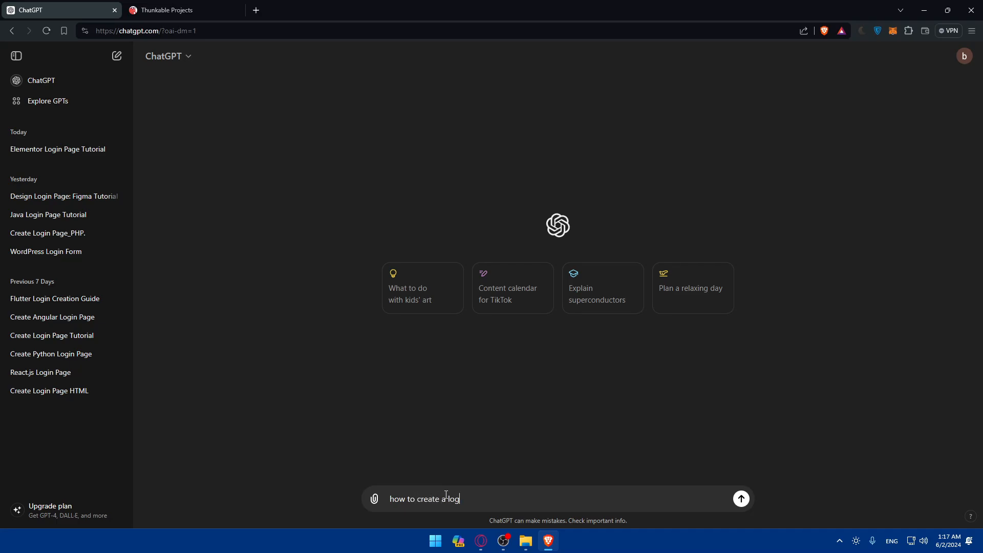
{"action": "type", "text": "in page using"}
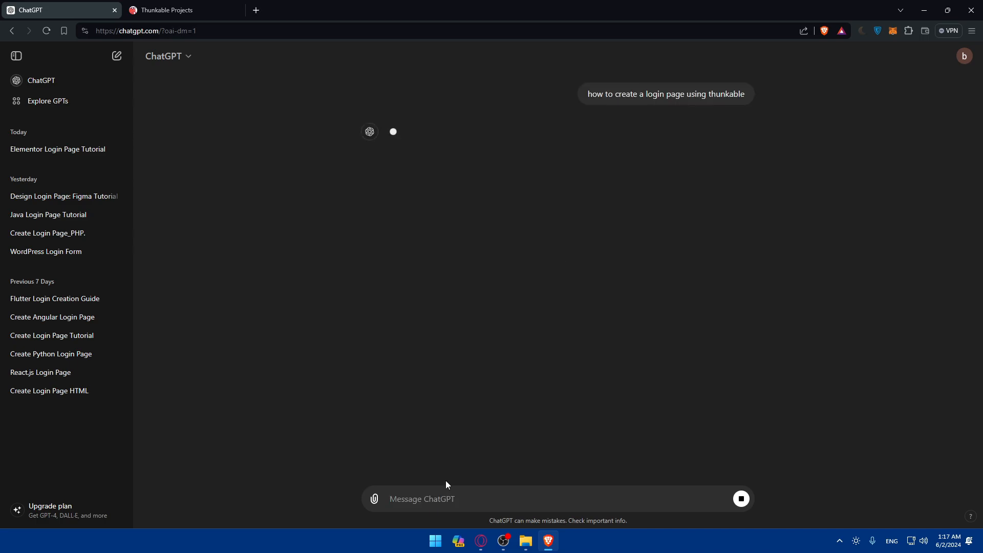
Answer the onboarding survey: personal use, Enthusiast role, no experience, not very technical
{"action": "left_click", "coordinate": [182, 10]}
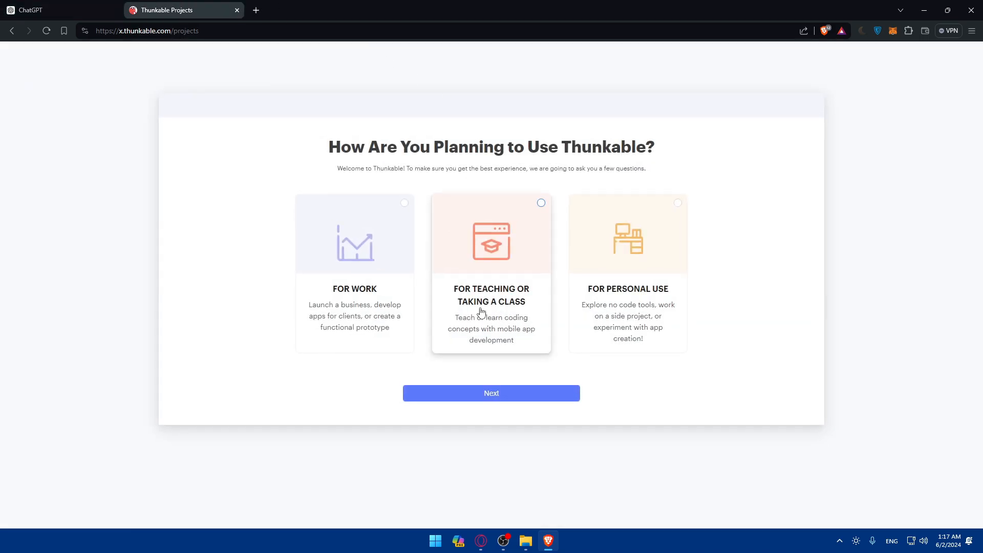
{"action": "mouse_move", "coordinate": [508, 112]}
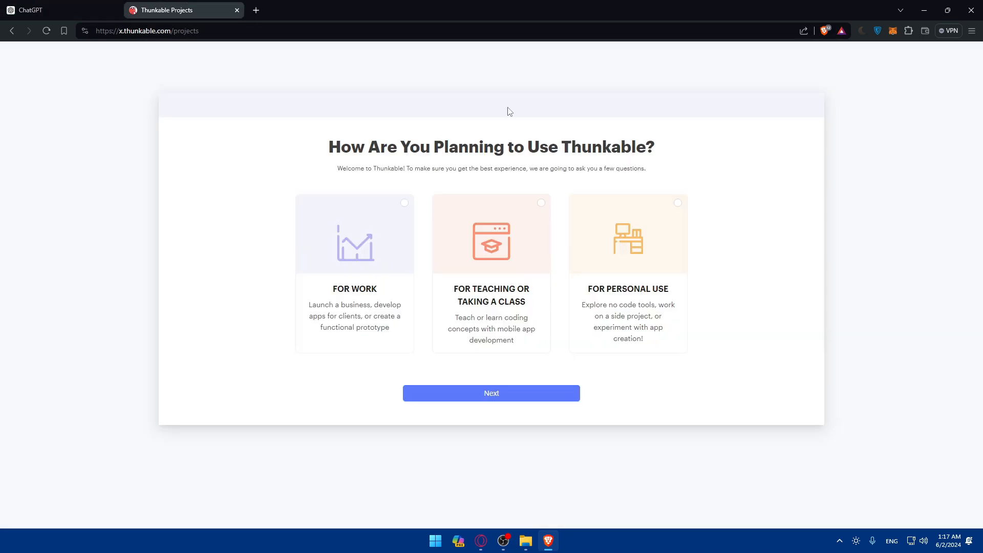
{"action": "mouse_move", "coordinate": [668, 187]}
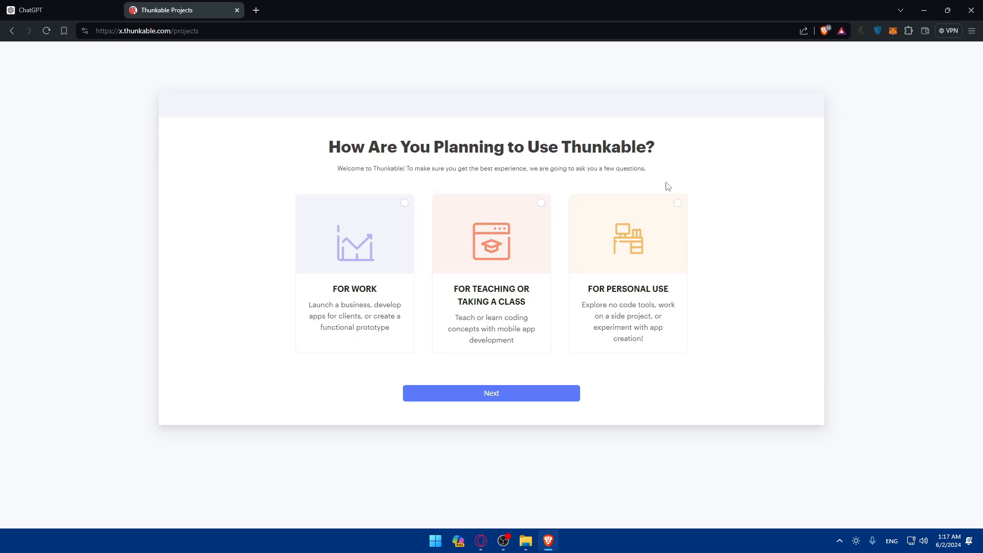
{"action": "left_click", "coordinate": [627, 273]}
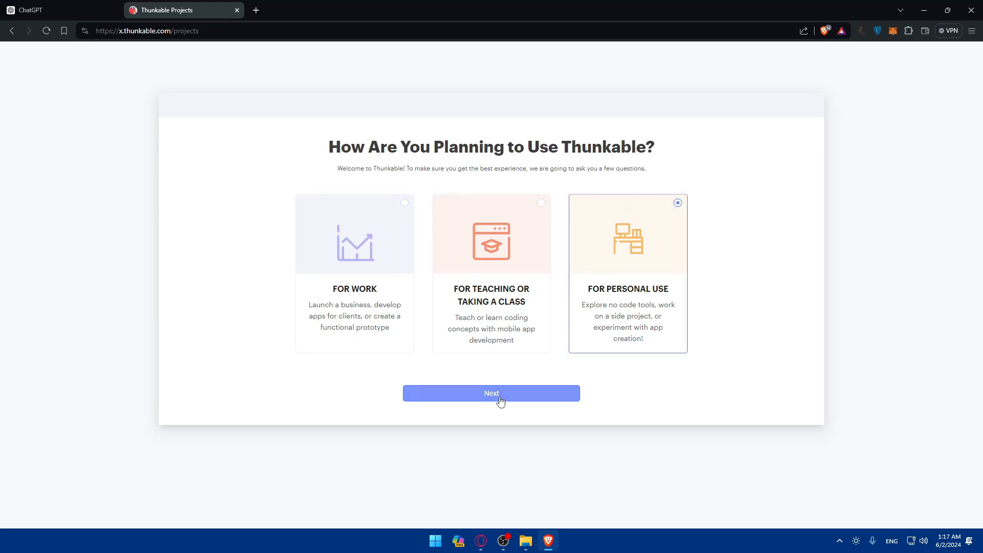
{"action": "left_click", "coordinate": [492, 393]}
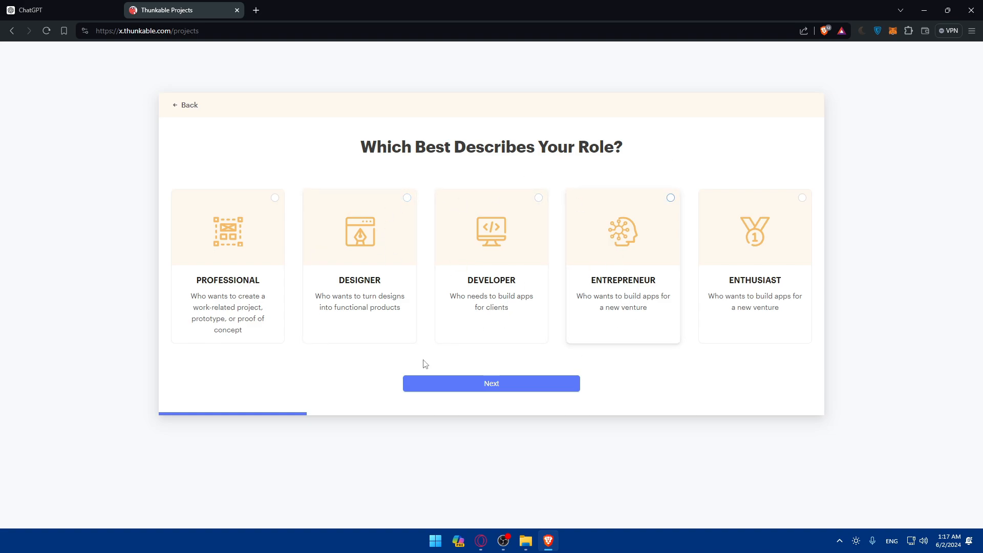
{"action": "mouse_move", "coordinate": [714, 282]}
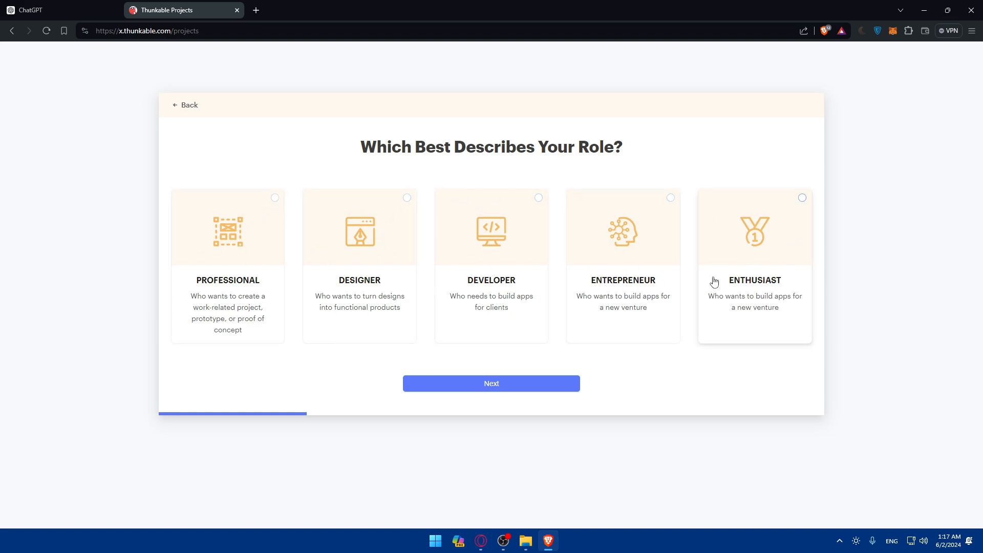
{"action": "left_click", "coordinate": [755, 266]}
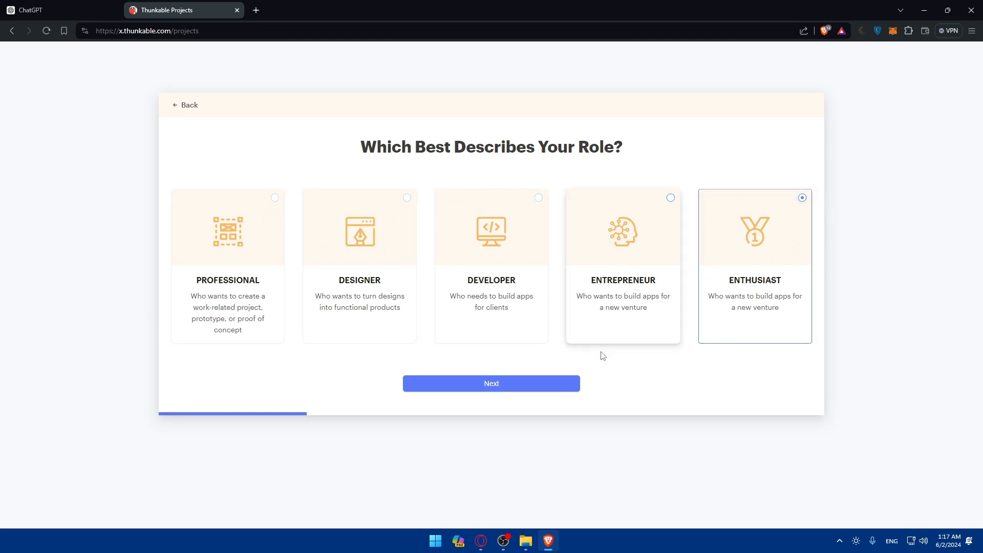
{"action": "left_click", "coordinate": [492, 383]}
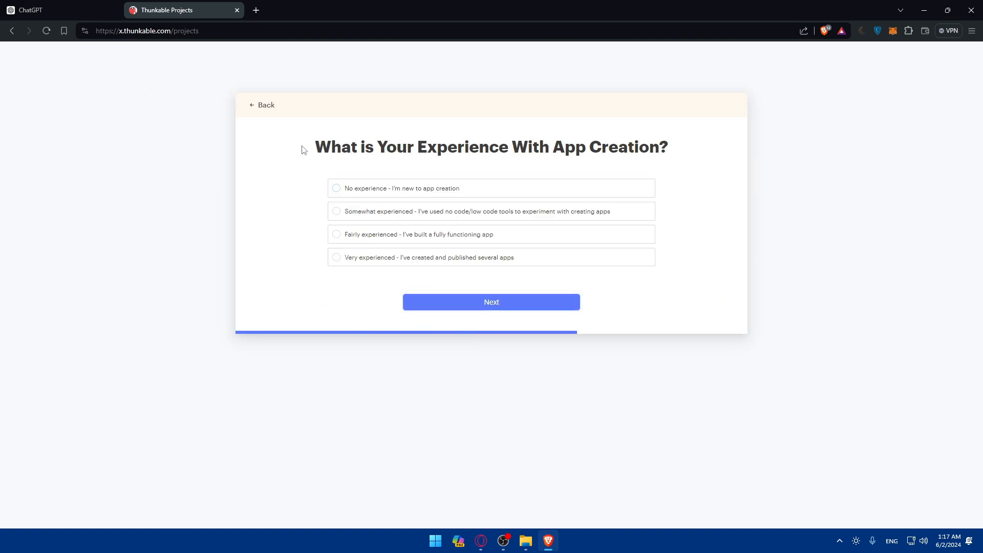
{"action": "left_click", "coordinate": [337, 188]}
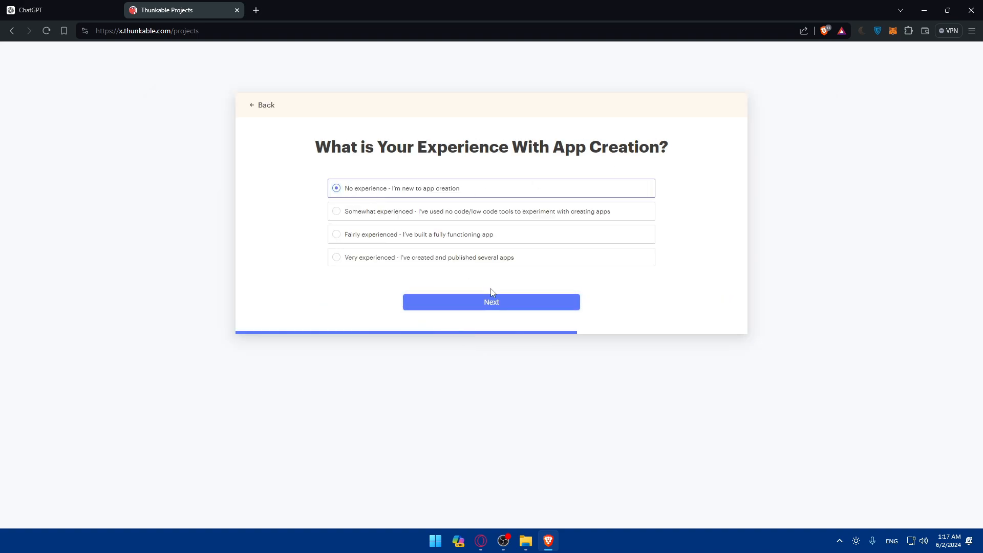
{"action": "left_click", "coordinate": [491, 301]}
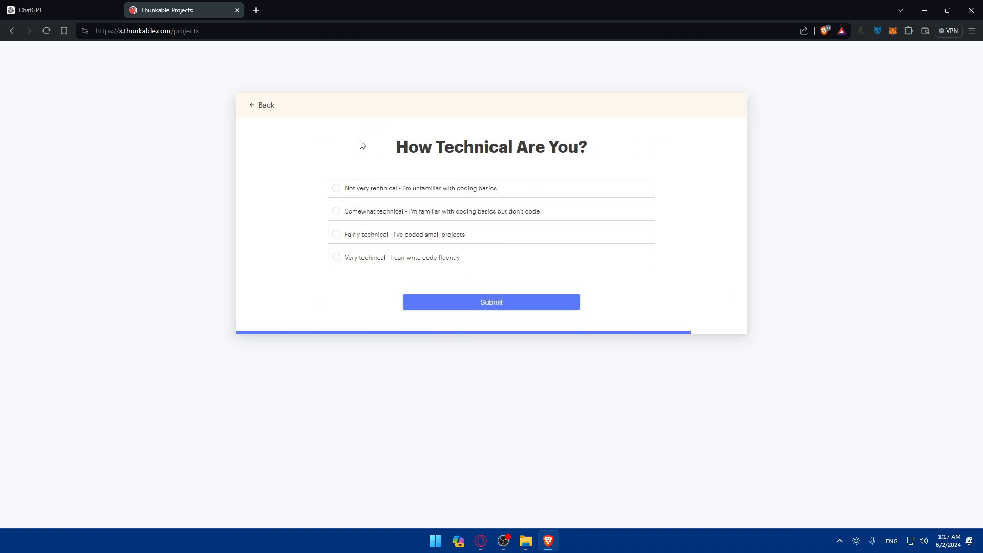
{"action": "left_click", "coordinate": [337, 188]}
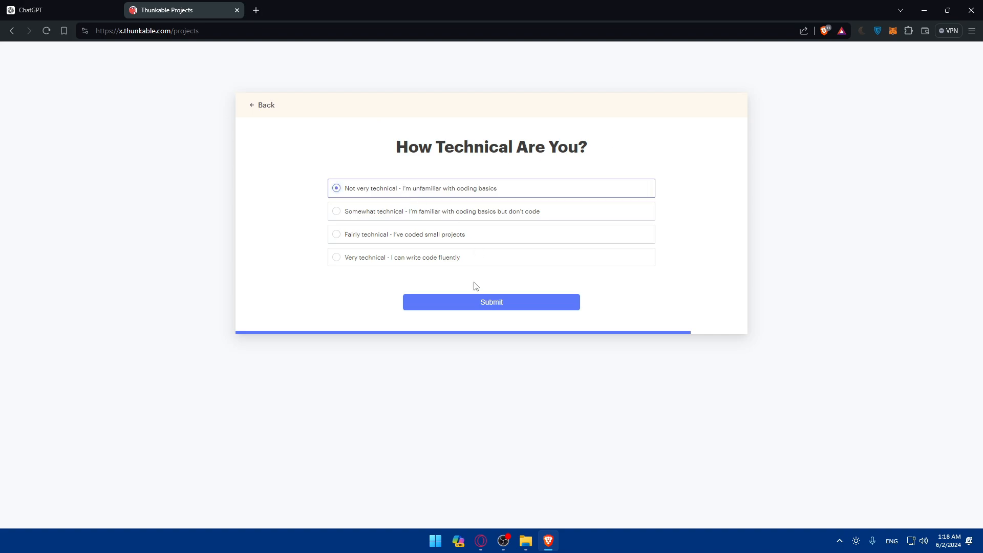
{"action": "mouse_move", "coordinate": [485, 309]}
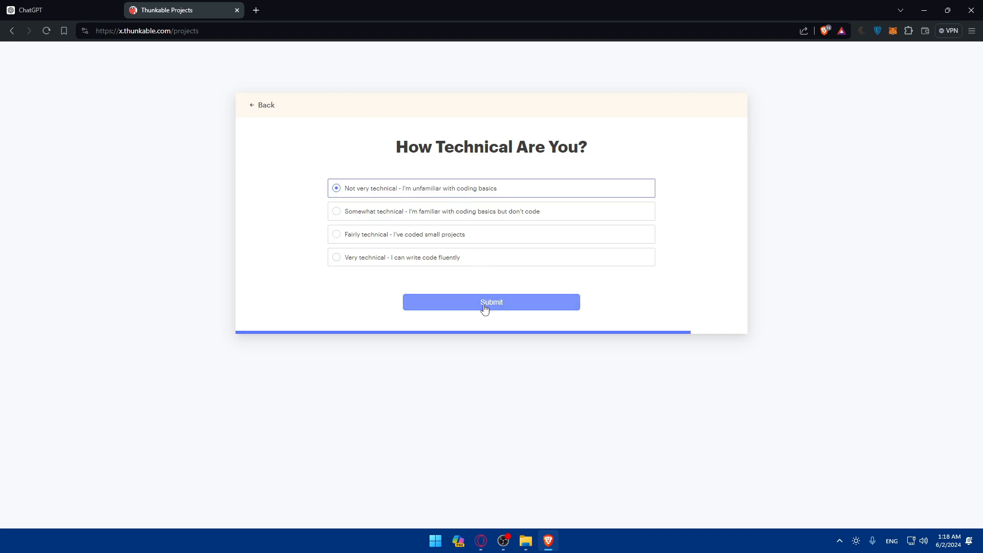
Submit the survey and bring up the membership plans page
{"action": "left_click", "coordinate": [491, 301]}
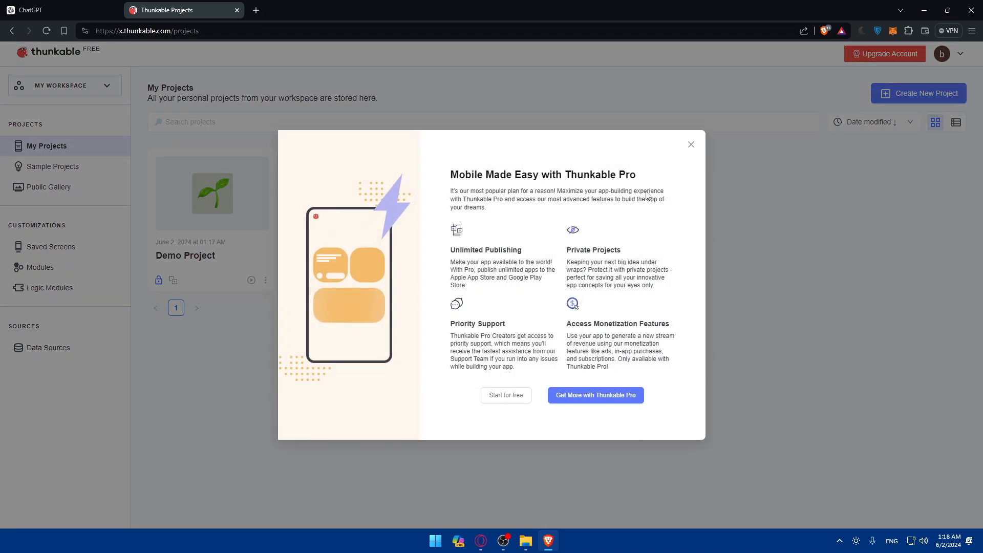
{"action": "double_click", "coordinate": [481, 174]}
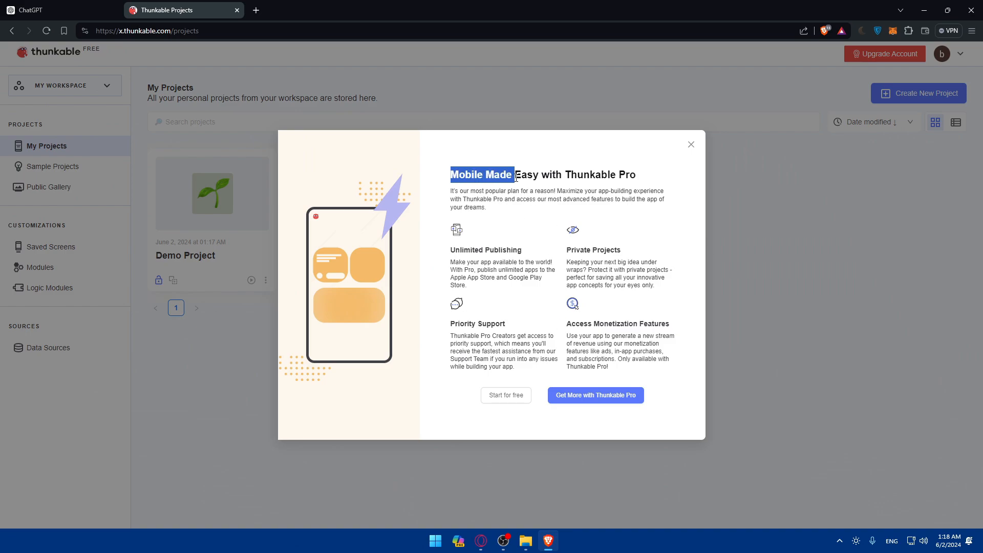
{"action": "left_click", "coordinate": [513, 191]}
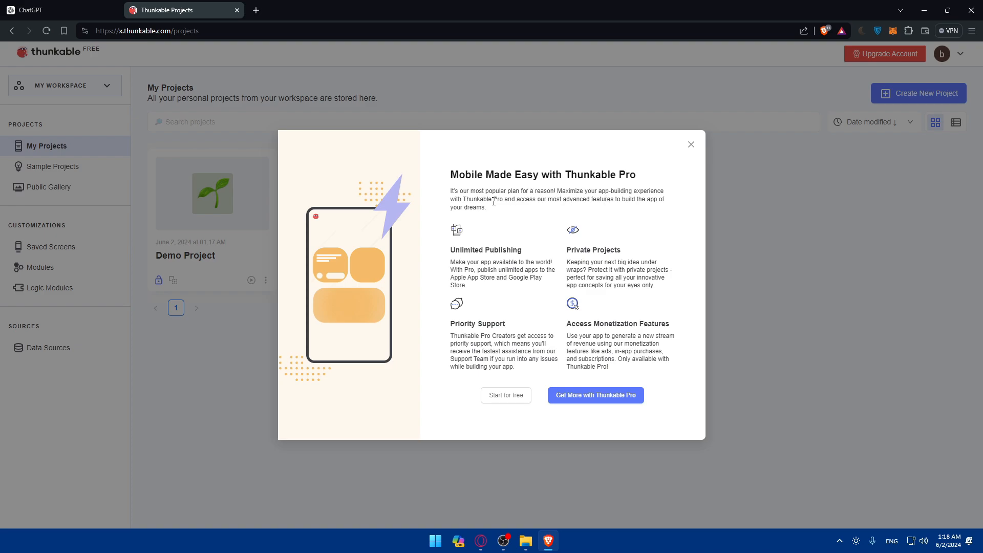
{"action": "mouse_move", "coordinate": [460, 203]}
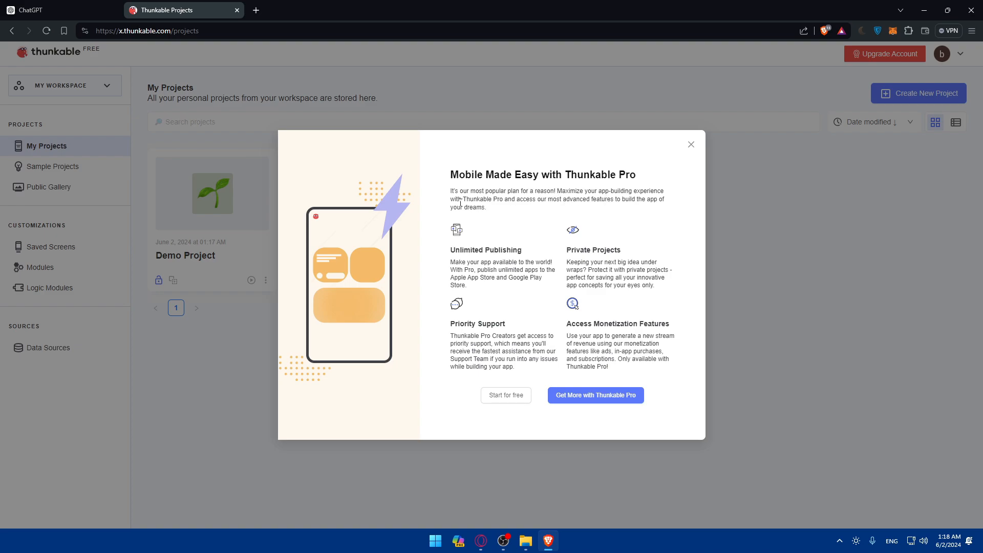
{"action": "mouse_move", "coordinate": [617, 222]}
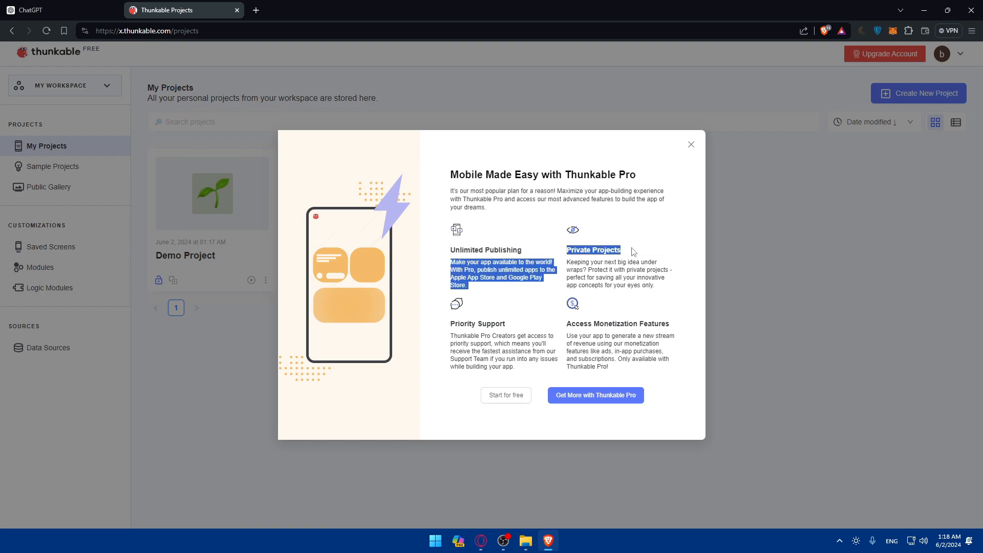
{"action": "double_click", "coordinate": [617, 323]}
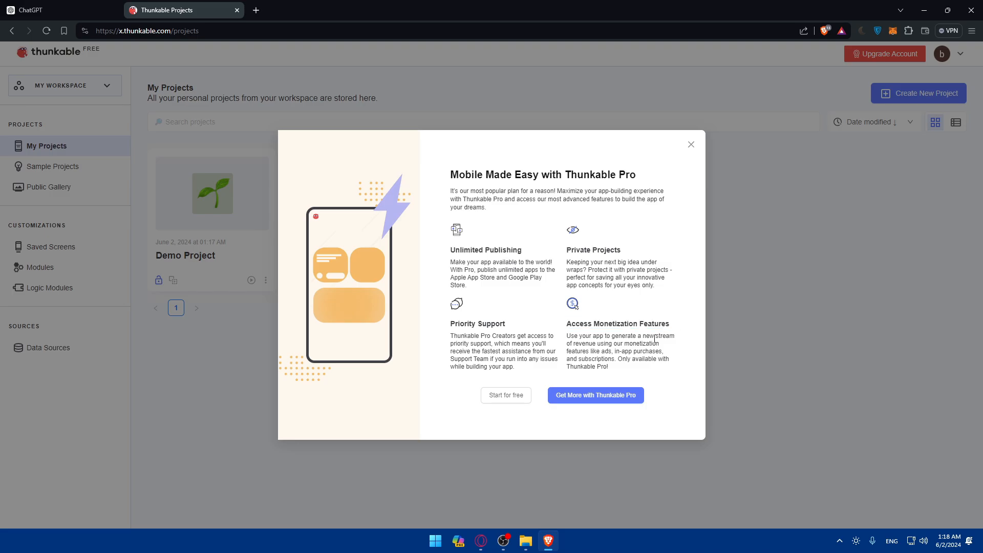
{"action": "left_click", "coordinate": [595, 395]}
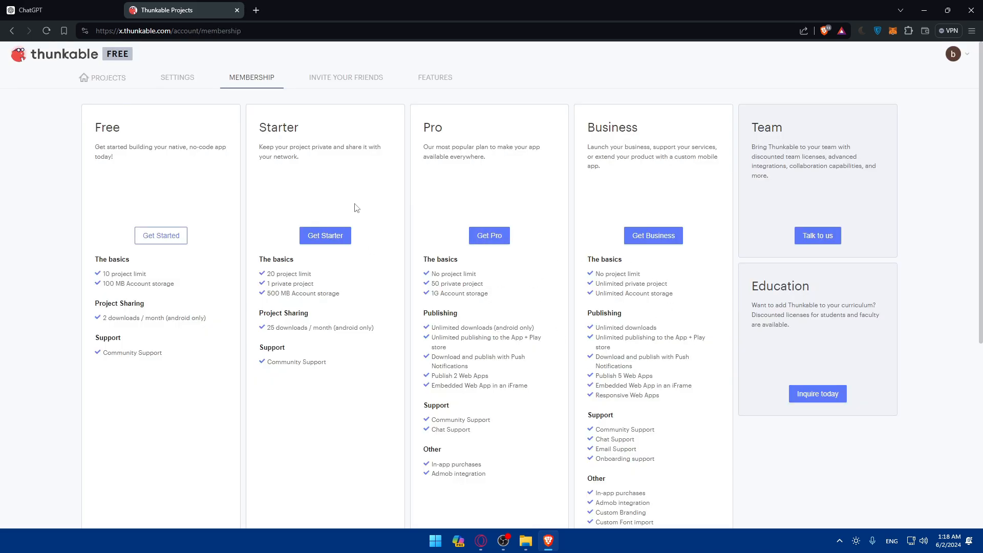
{"action": "mouse_move", "coordinate": [489, 235]}
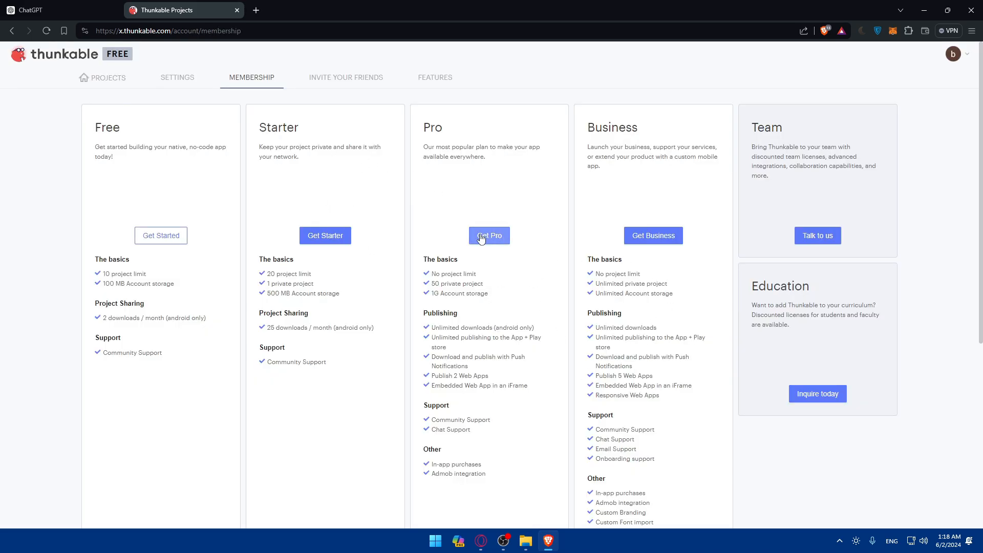
Preview the Pro and Starter payment forms, closing each without buying
{"action": "left_click", "coordinate": [489, 235]}
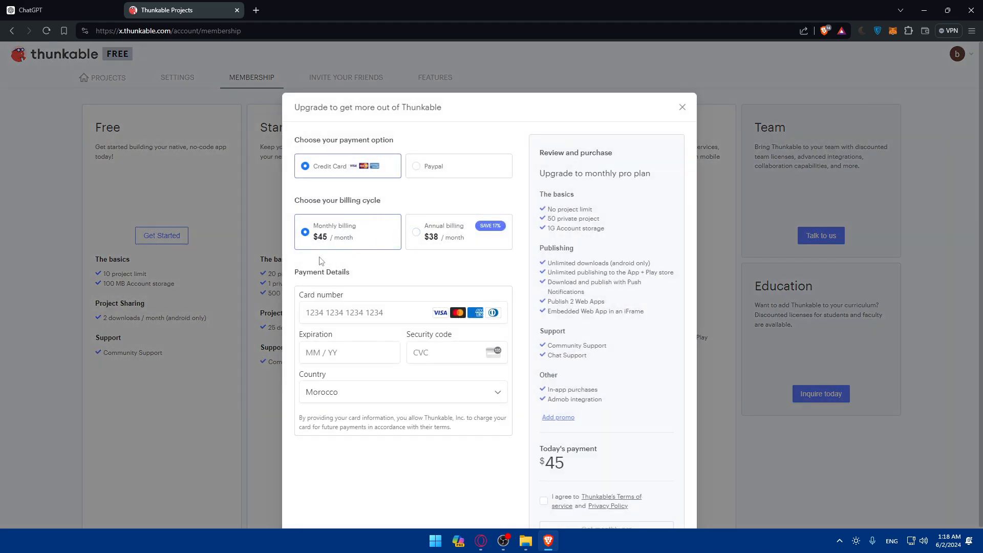
{"action": "mouse_move", "coordinate": [437, 239]}
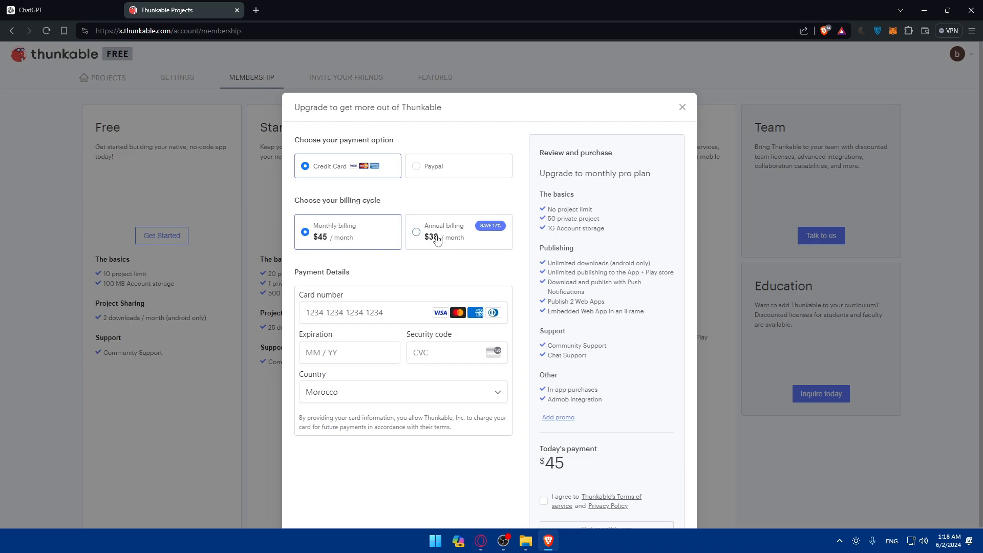
{"action": "left_click", "coordinate": [682, 107]}
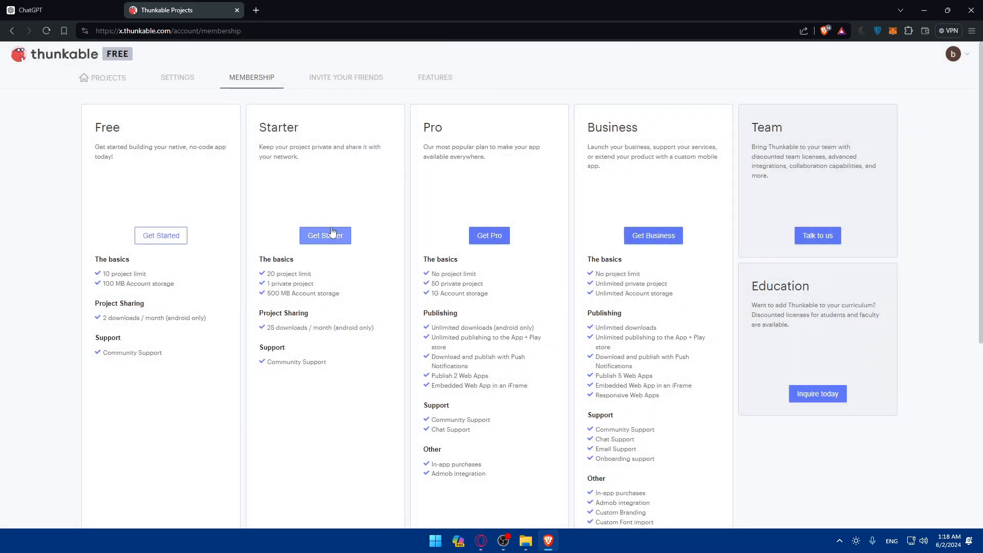
{"action": "left_click", "coordinate": [324, 235]}
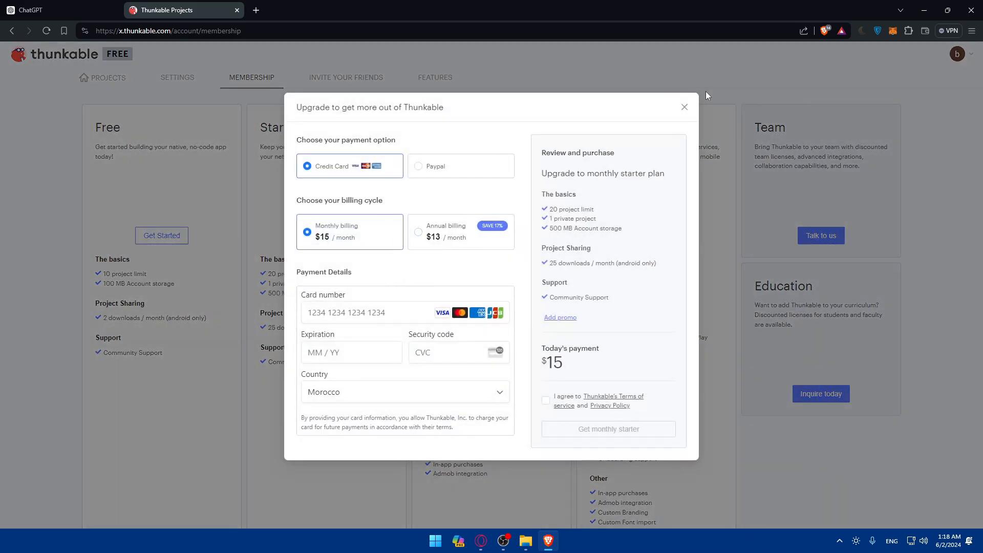
{"action": "left_click", "coordinate": [684, 107]}
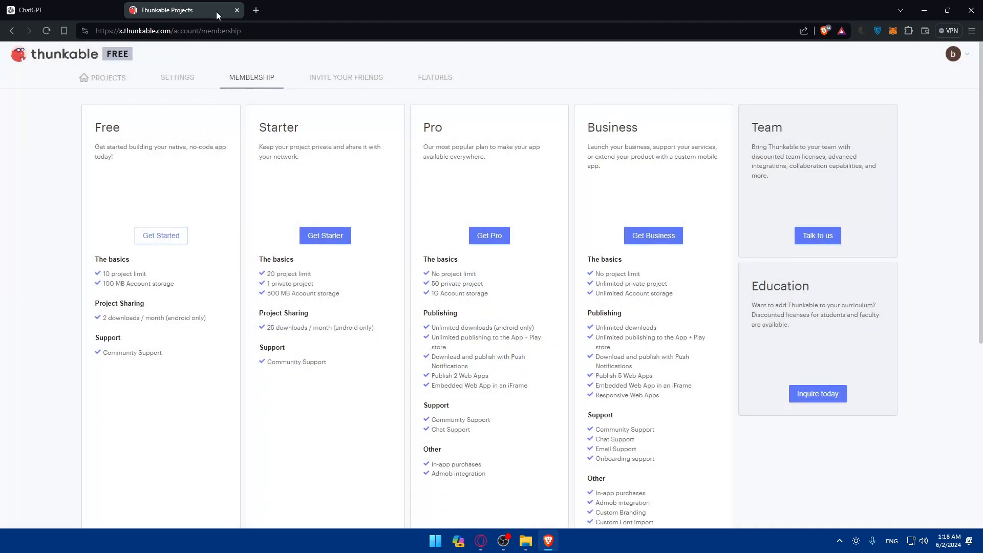
Return to the projects list, review the ChatGPT guide, then go back to Thunkable
{"action": "left_click", "coordinate": [108, 77]}
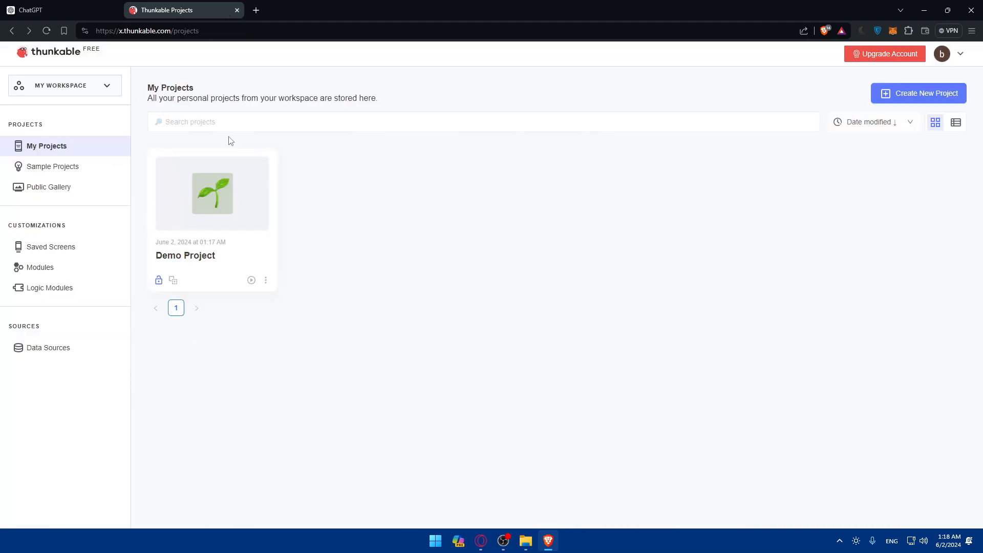
{"action": "mouse_move", "coordinate": [445, 221]}
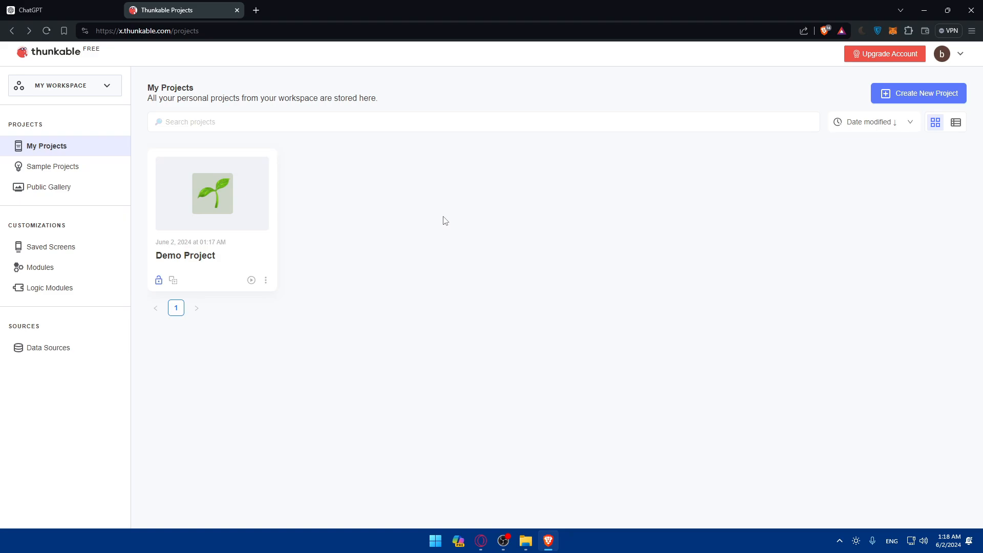
{"action": "mouse_move", "coordinate": [456, 182]}
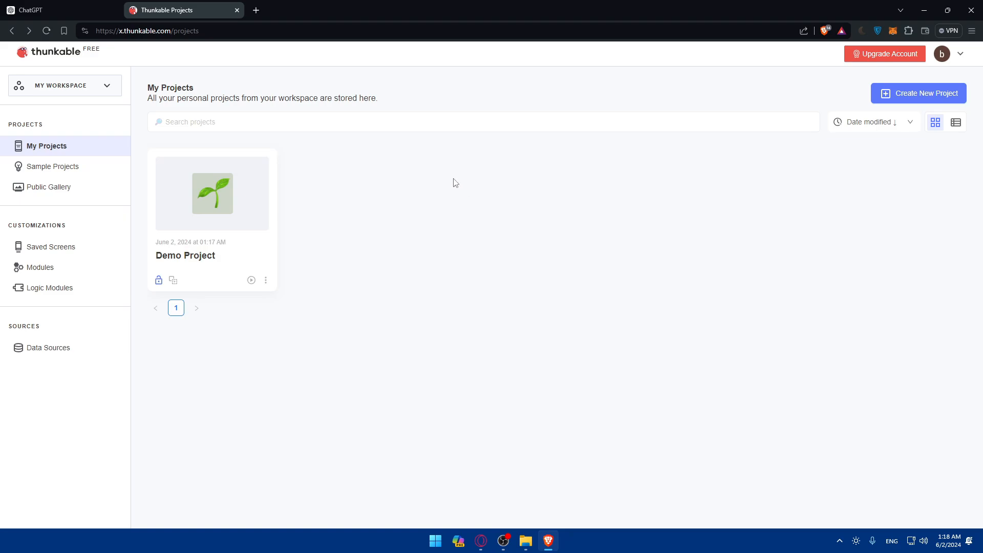
{"action": "mouse_move", "coordinate": [461, 229]}
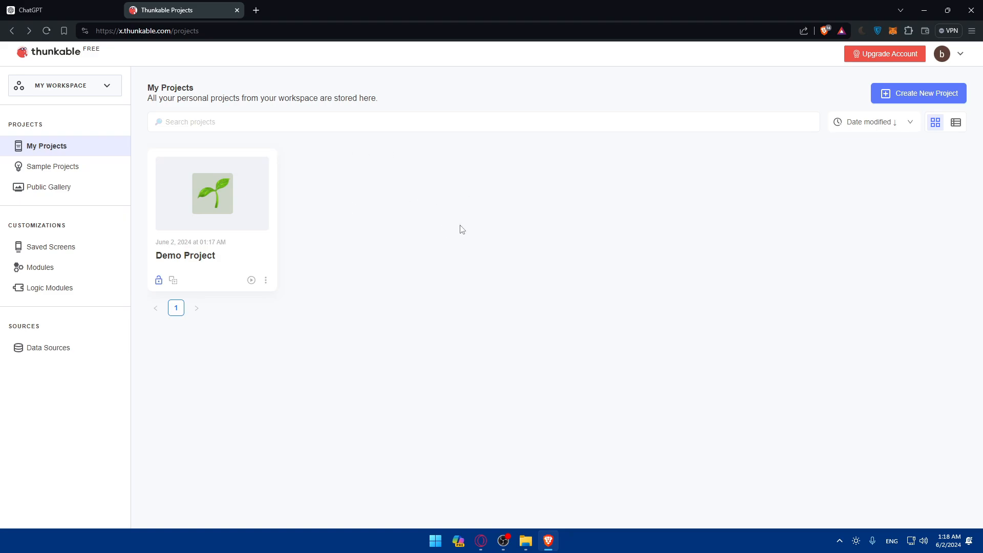
{"action": "left_click", "coordinate": [57, 10]}
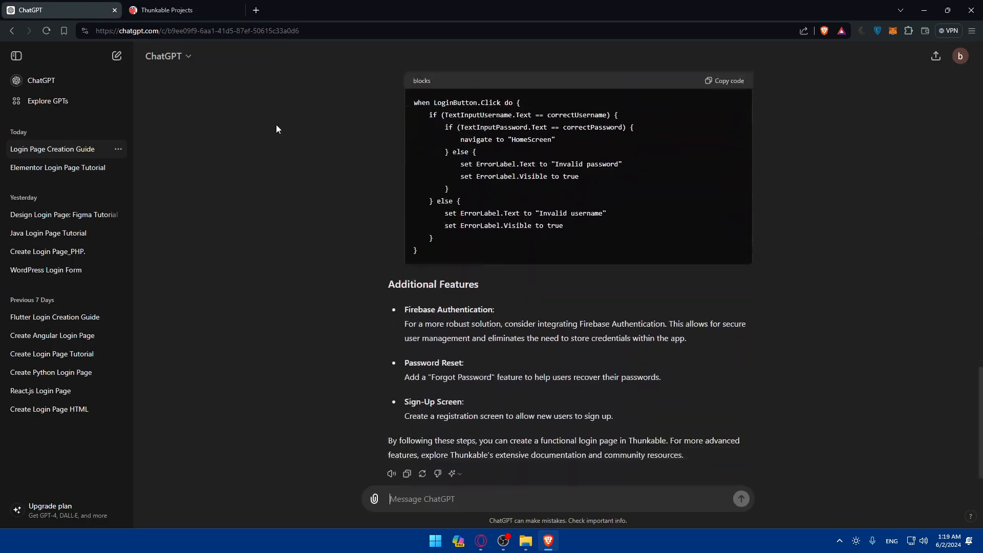
{"action": "scroll", "scroll_direction": "up", "scroll_amount": 3}
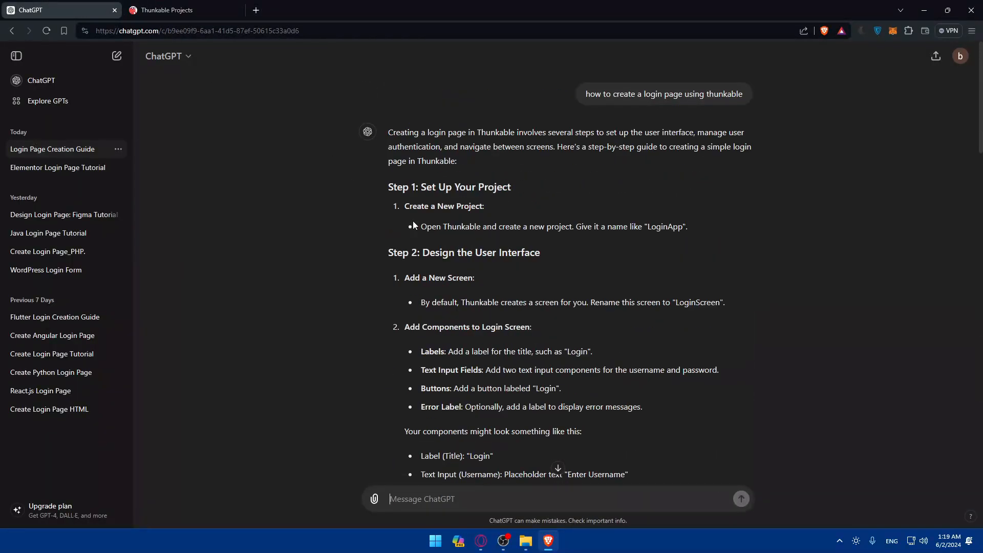
{"action": "left_click", "coordinate": [182, 10]}
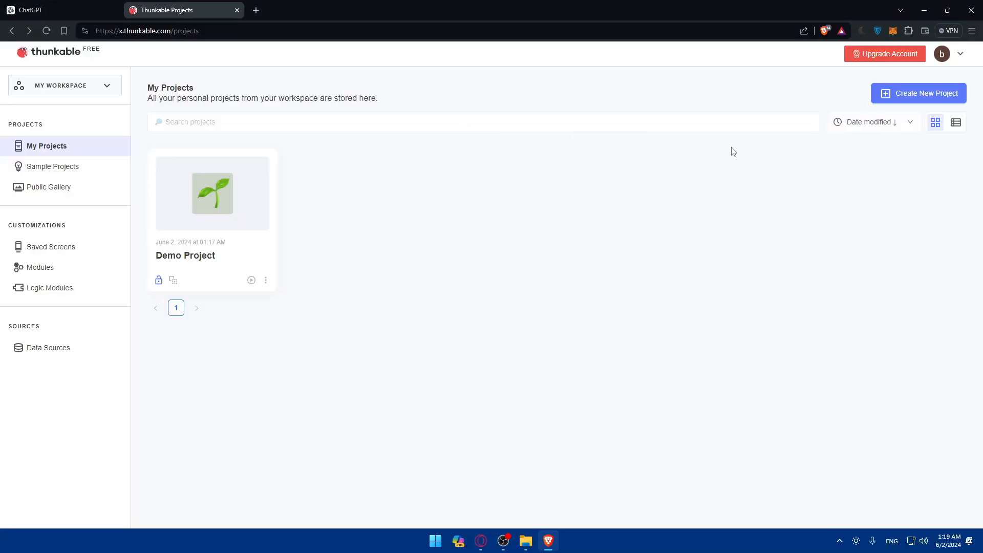
Start a new project named LoginPage in the Just testing category
{"action": "left_click", "coordinate": [919, 93]}
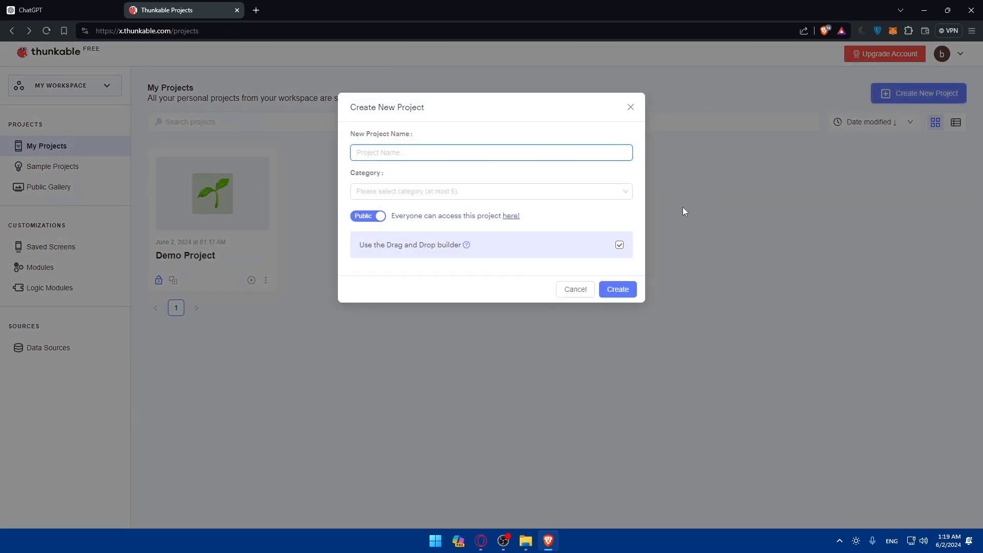
{"action": "type", "text": "L"}
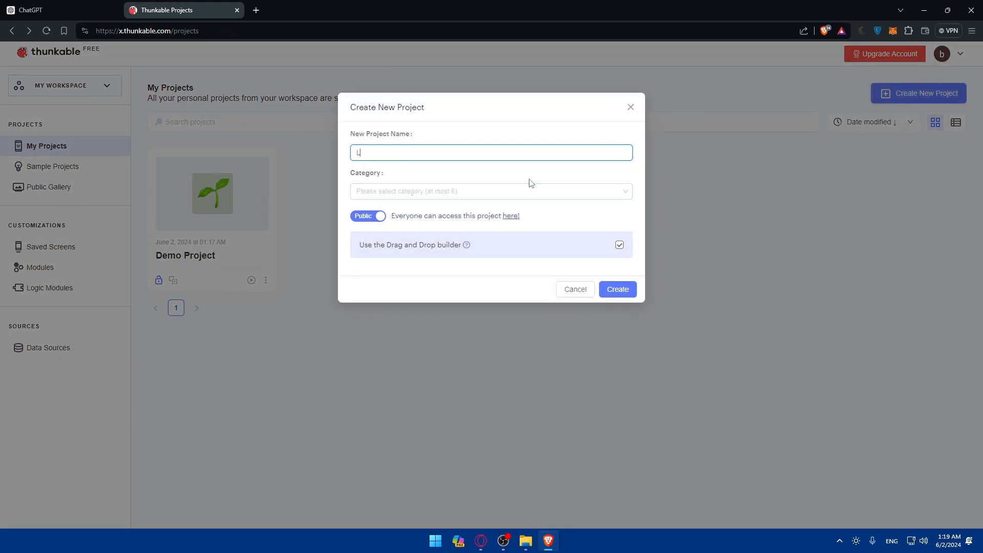
{"action": "type", "text": "LoginPage"}
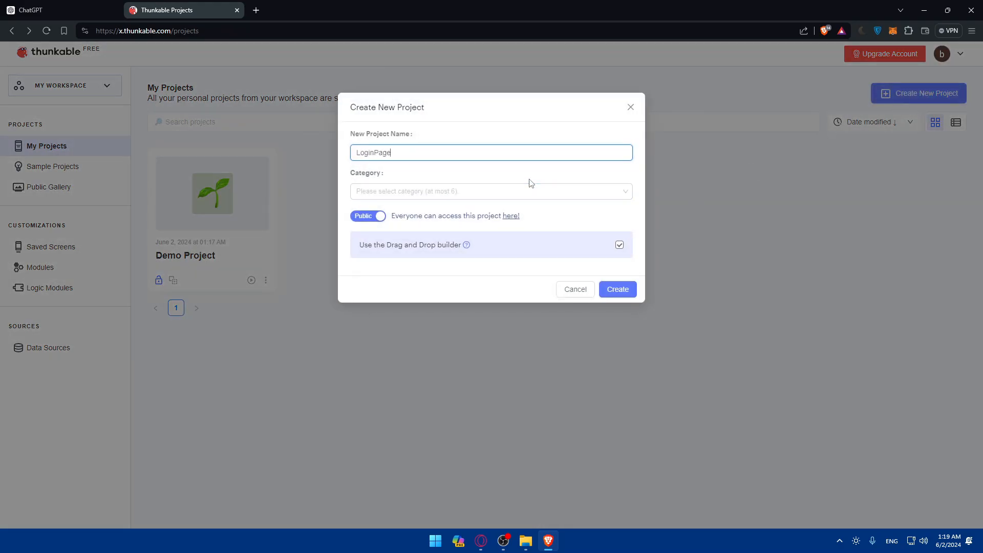
{"action": "left_click", "coordinate": [491, 191]}
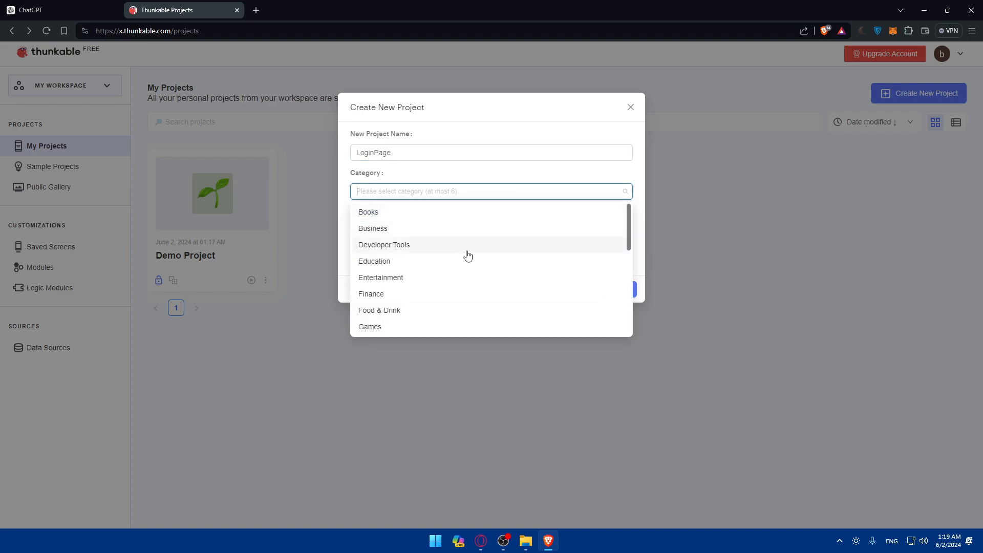
{"action": "scroll", "scroll_direction": "down", "scroll_amount": 3}
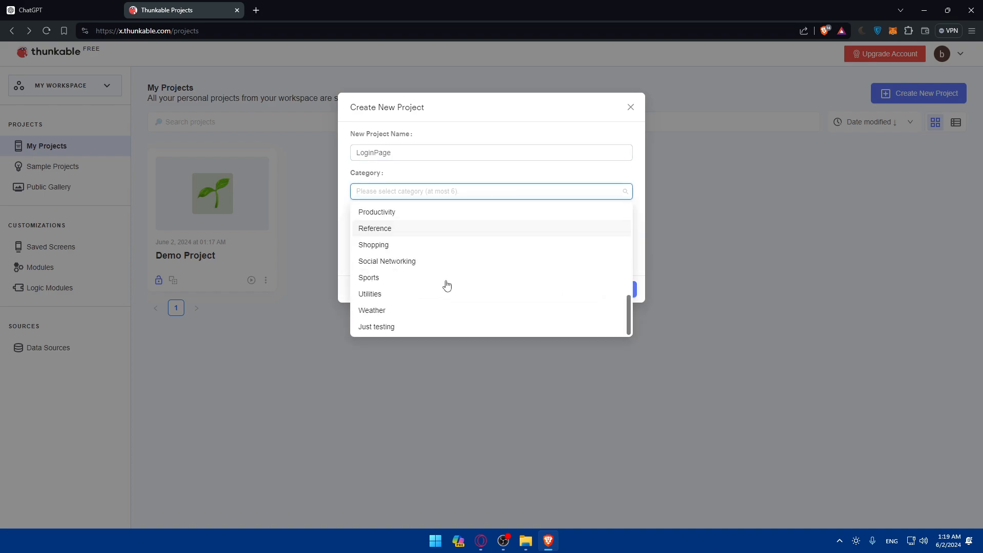
{"action": "left_click", "coordinate": [377, 327]}
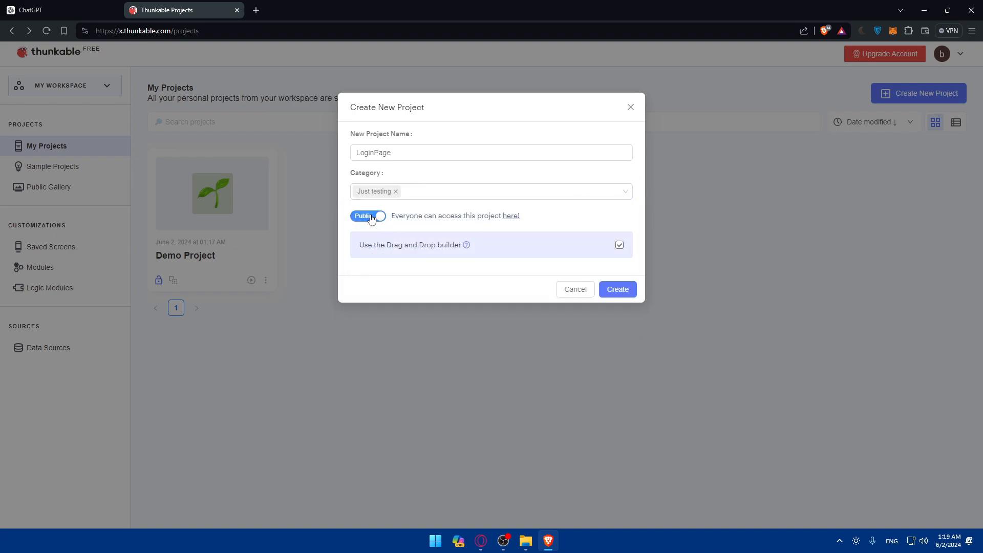
Toggle access to Private and back to Public, and watch the What is Thunkable? video
{"action": "left_click", "coordinate": [492, 153]}
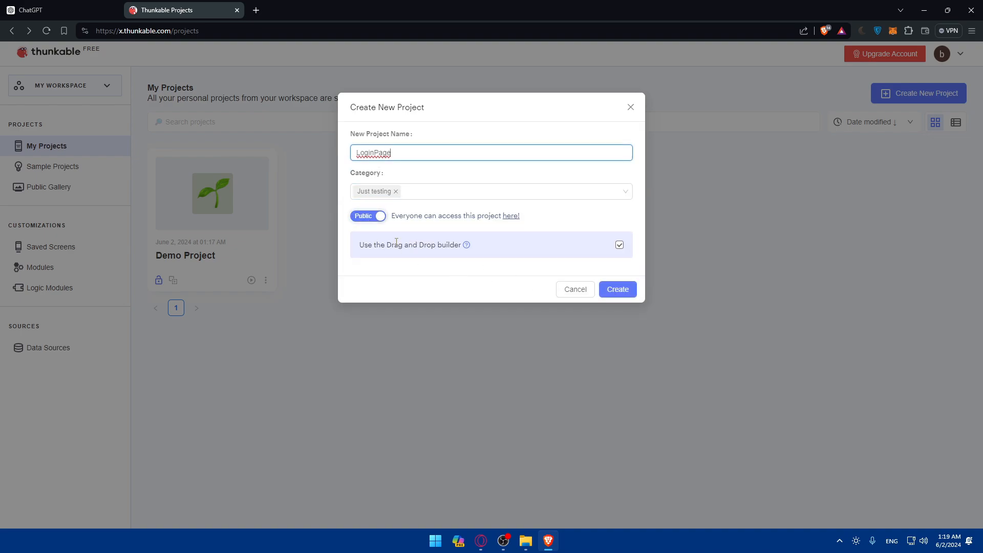
{"action": "left_click", "coordinate": [368, 216]}
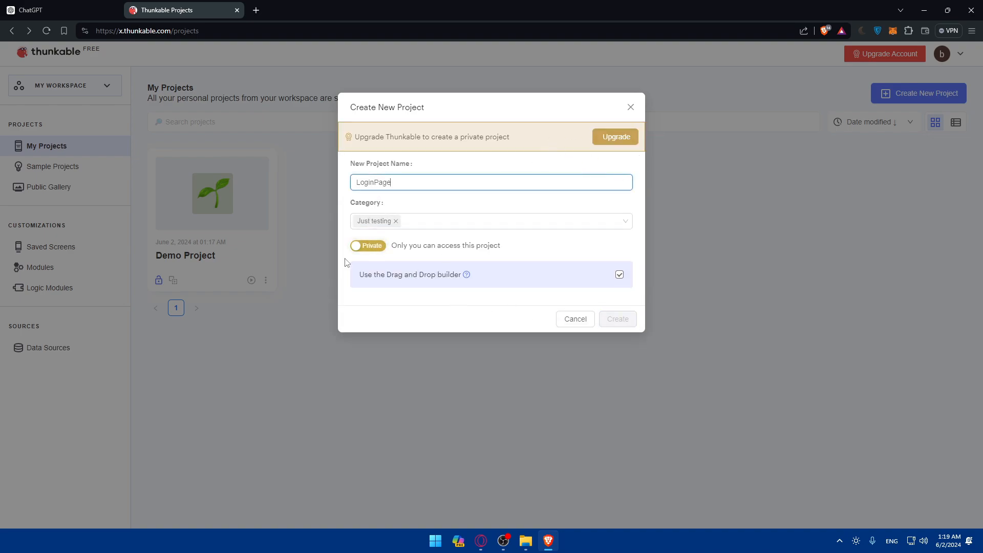
{"action": "left_click", "coordinate": [368, 245]}
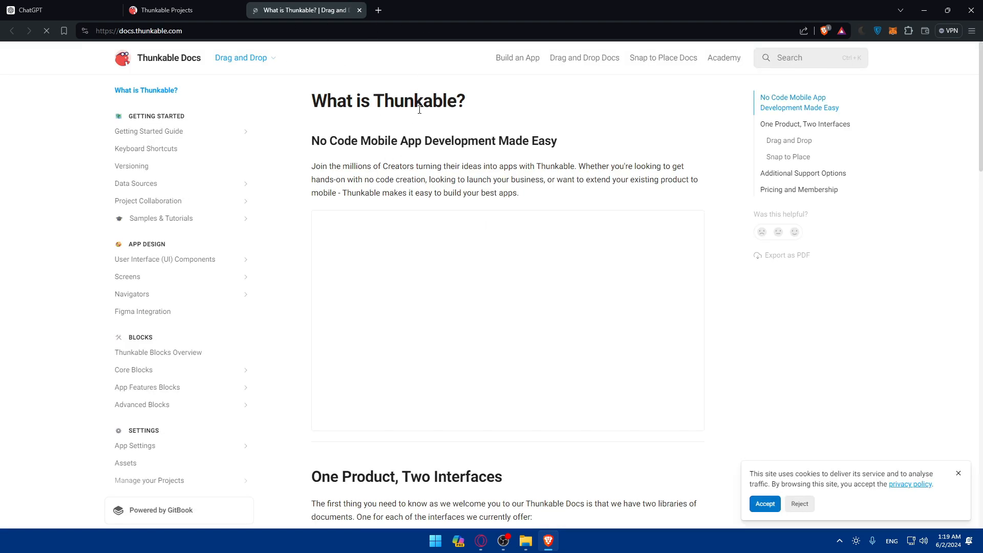
{"action": "left_click", "coordinate": [508, 320]}
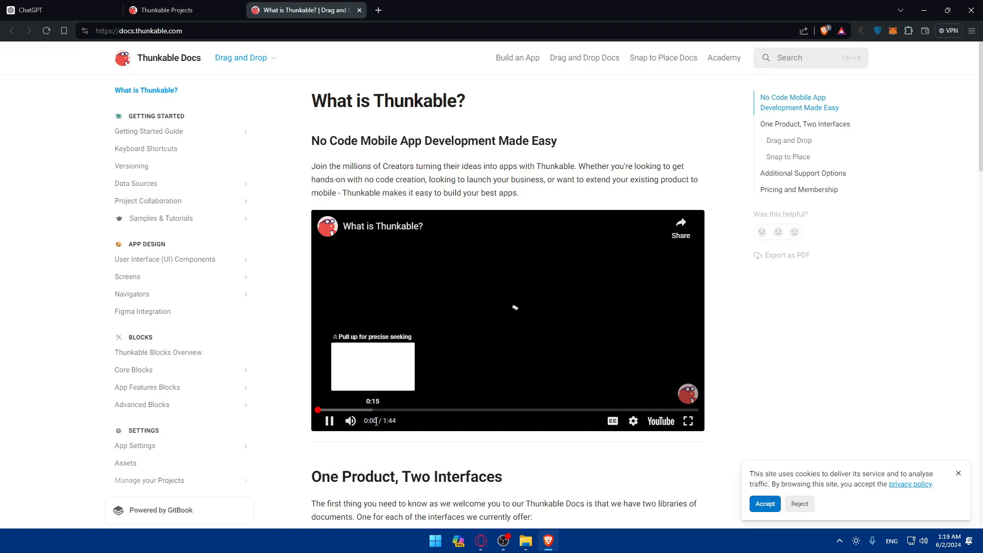
{"action": "left_click", "coordinate": [544, 411]}
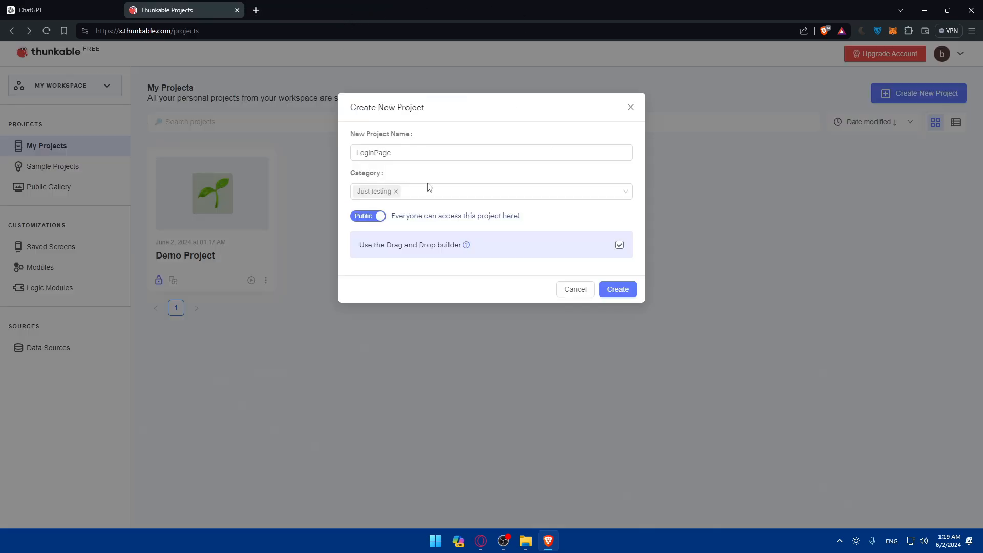
Create the LoginPage project and wait for the empty Screen1 designer to load
{"action": "left_click", "coordinate": [617, 288]}
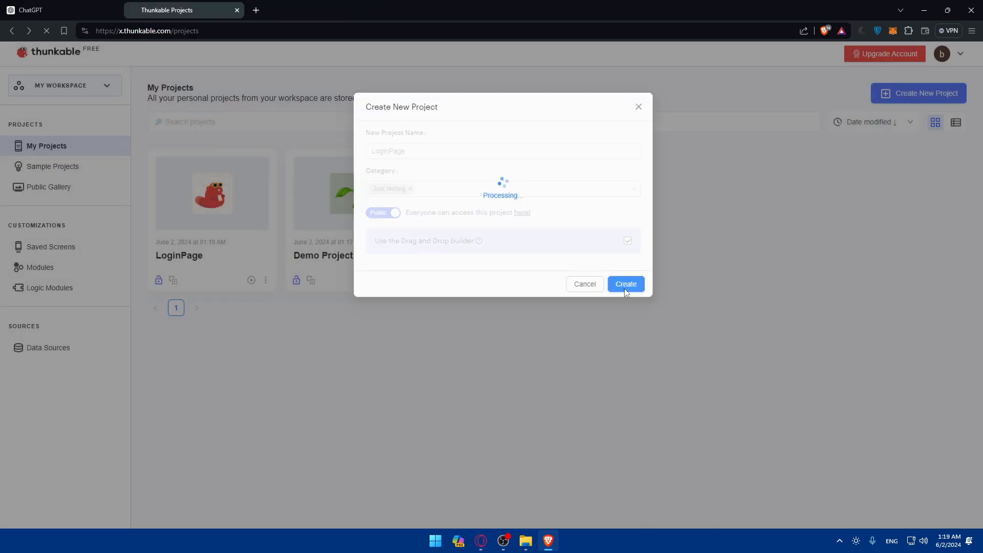
{"action": "left_click", "coordinate": [625, 284]}
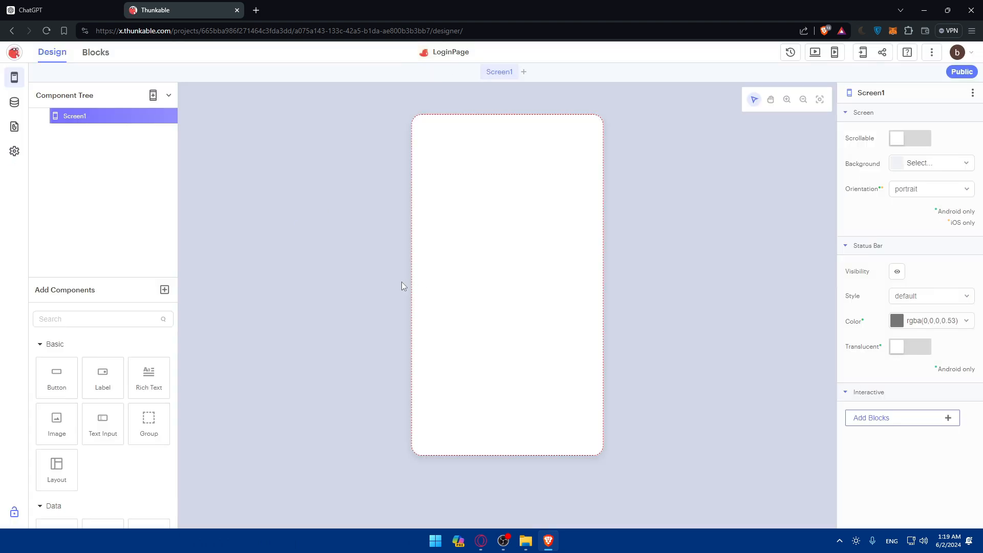
{"action": "mouse_move", "coordinate": [399, 274]}
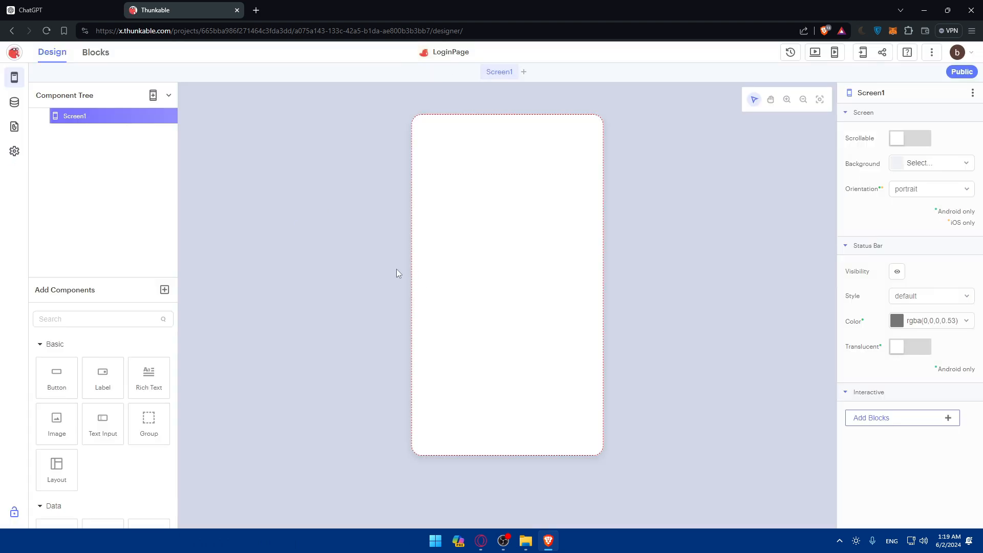
{"action": "mouse_move", "coordinate": [401, 258]}
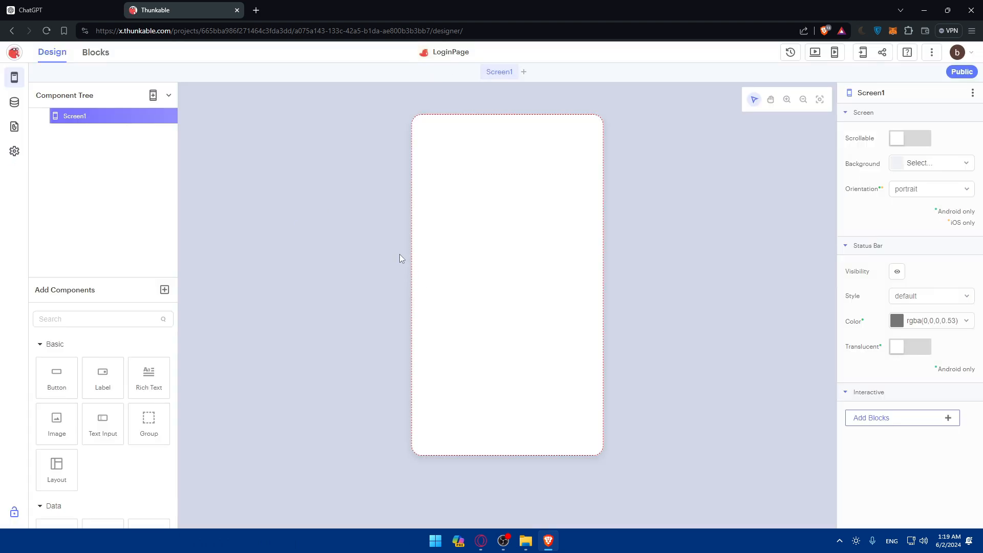
{"action": "mouse_move", "coordinate": [535, 86]}
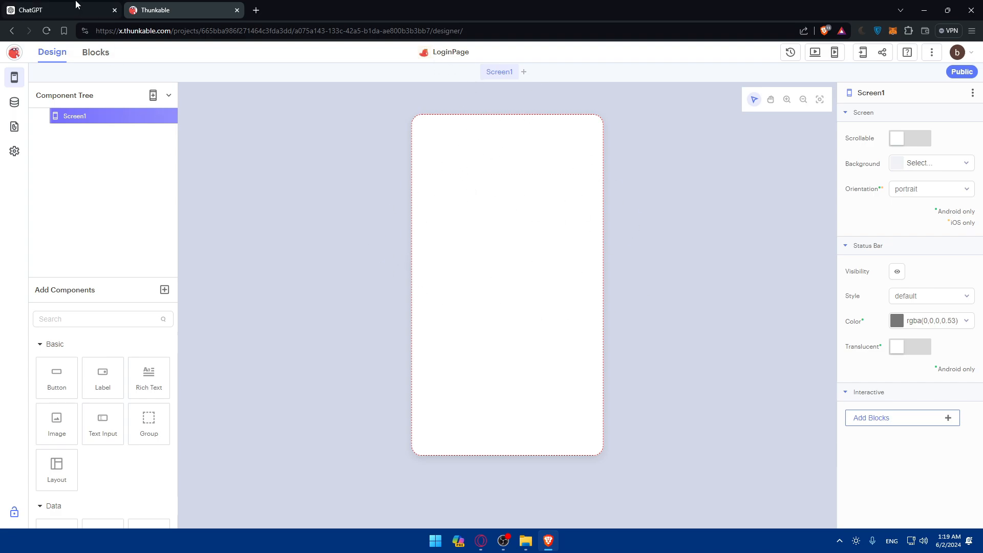
{"action": "left_click", "coordinate": [56, 10]}
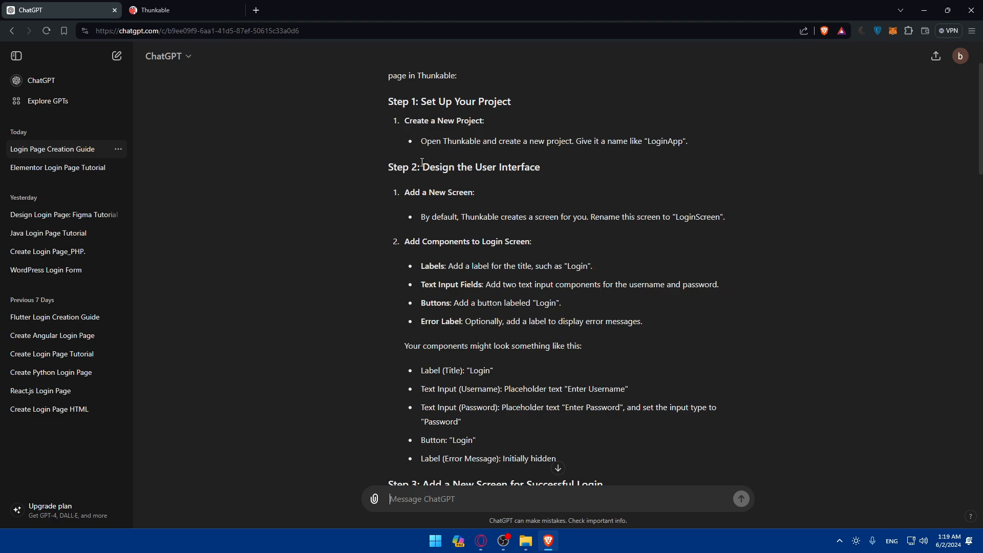
{"action": "mouse_move", "coordinate": [431, 239]}
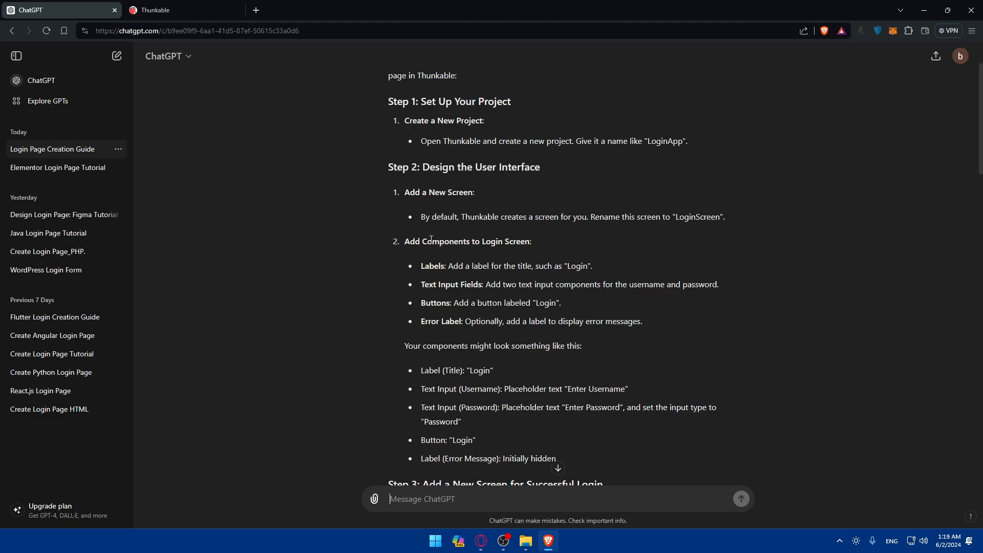
{"action": "mouse_move", "coordinate": [439, 284]}
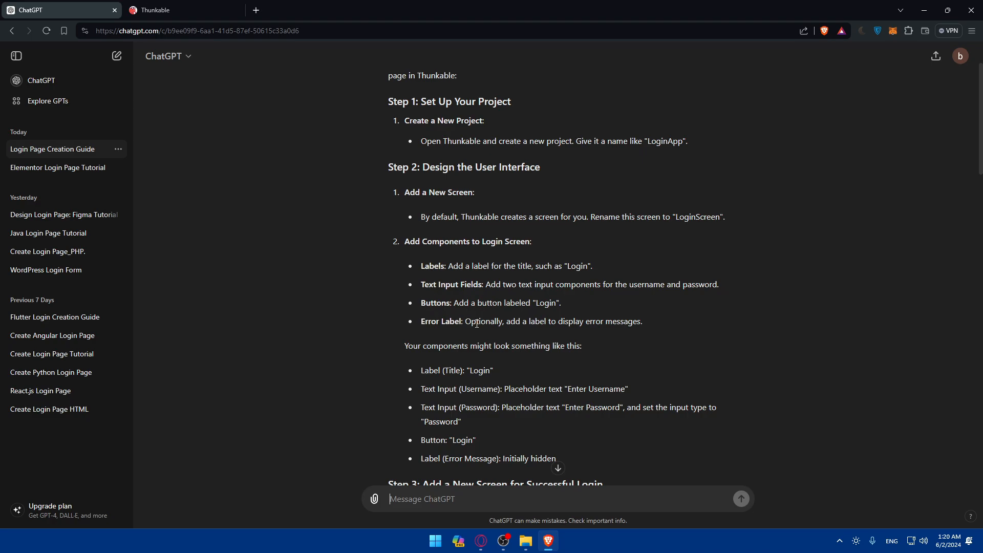
{"action": "scroll", "scroll_direction": "down", "scroll_amount": 3}
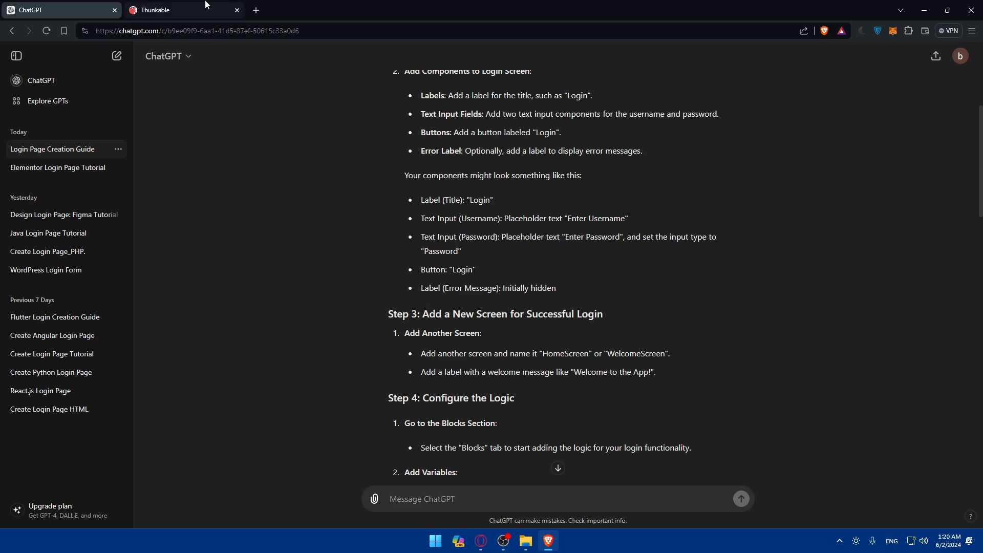
{"action": "left_click", "coordinate": [182, 9]}
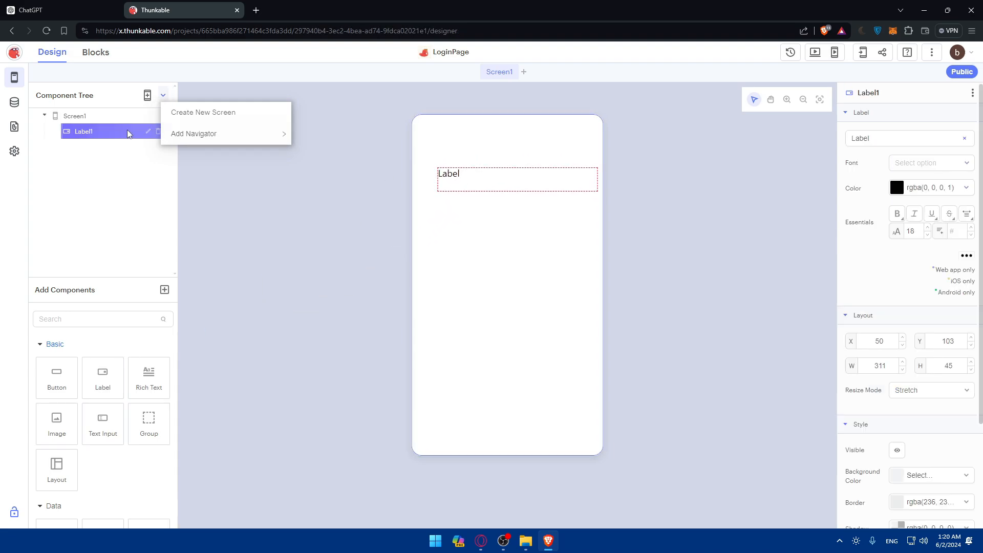
Rename the two labels to Username and Password and the button to Login
{"action": "double_click", "coordinate": [91, 131]}
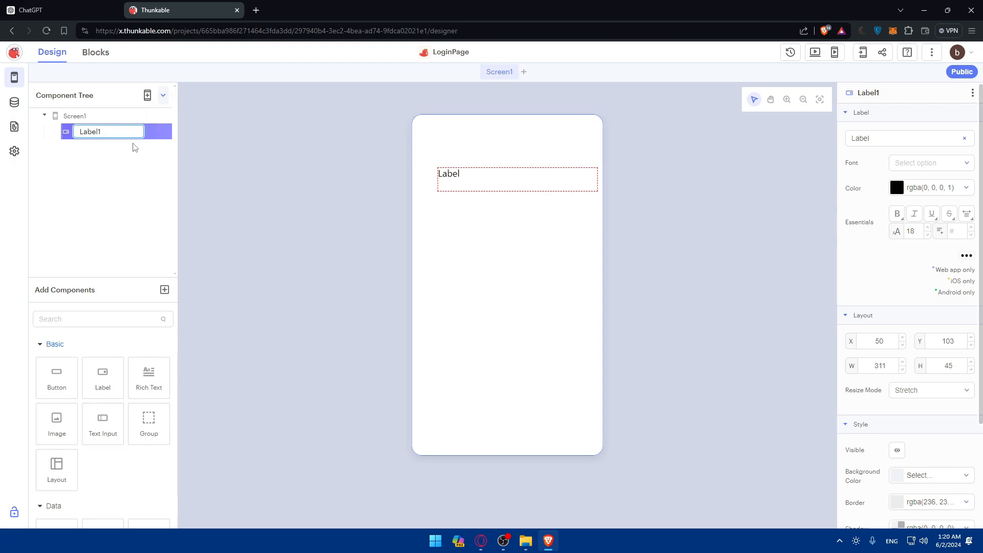
{"action": "type", "text": "Username"}
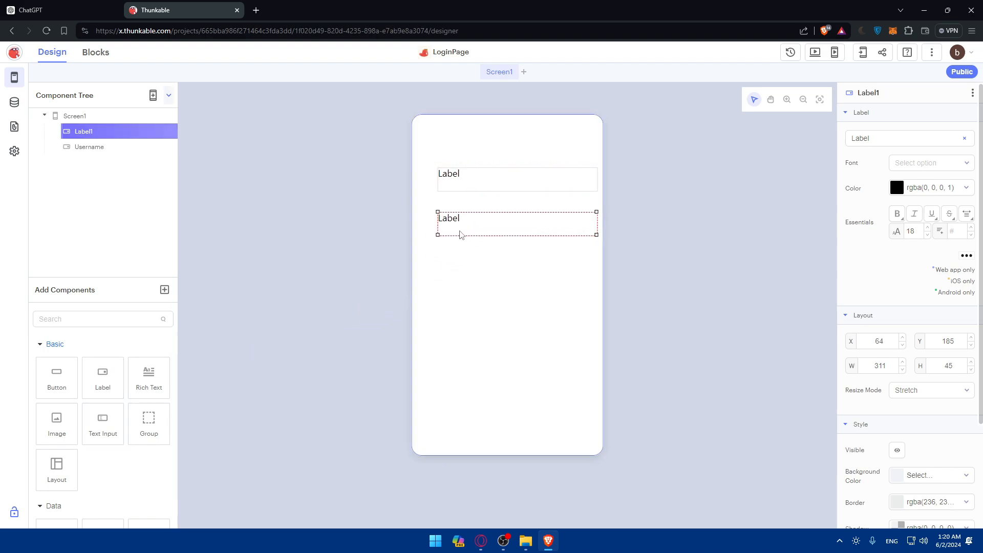
{"action": "right_click", "coordinate": [84, 131]}
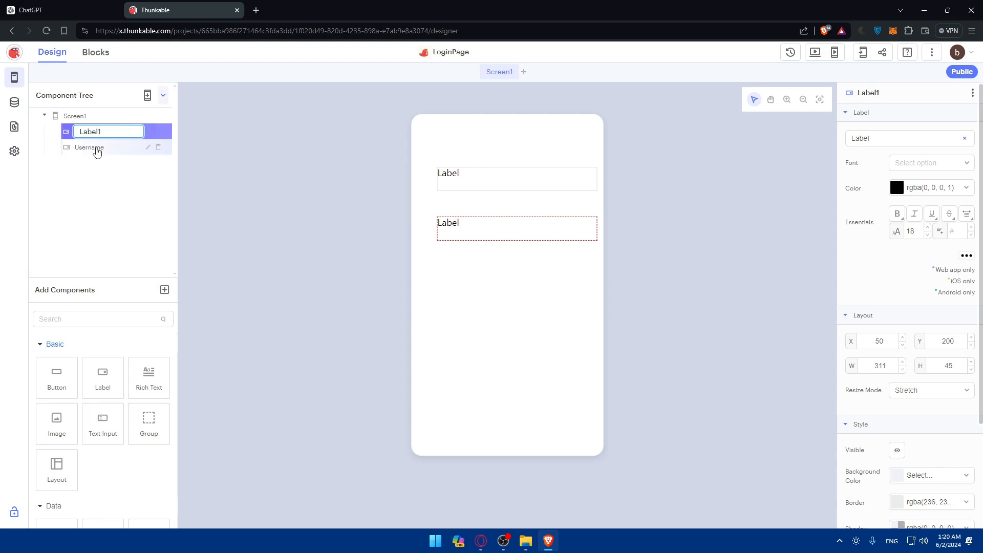
{"action": "type", "text": "Pass"}
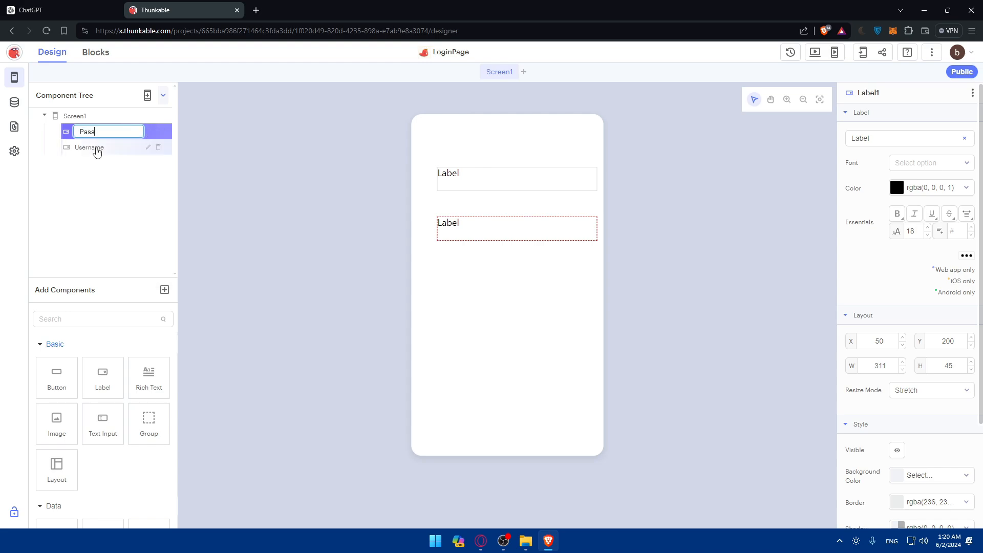
{"action": "type", "text": "word"}
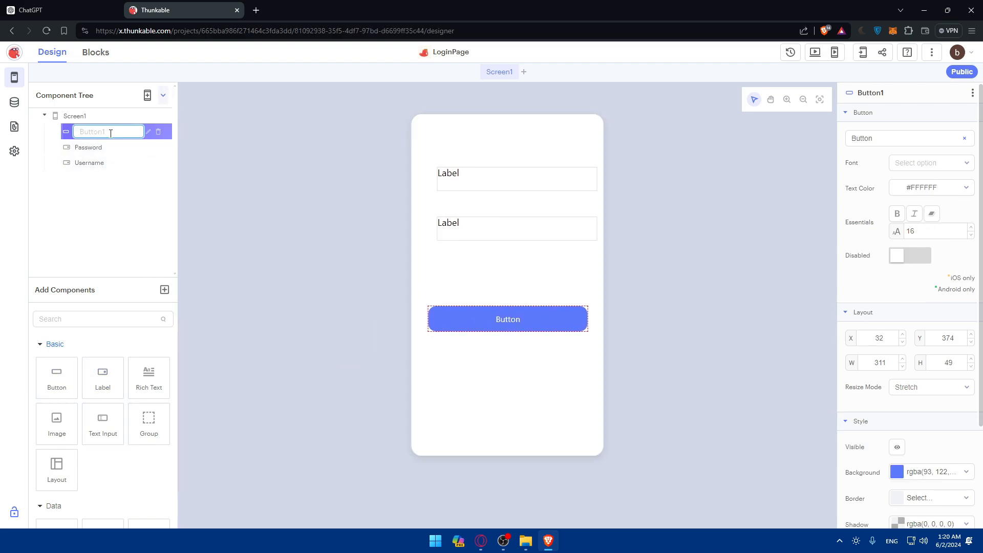
{"action": "type", "text": "Login"}
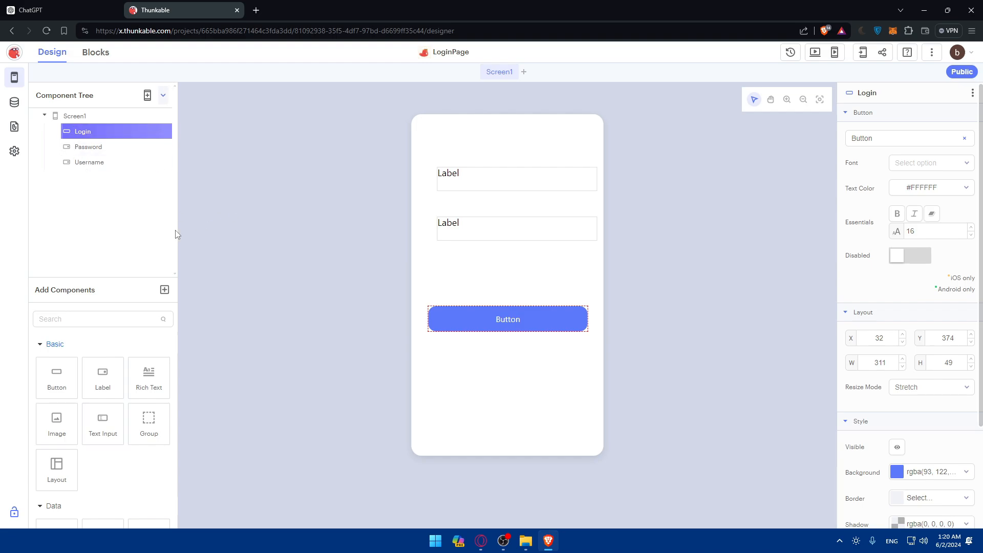
{"action": "mouse_move", "coordinate": [148, 424]}
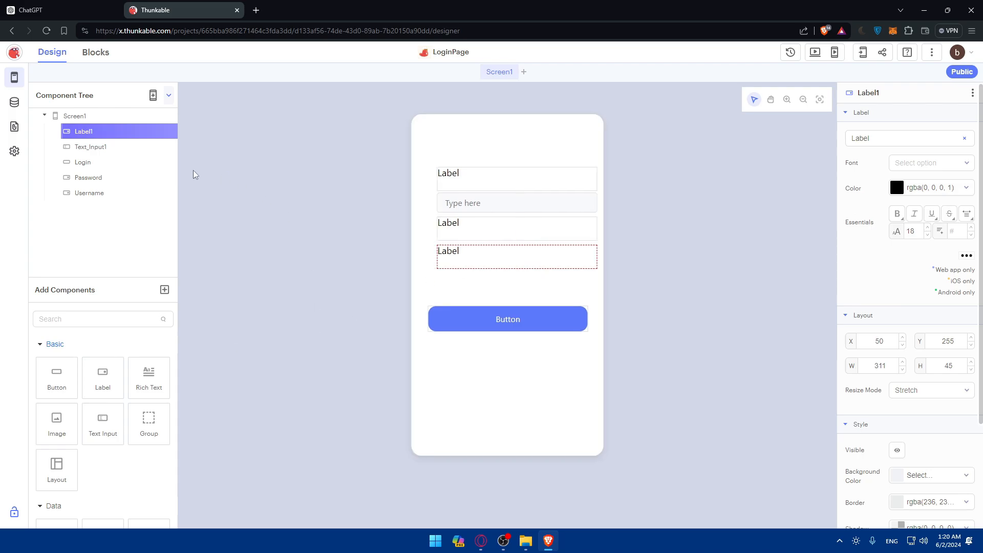
Delete the extra Label1 and place the second text input under the Password label
{"action": "key", "text": "Delete"}
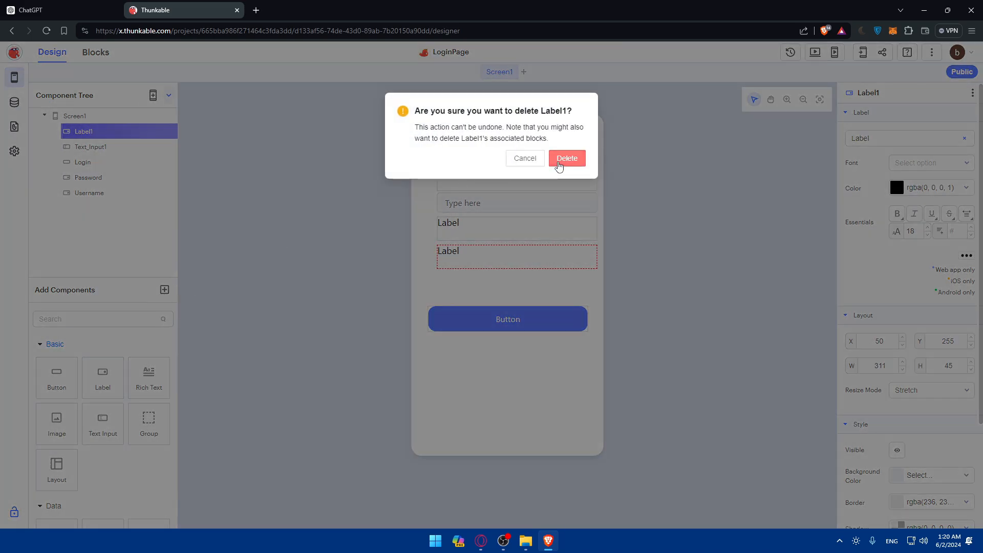
{"action": "left_click", "coordinate": [566, 159]}
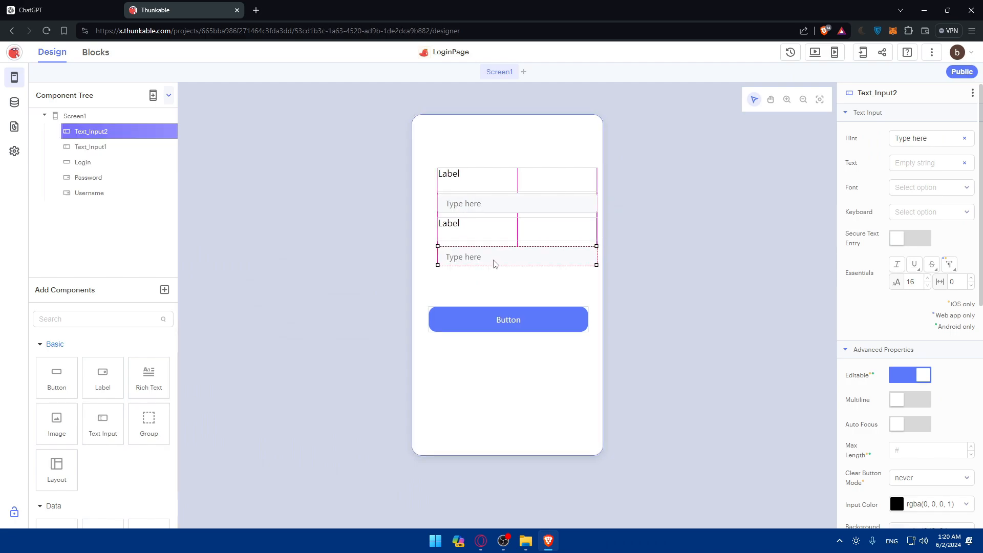
{"action": "left_click", "coordinate": [89, 192]}
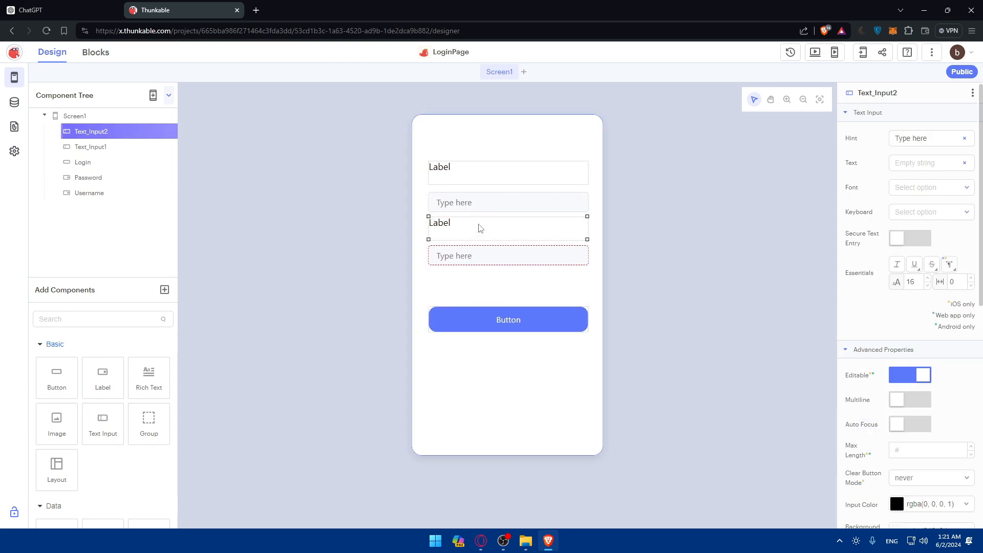
Set the two label texts to Username and Password
{"action": "left_click", "coordinate": [88, 177]}
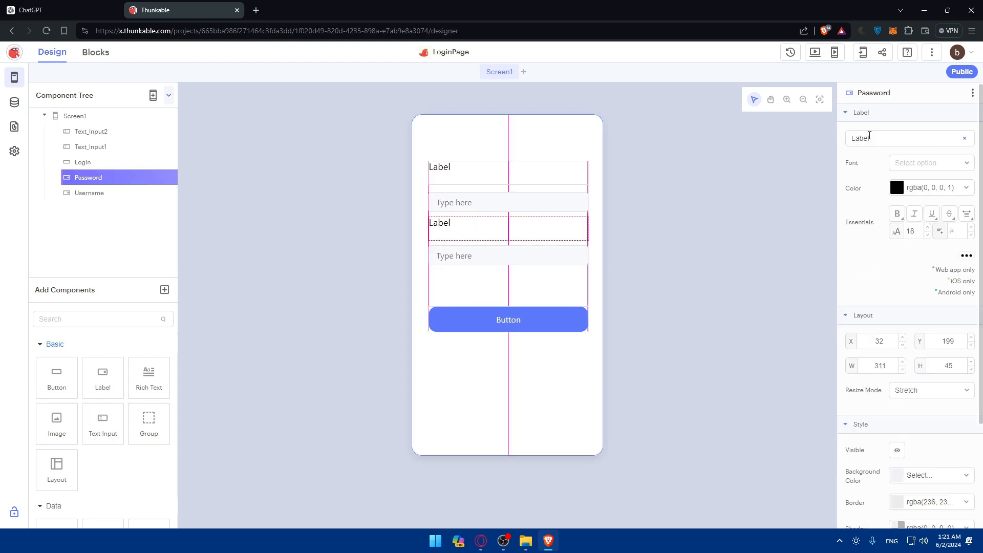
{"action": "left_click", "coordinate": [90, 193]}
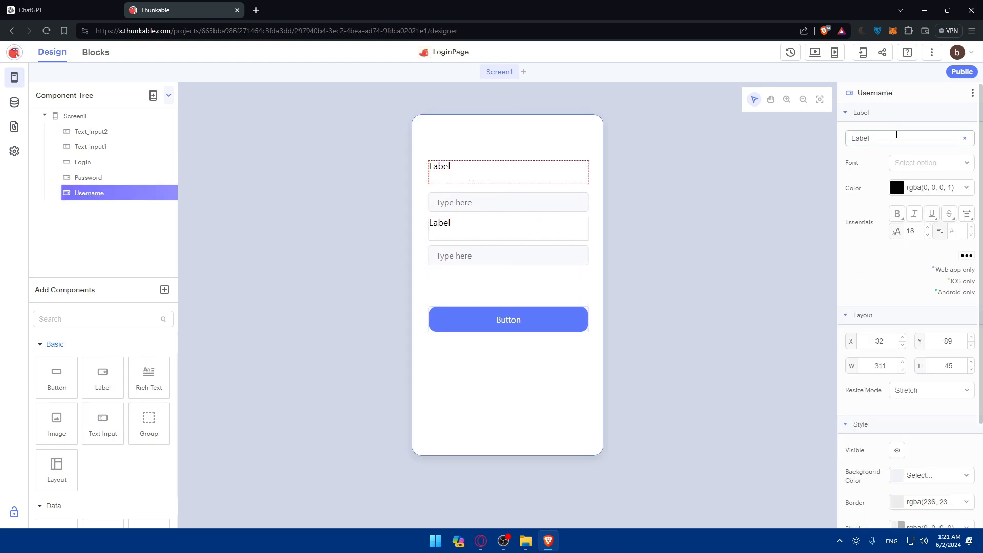
{"action": "type", "text": "Username"}
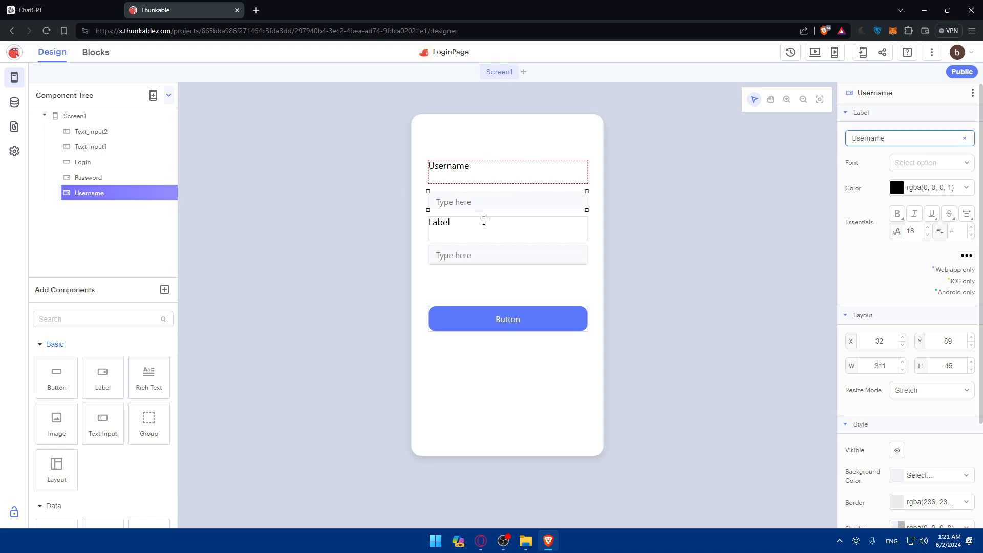
{"action": "left_click", "coordinate": [88, 178]}
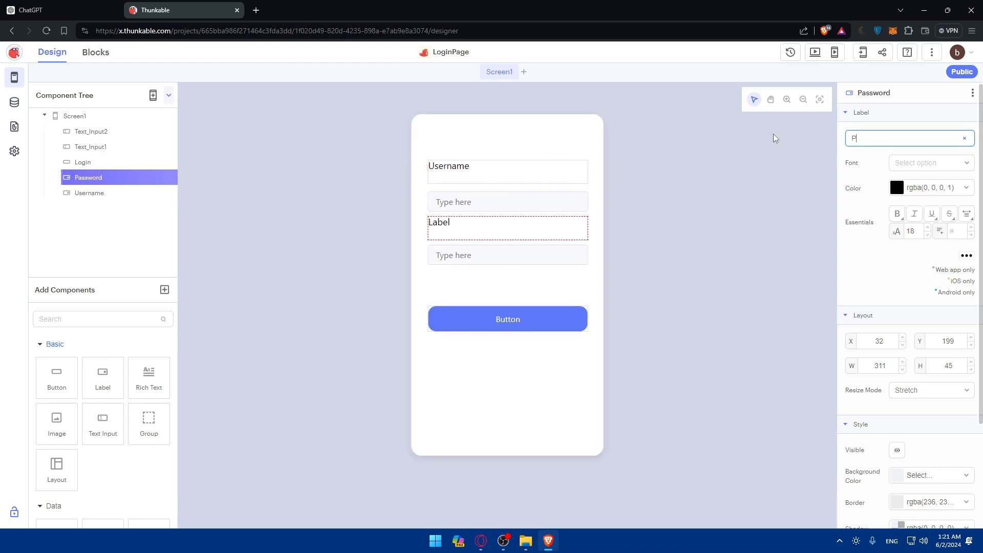
{"action": "type", "text": "Password"}
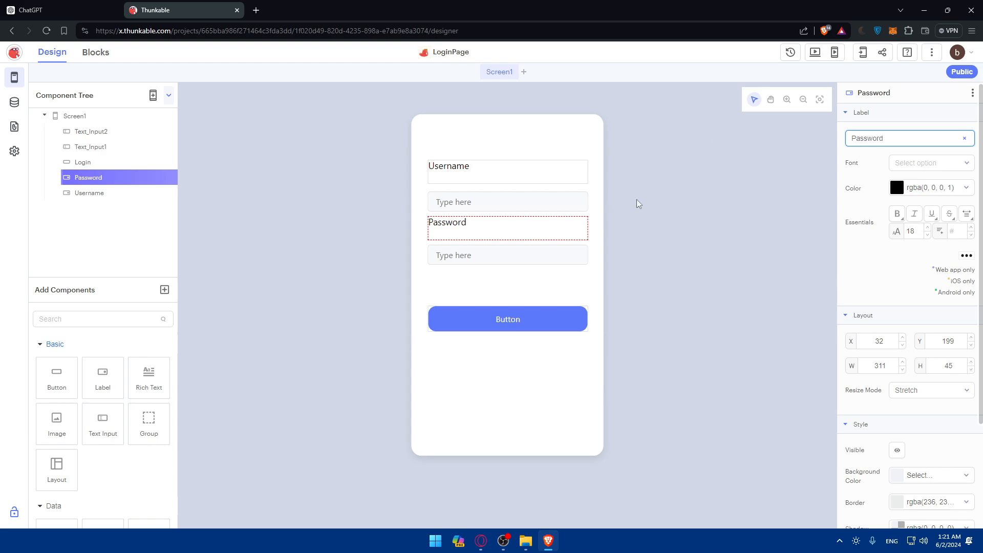
Change the button's text to Login
{"action": "left_click", "coordinate": [82, 162]}
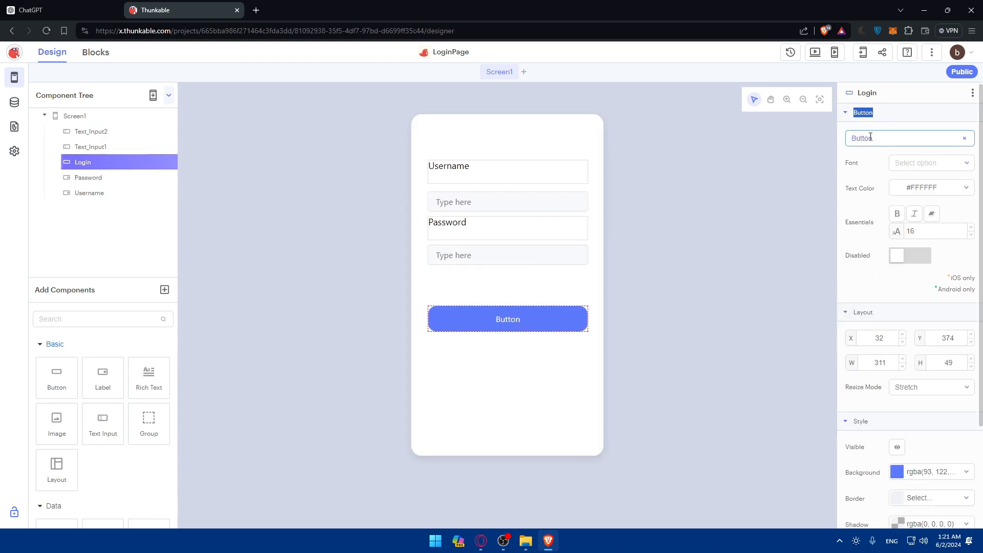
{"action": "type", "text": "L"}
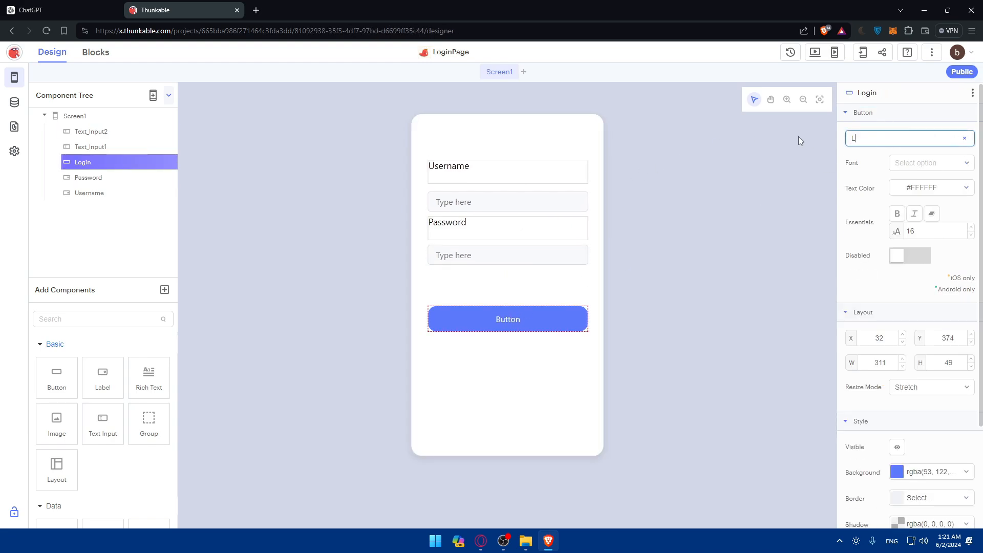
{"action": "type", "text": "Login"}
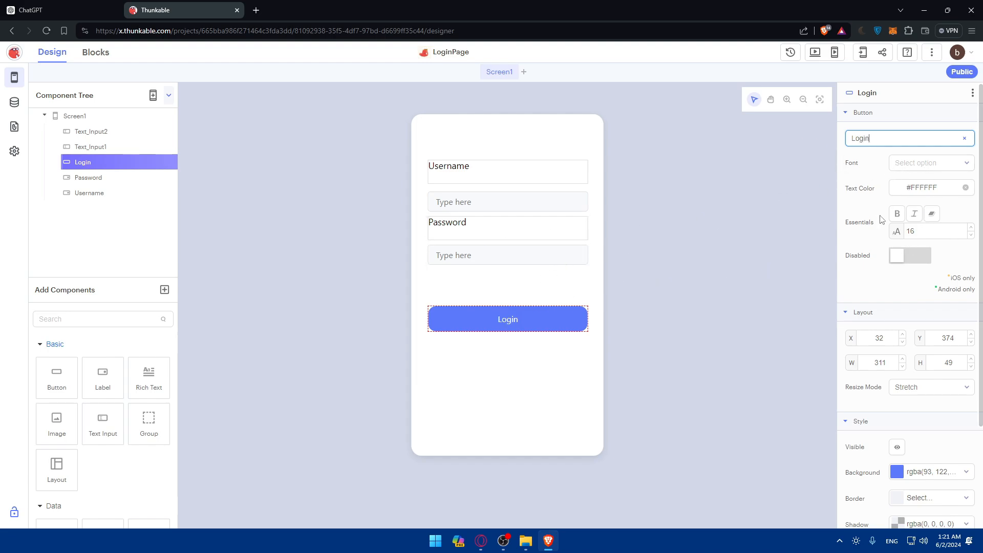
{"action": "scroll", "scroll_direction": "down", "scroll_amount": 3}
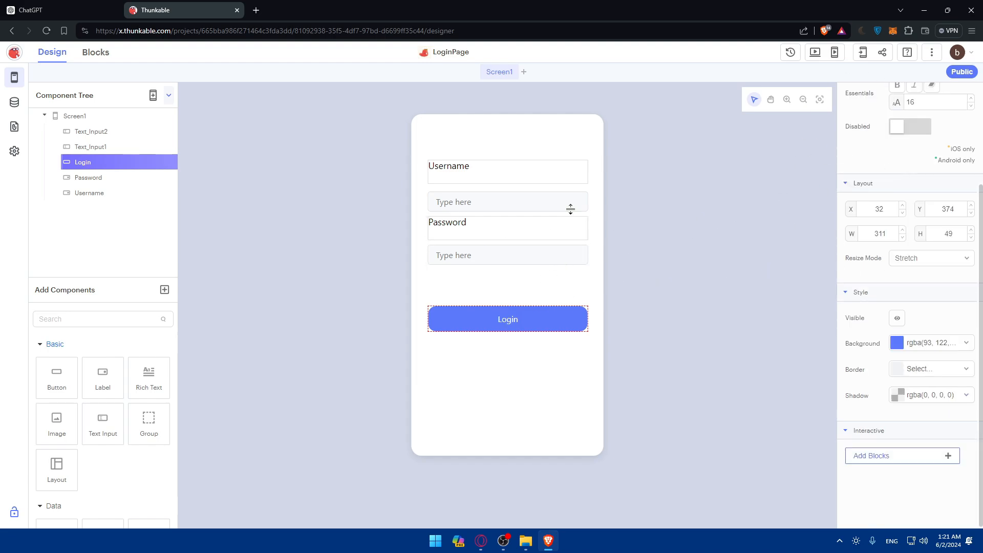
Center the text alignment of the Username and Password labels
{"action": "left_click", "coordinate": [89, 192]}
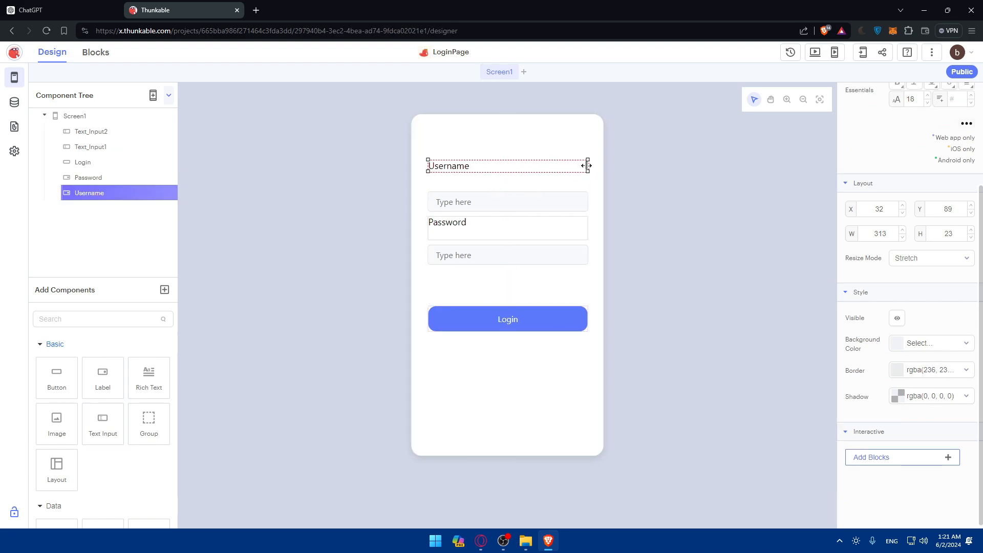
{"action": "scroll", "scroll_direction": "up", "scroll_amount": 3}
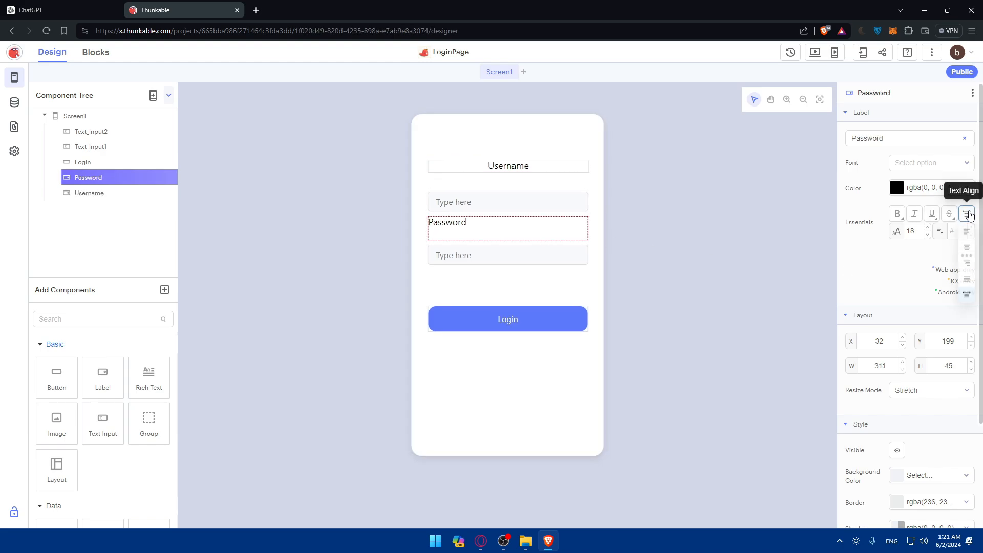
{"action": "left_click", "coordinate": [967, 215]}
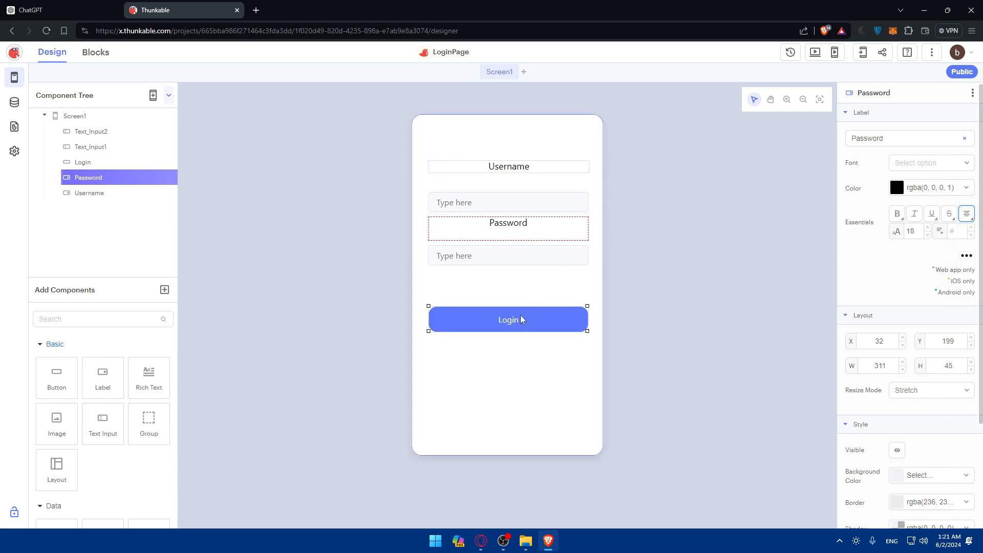
Shrink the Login button and arrange the labels and inputs into a tight column
{"action": "left_click", "coordinate": [508, 319]}
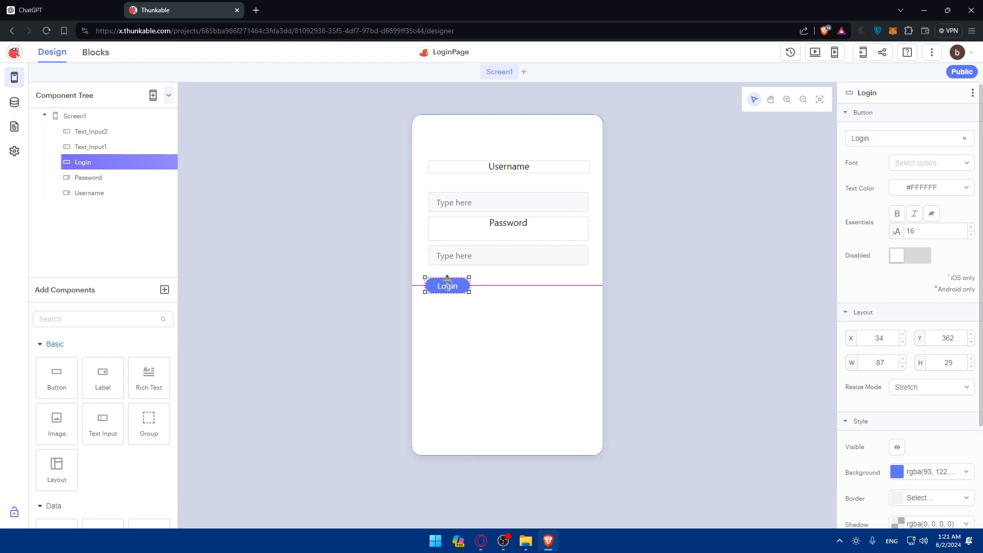
{"action": "left_click", "coordinate": [74, 116]}
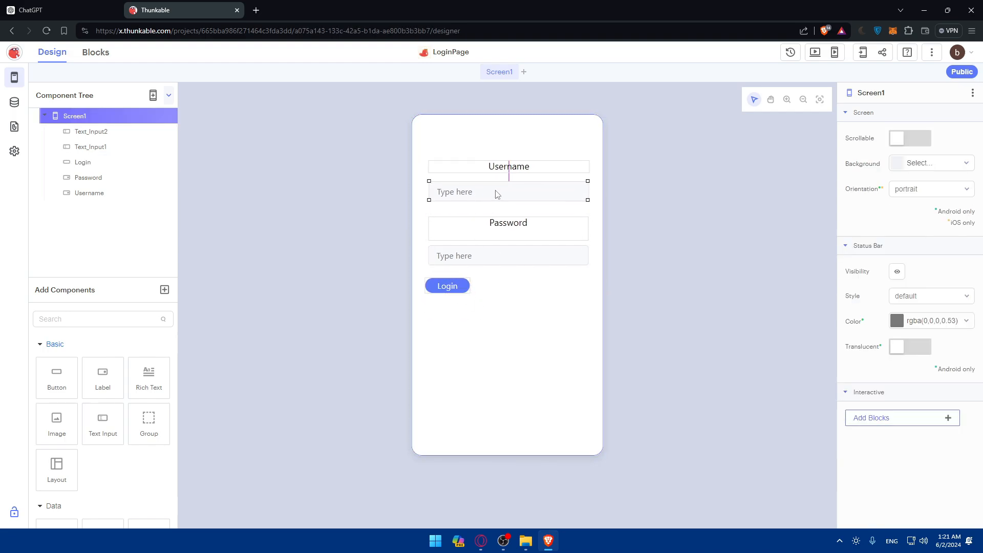
{"action": "left_click", "coordinate": [91, 147]}
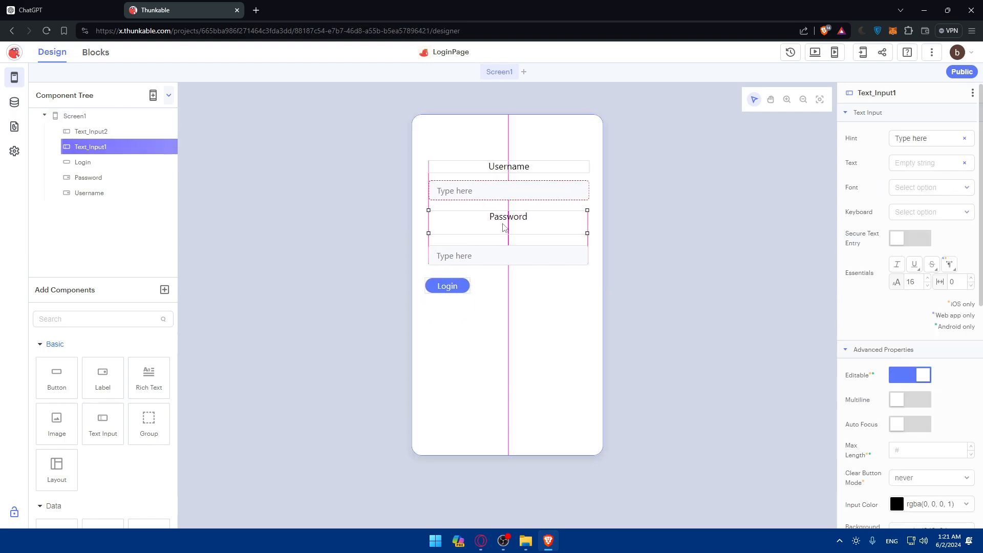
{"action": "left_click", "coordinate": [89, 193]}
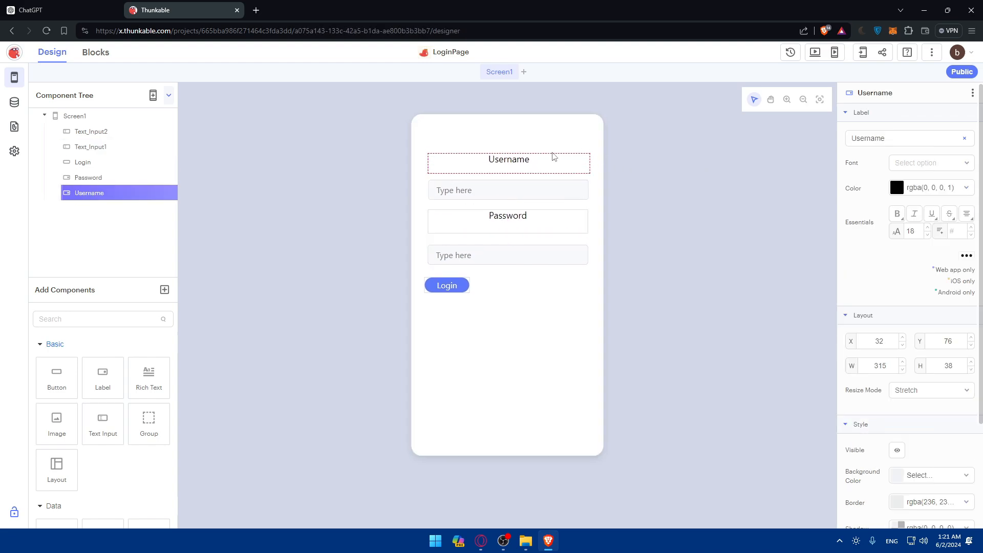
{"action": "left_click", "coordinate": [75, 117]}
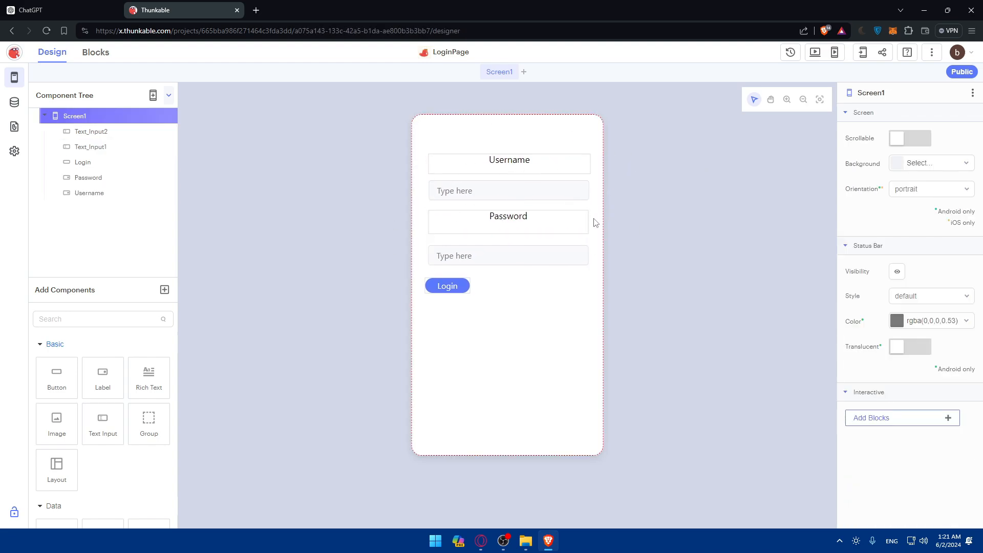
{"action": "mouse_move", "coordinate": [149, 378]}
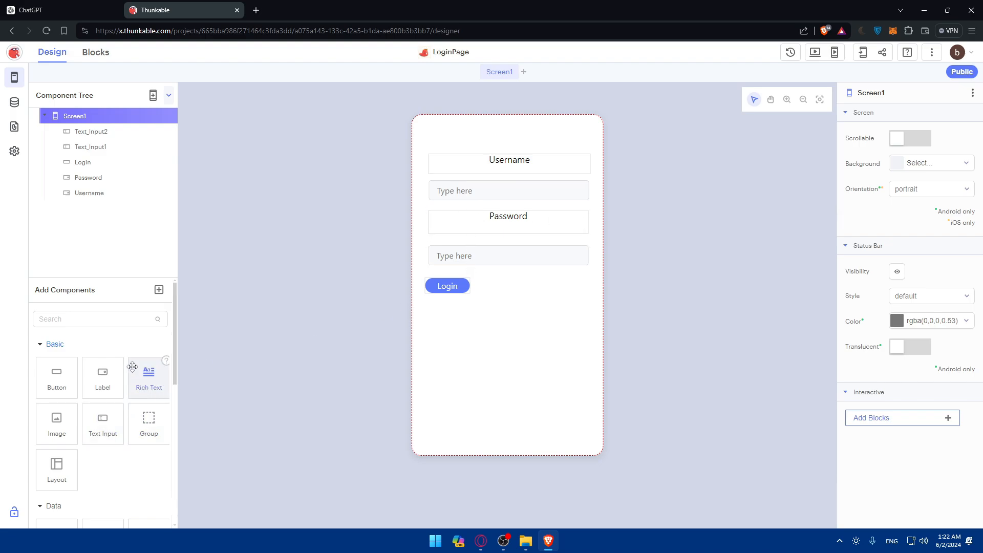
{"action": "scroll", "scroll_direction": "down", "scroll_amount": 3}
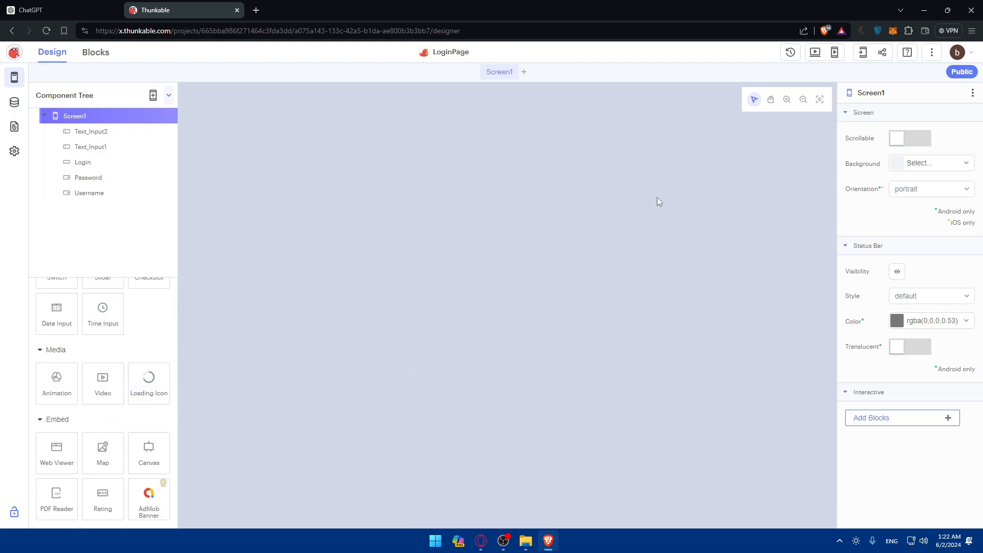
Scroll the ChatGPT guide to Step 4's login variables and button-click pseudocode
{"action": "left_click", "coordinate": [56, 10]}
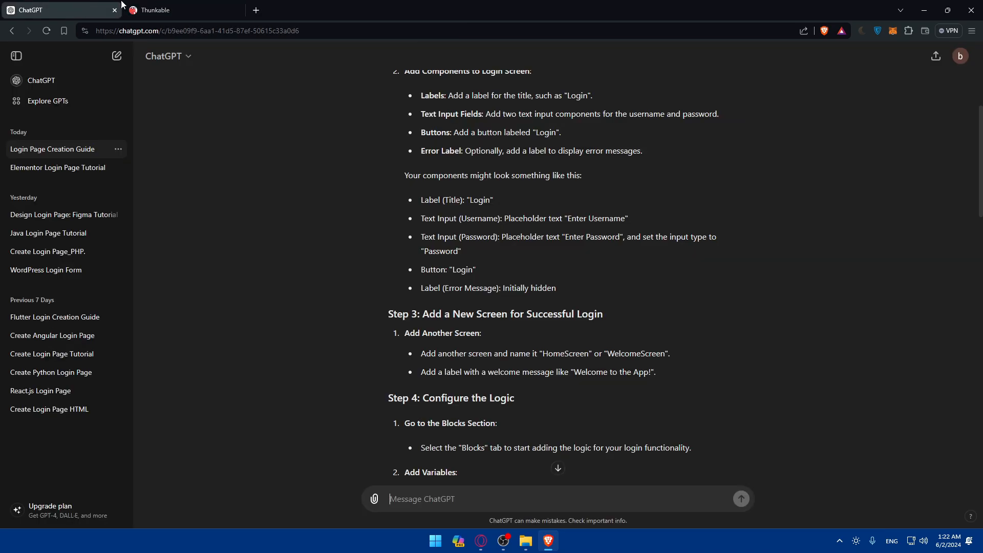
{"action": "scroll", "scroll_direction": "down", "scroll_amount": 3}
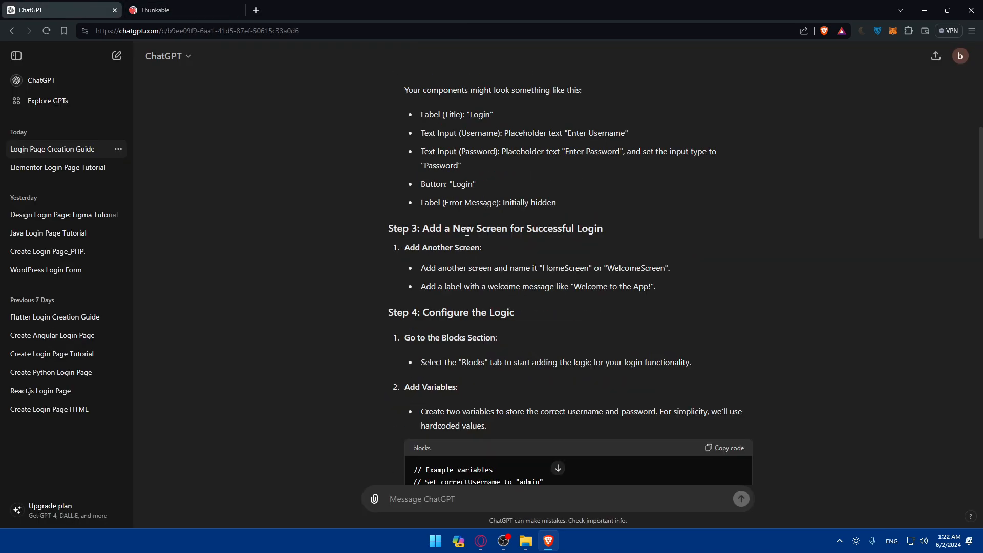
{"action": "scroll", "scroll_direction": "down", "scroll_amount": 3}
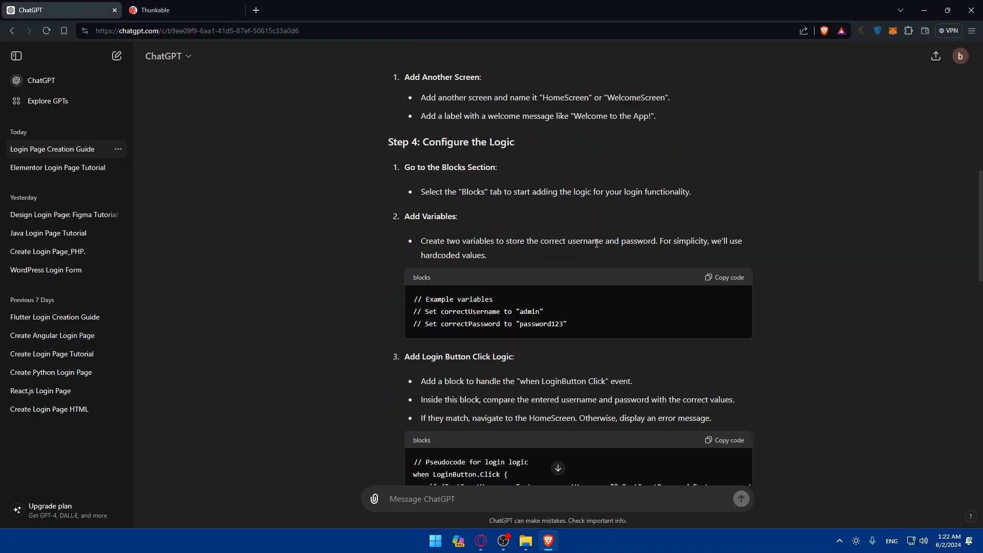
{"action": "scroll", "scroll_direction": "down", "scroll_amount": 3}
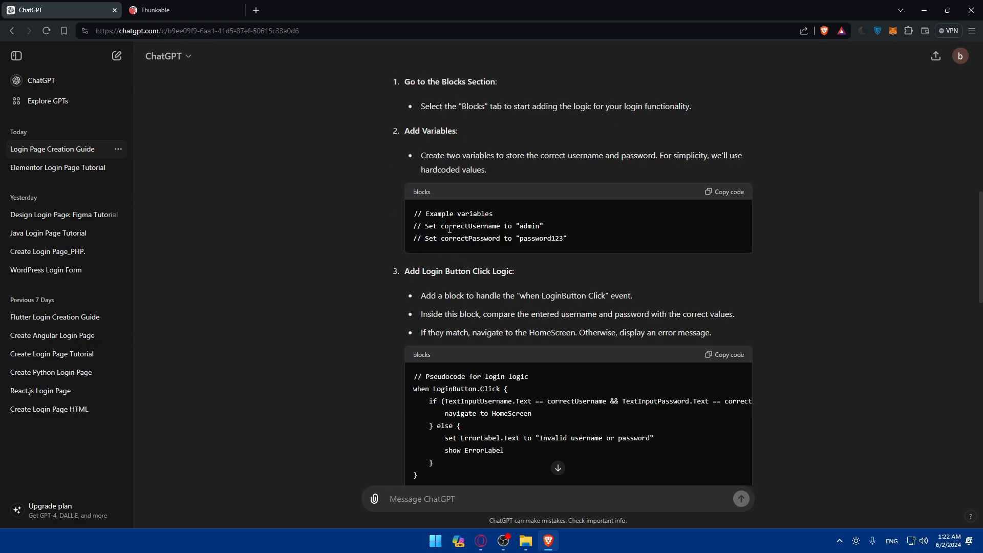
{"action": "scroll", "scroll_direction": "down", "scroll_amount": 3}
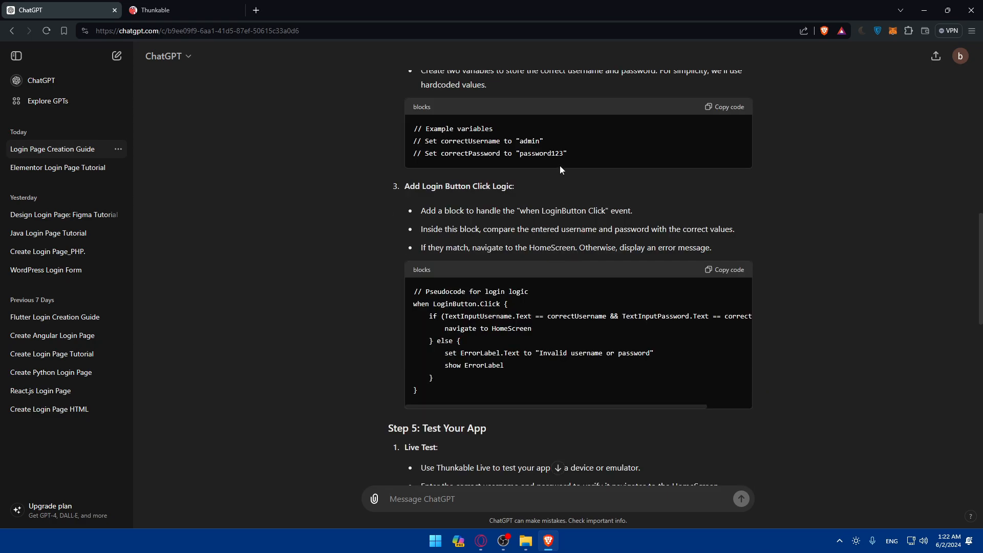
Back in Thunkable, check the Data and Assets panels, then return to the component tree
{"action": "left_click", "coordinate": [181, 11]}
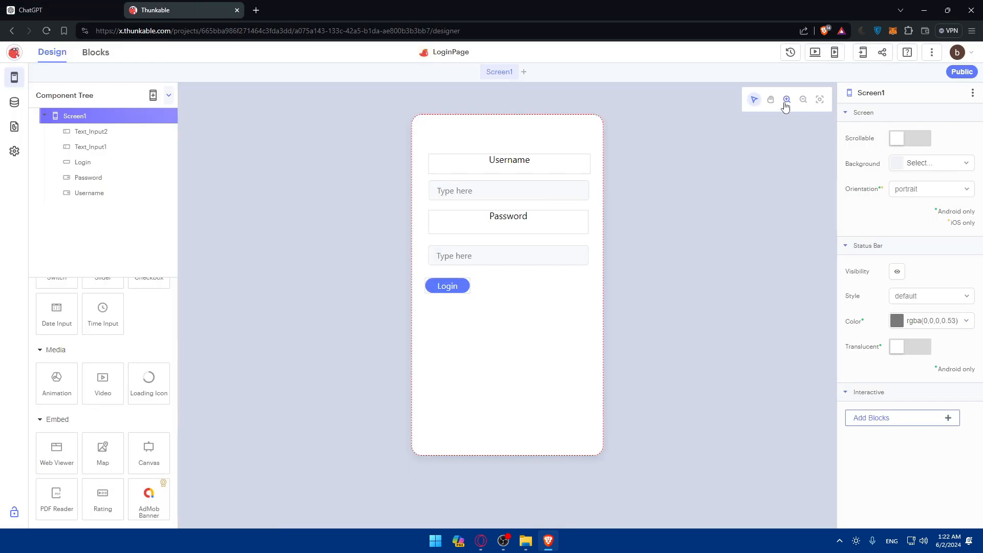
{"action": "left_click", "coordinate": [508, 255]}
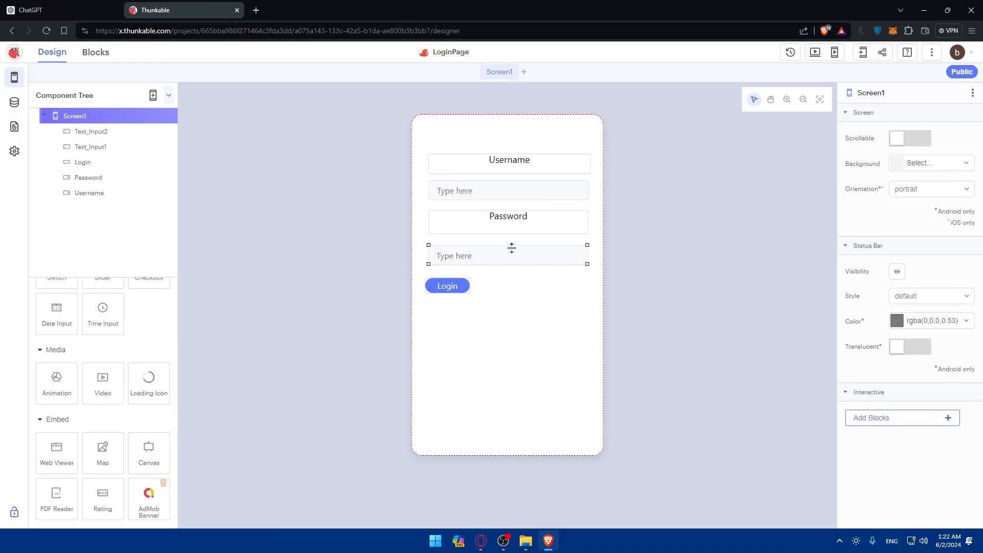
{"action": "left_click", "coordinate": [629, 229]}
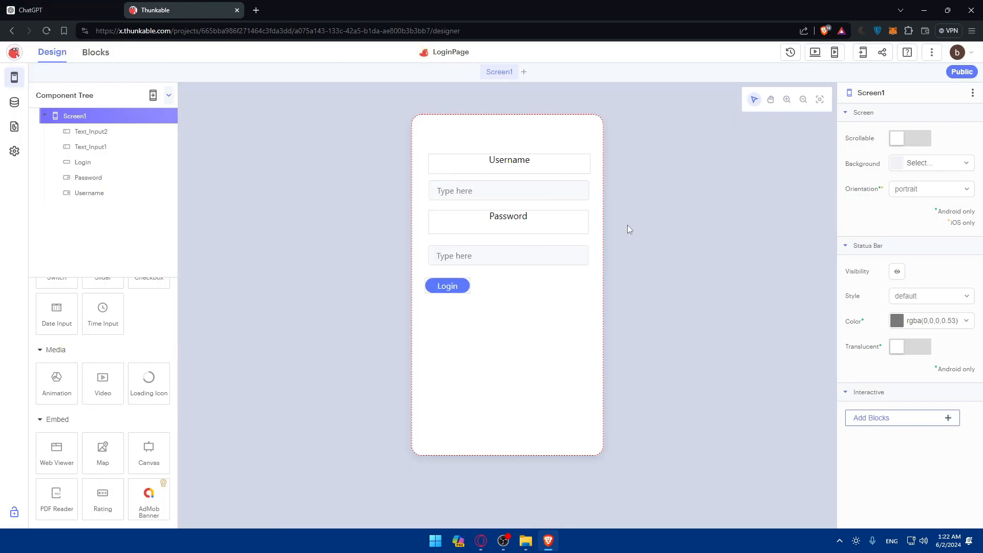
{"action": "mouse_move", "coordinate": [14, 104]}
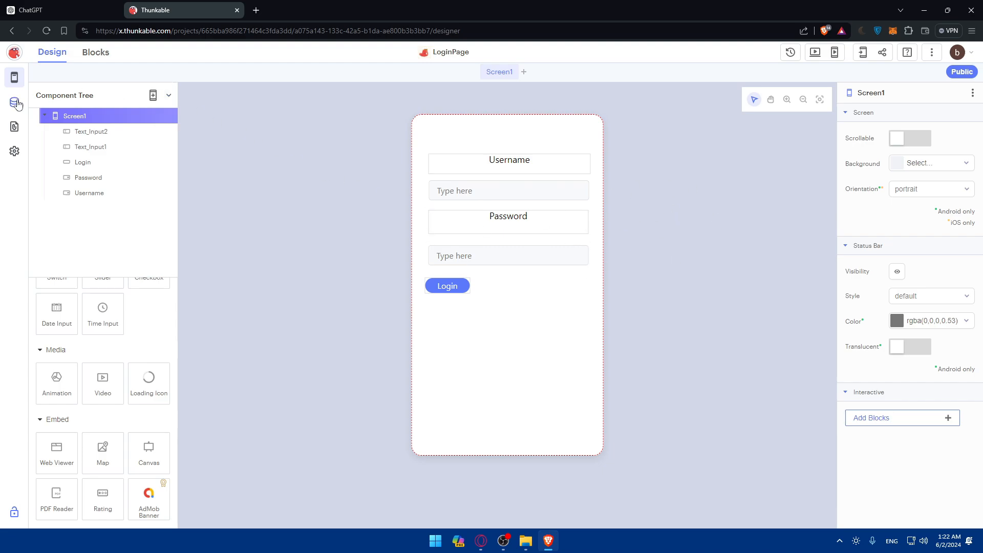
{"action": "left_click", "coordinate": [14, 103]}
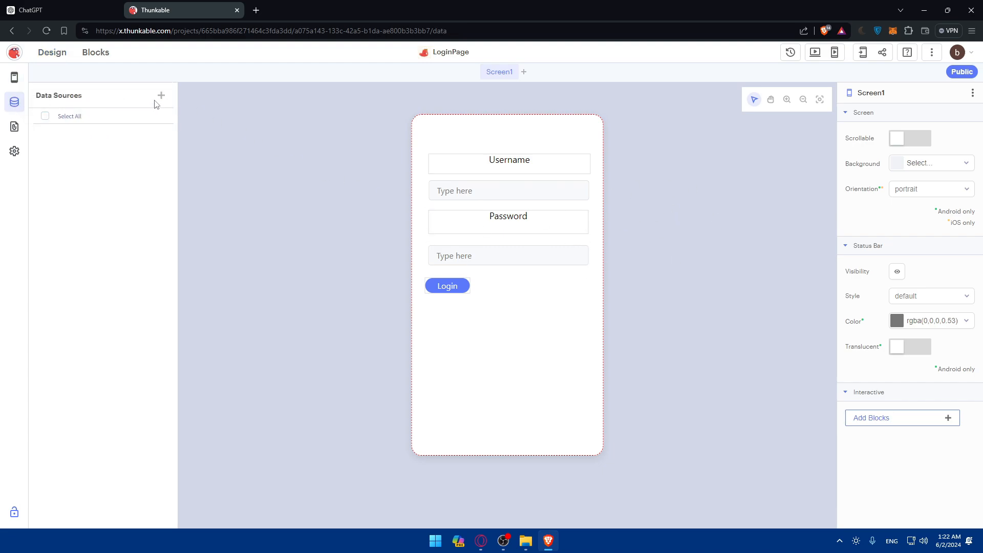
{"action": "left_click", "coordinate": [14, 127]}
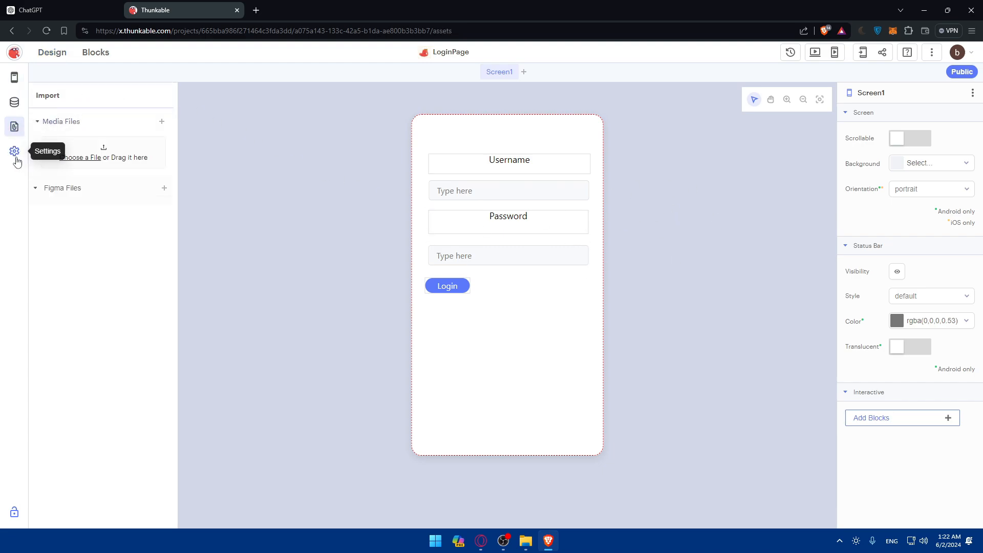
{"action": "left_click", "coordinate": [14, 150]}
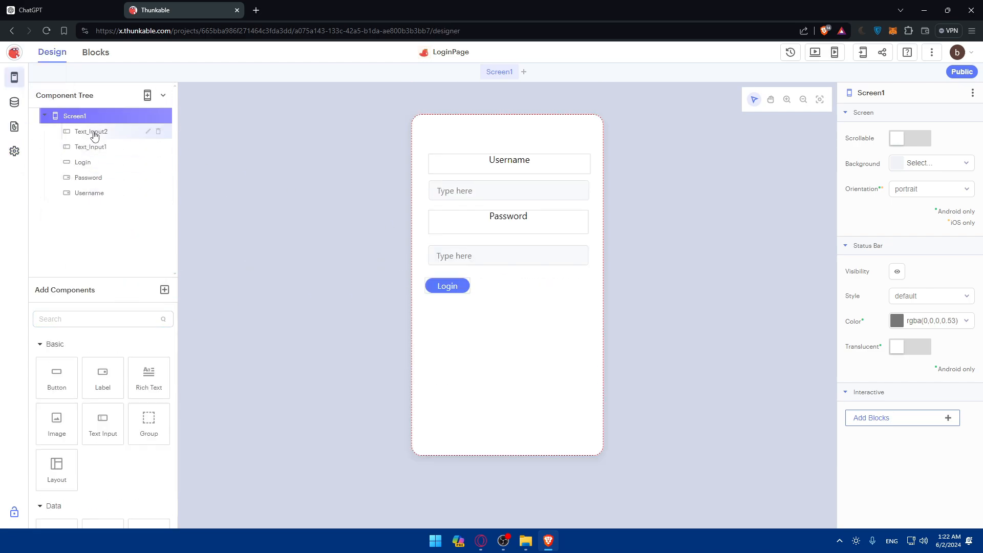
Open Web Preview and type 'iaufiud' and 'dfhdfhsdf' into the username and password fields
{"action": "left_click", "coordinate": [91, 131]}
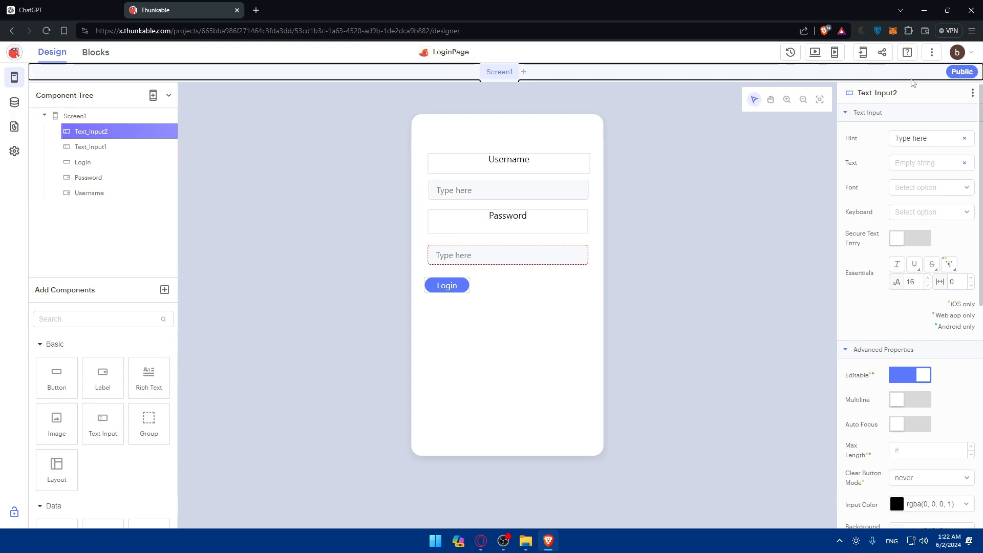
{"action": "mouse_move", "coordinate": [835, 52]}
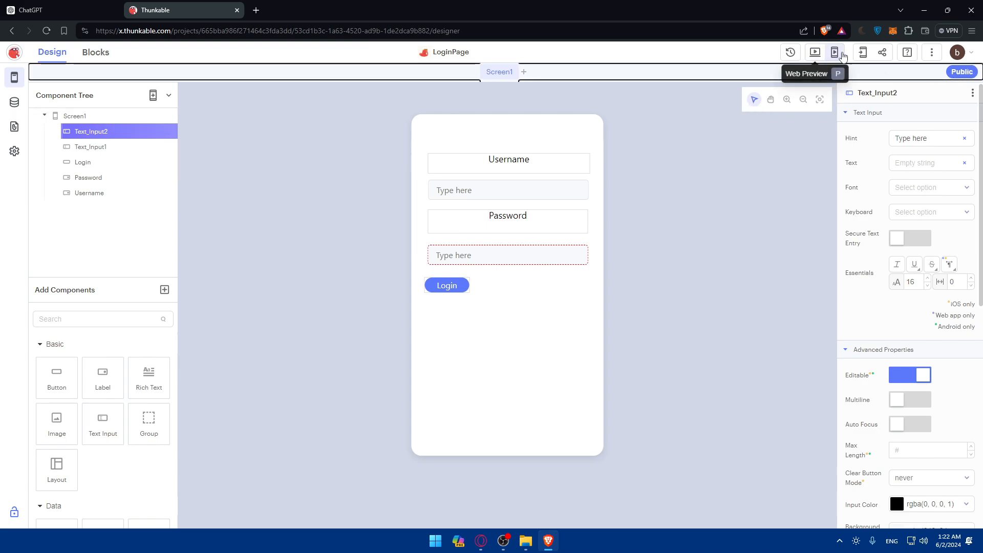
{"action": "left_click", "coordinate": [835, 52]}
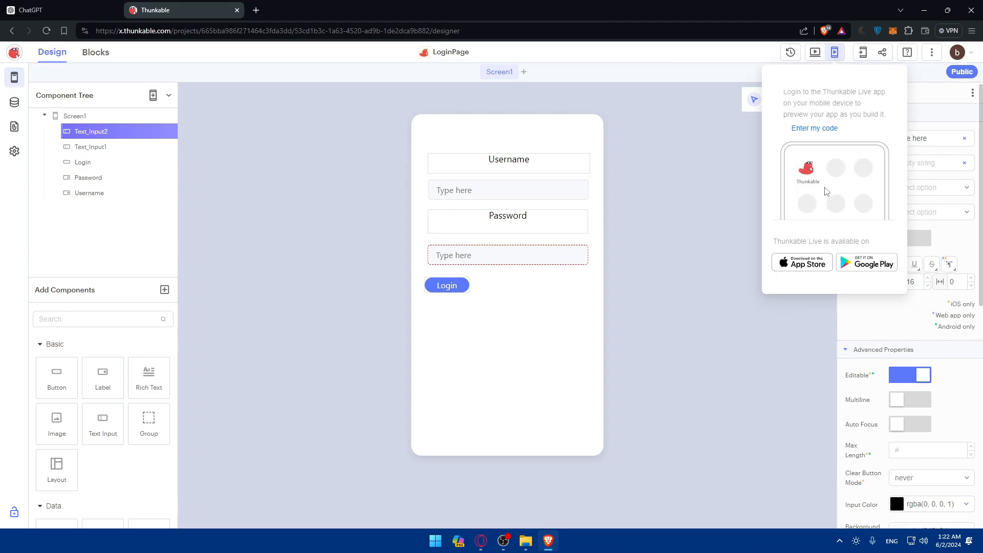
{"action": "left_click", "coordinate": [815, 52]}
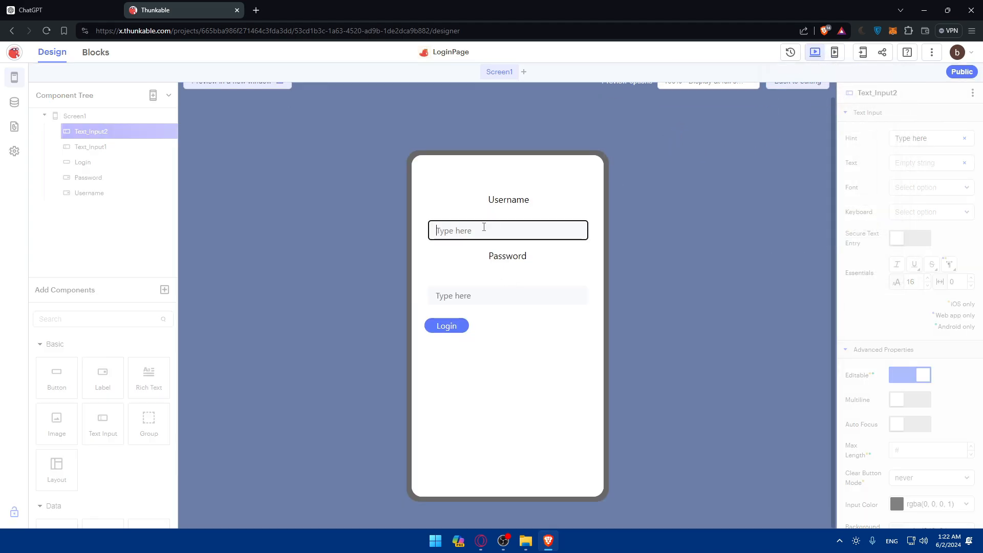
{"action": "type", "text": "iaufiud"}
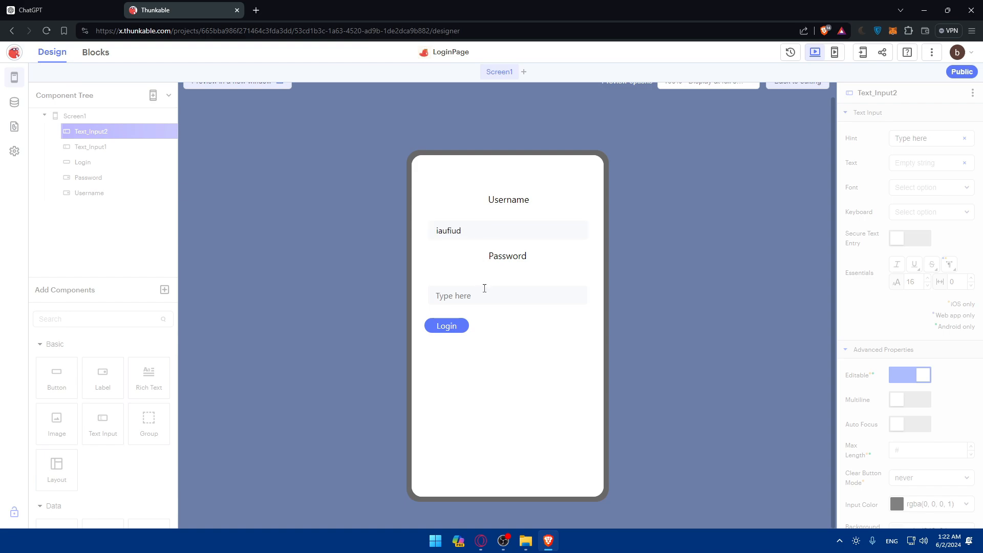
{"action": "type", "text": "dfhdfhsdf"}
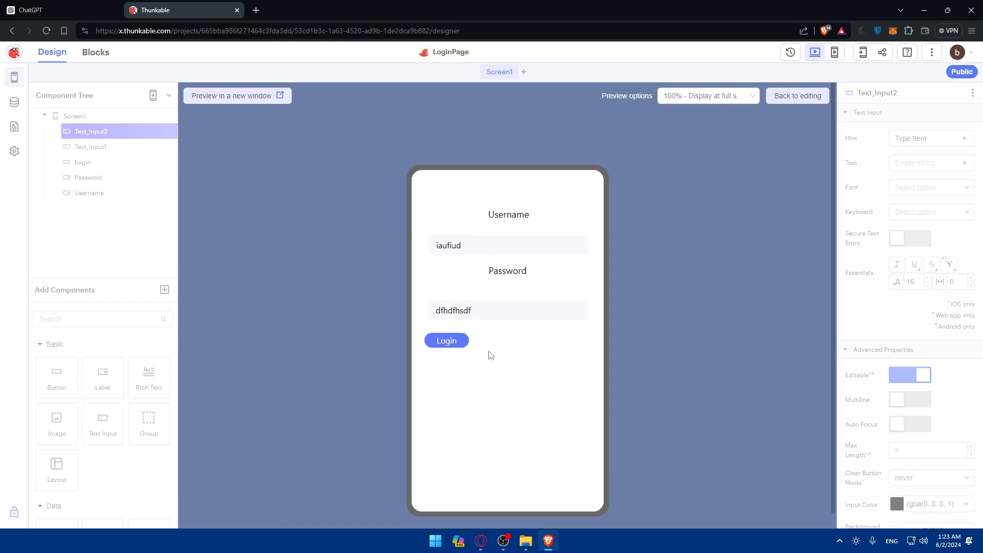
{"action": "mouse_move", "coordinate": [804, 62]}
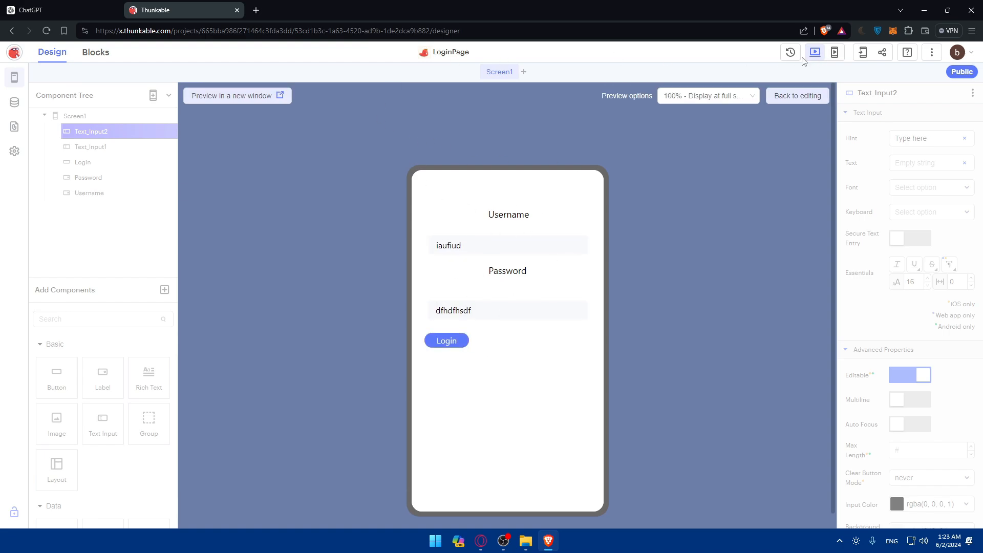
{"action": "mouse_move", "coordinate": [268, 102]}
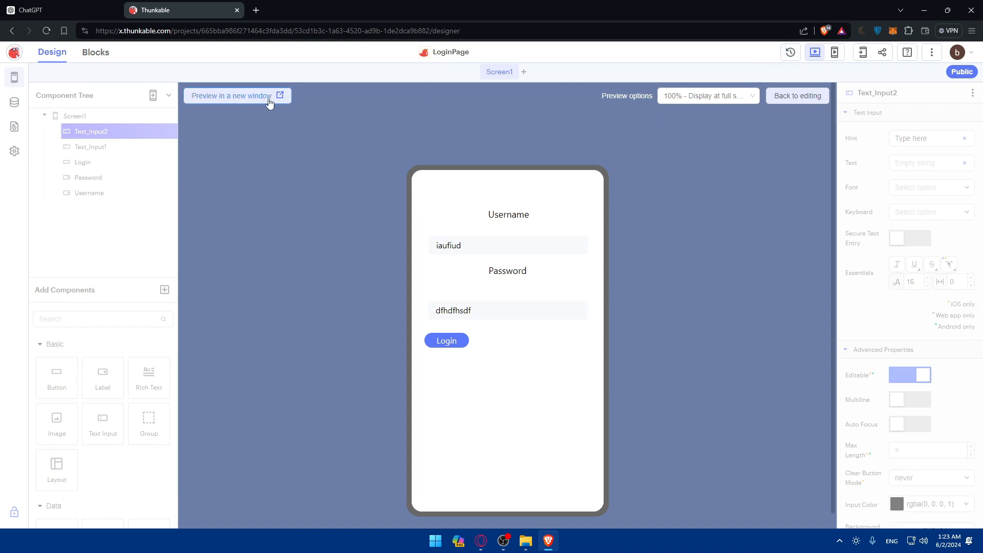
{"action": "mouse_move", "coordinate": [862, 52]}
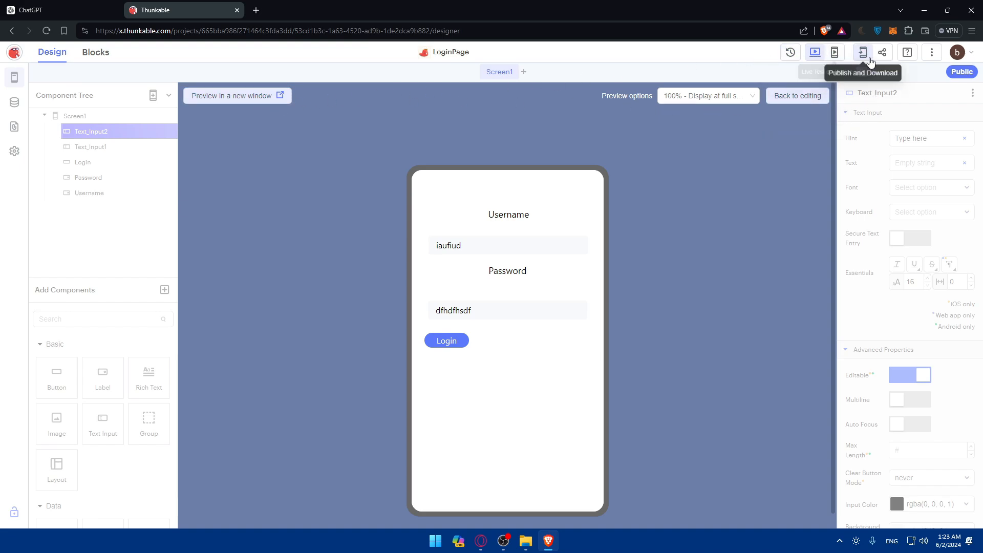
{"action": "mouse_move", "coordinate": [846, 75]}
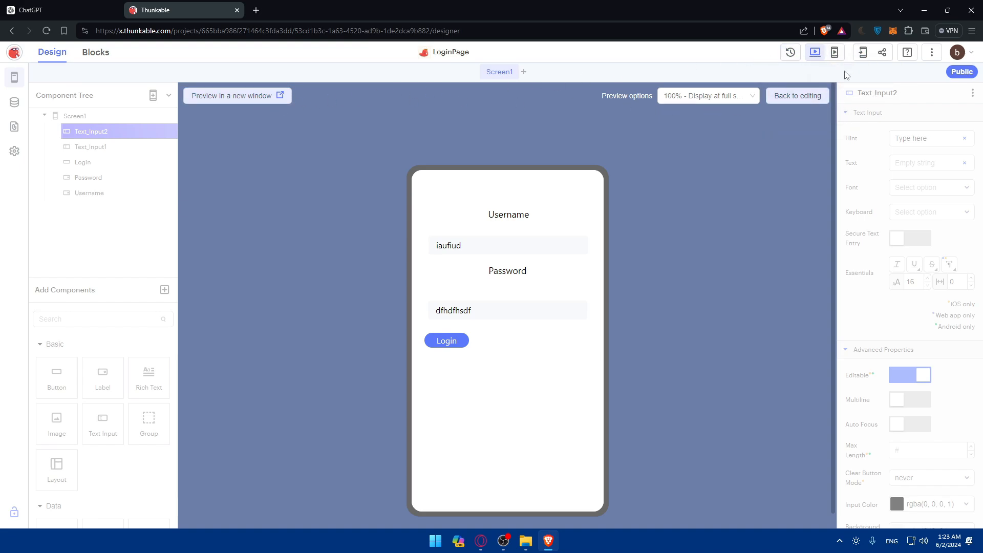
{"action": "mouse_move", "coordinate": [447, 341]}
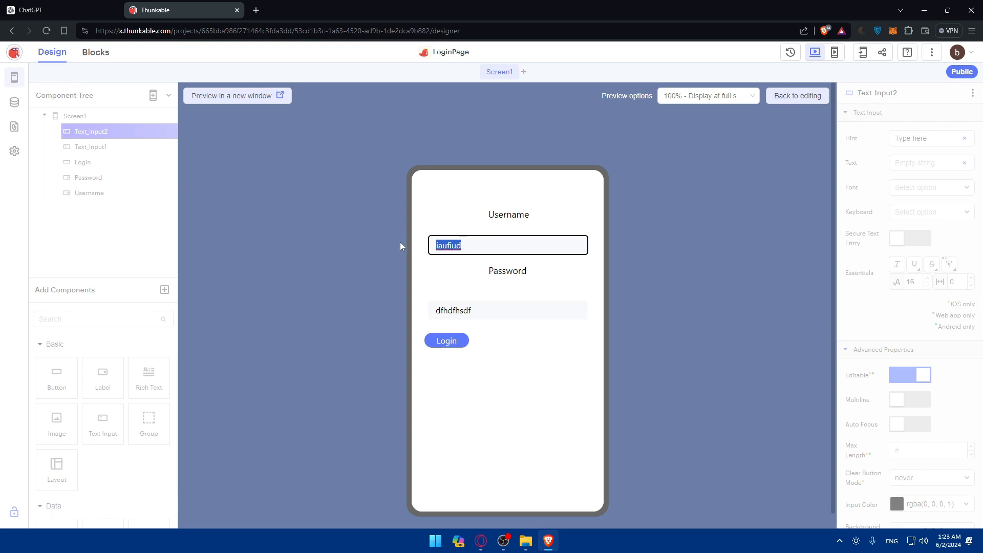
{"action": "left_click", "coordinate": [508, 309]}
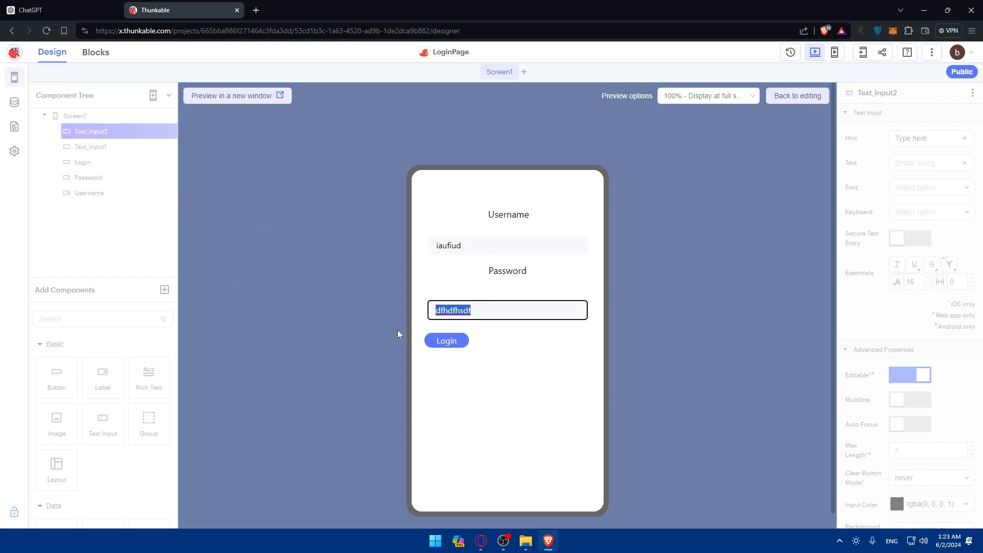
{"action": "mouse_move", "coordinate": [797, 95]}
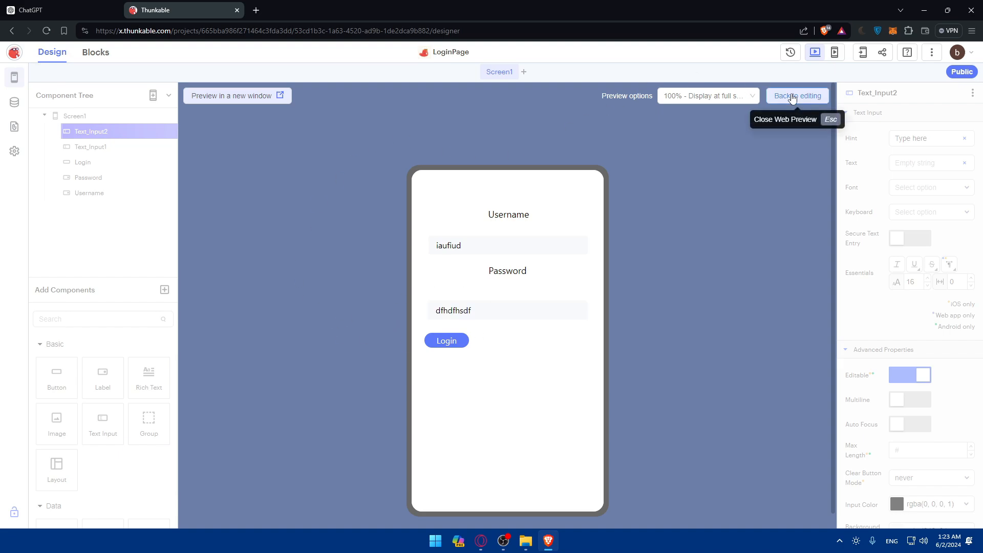
Exit the preview and drop a 'when Login Click' event block into the Blocks workspace
{"action": "left_click", "coordinate": [797, 95]}
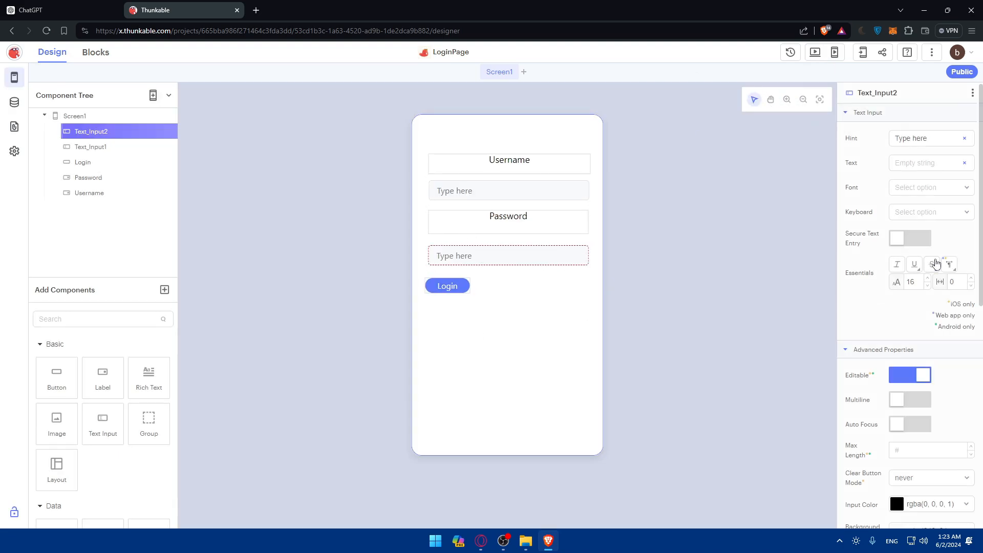
{"action": "scroll", "scroll_direction": "down", "scroll_amount": 3}
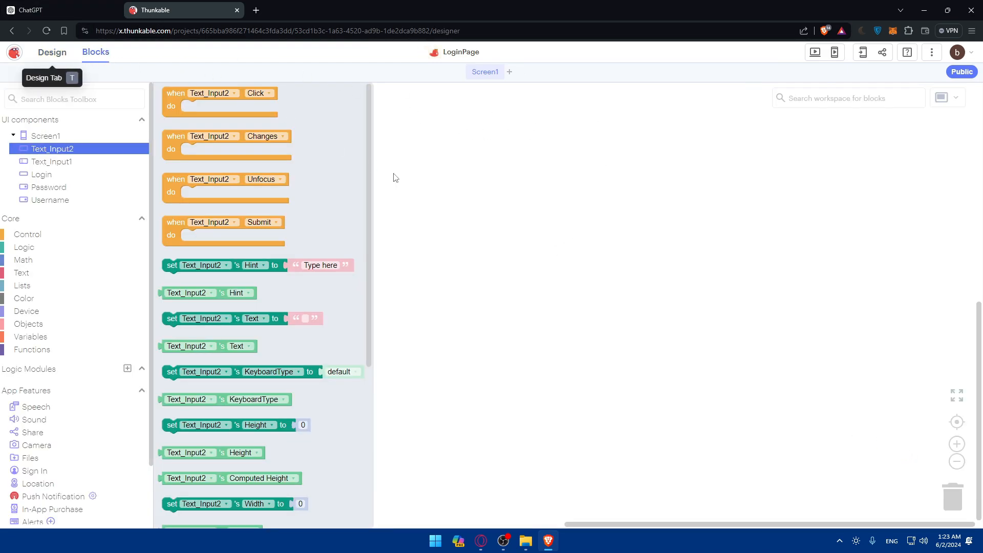
{"action": "left_click", "coordinate": [51, 52]}
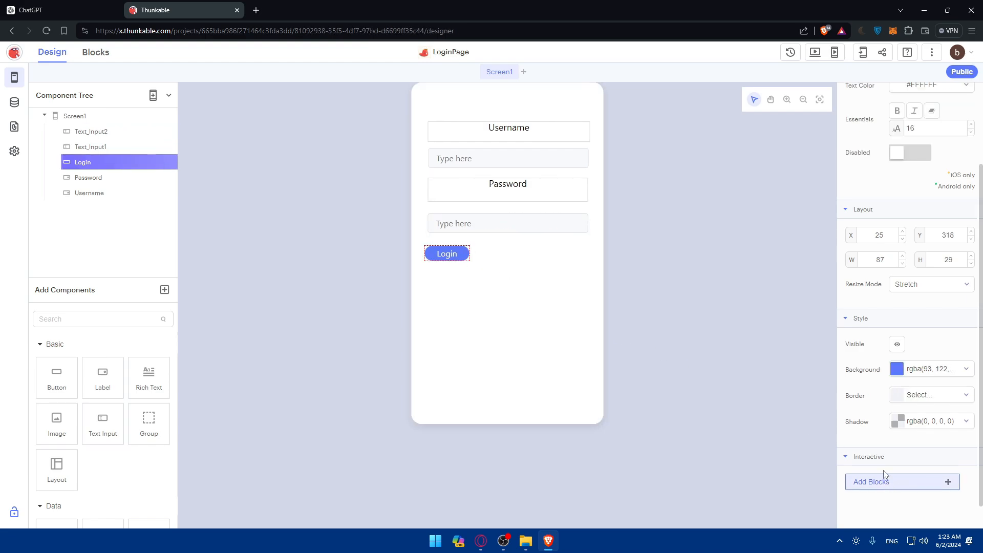
{"action": "left_click", "coordinate": [95, 52]}
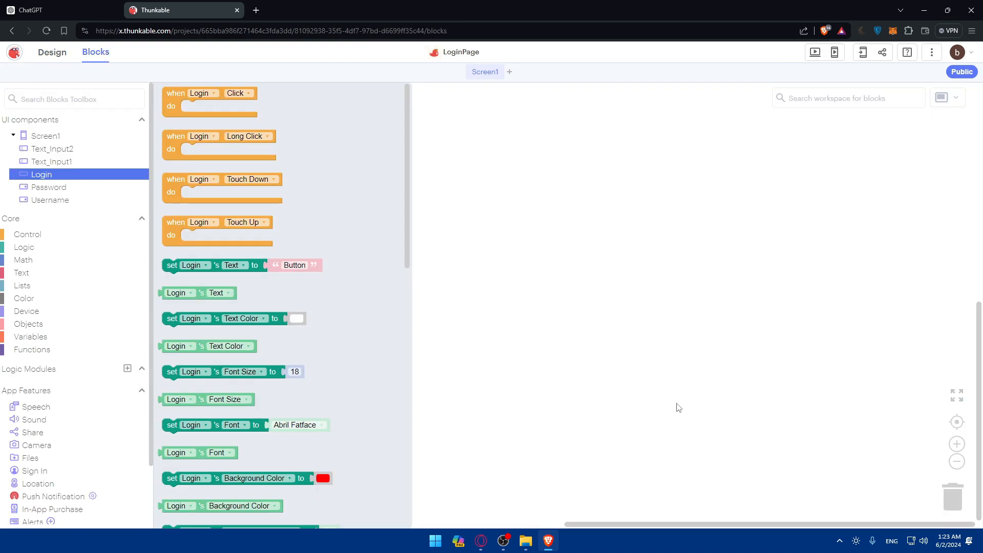
{"action": "mouse_move", "coordinate": [360, 271]}
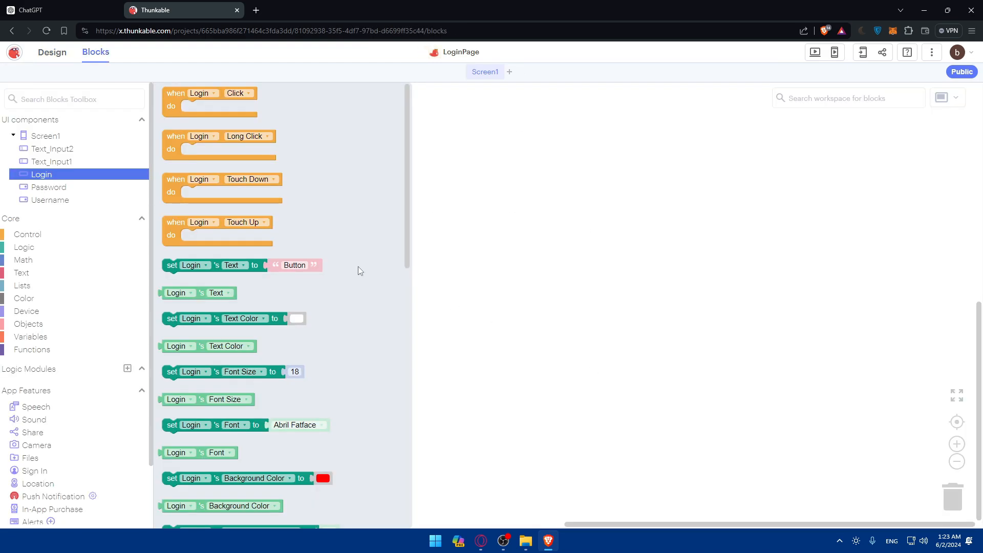
{"action": "left_click", "coordinate": [210, 100]}
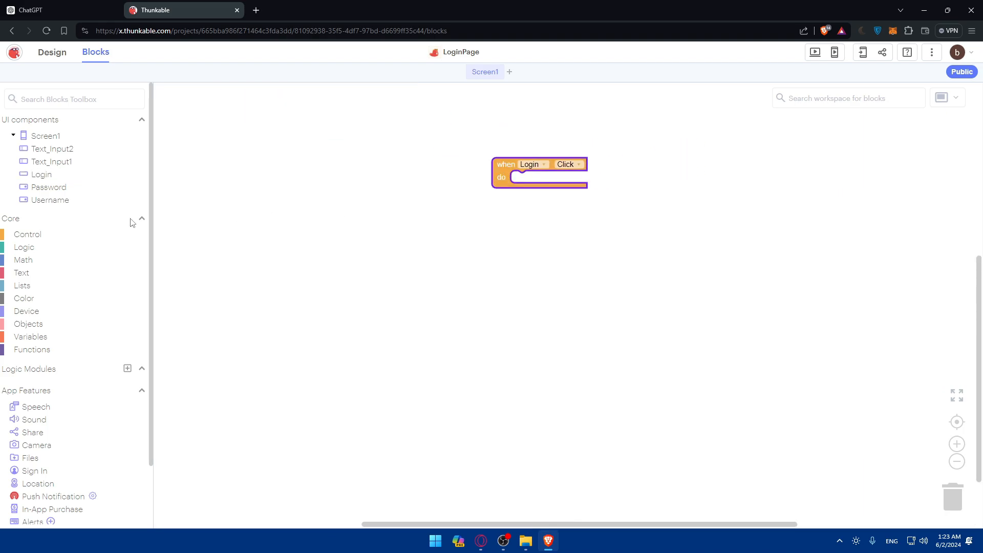
{"action": "scroll", "scroll_direction": "down", "scroll_amount": 3}
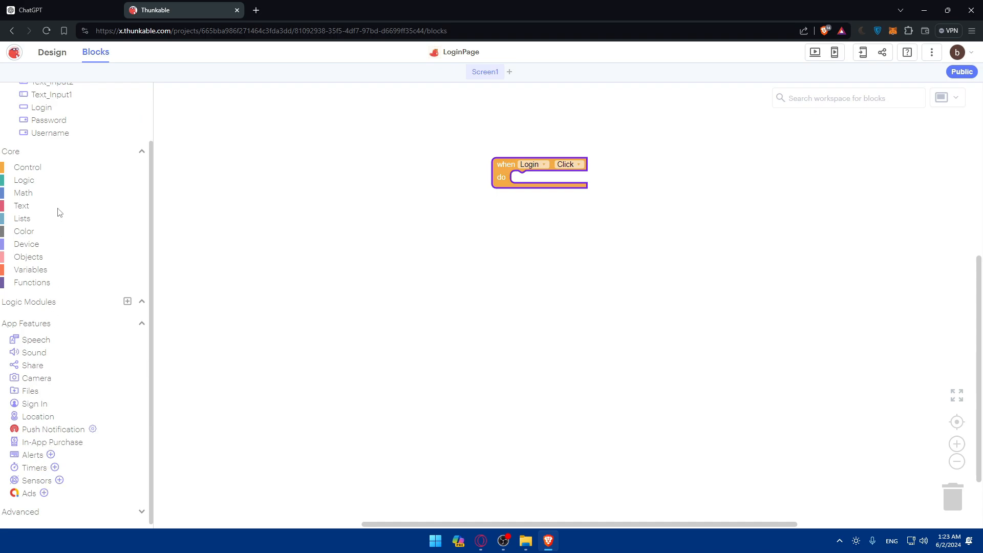
{"action": "scroll", "scroll_direction": "up", "scroll_amount": 3}
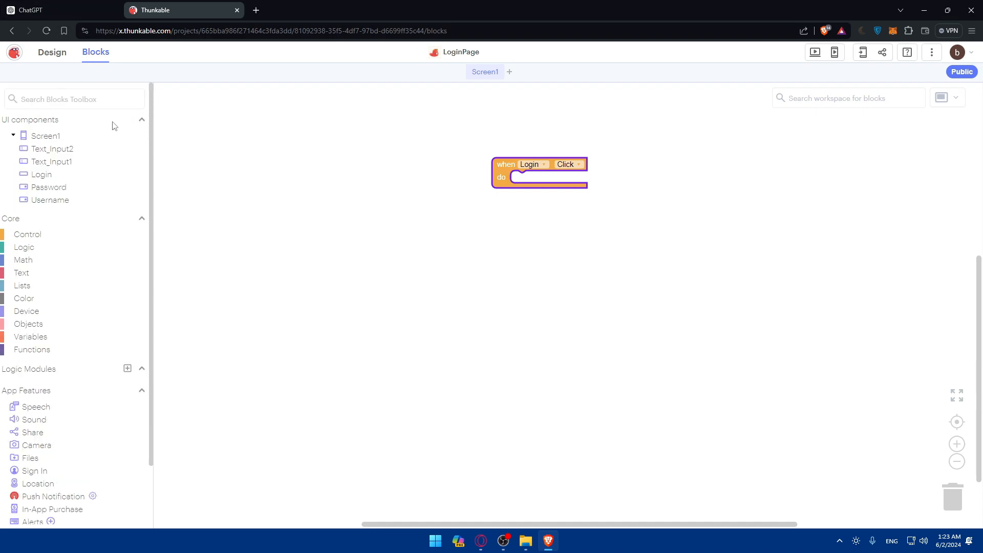
{"action": "mouse_move", "coordinate": [53, 52]}
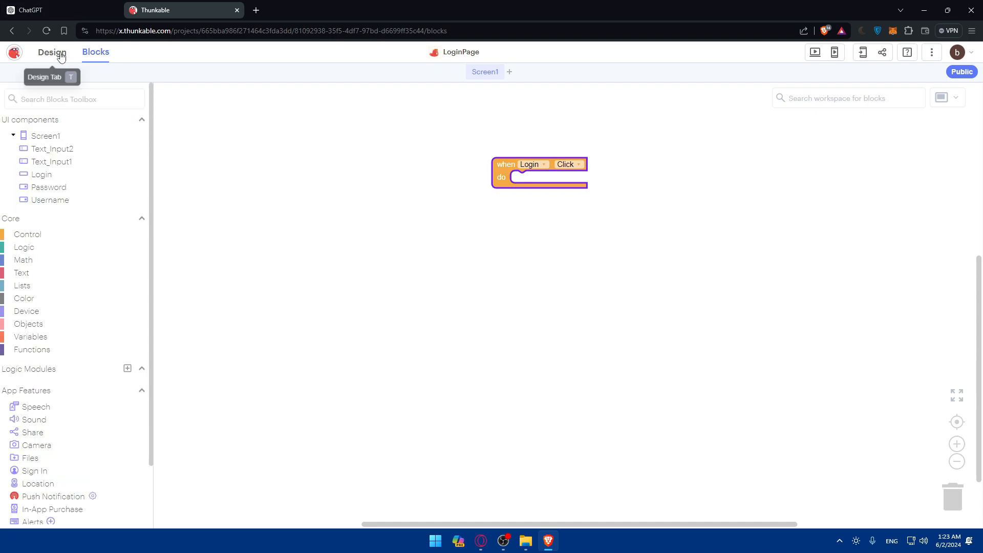
Switch to the Design view to see the Login button's new Click event
{"action": "left_click", "coordinate": [52, 52]}
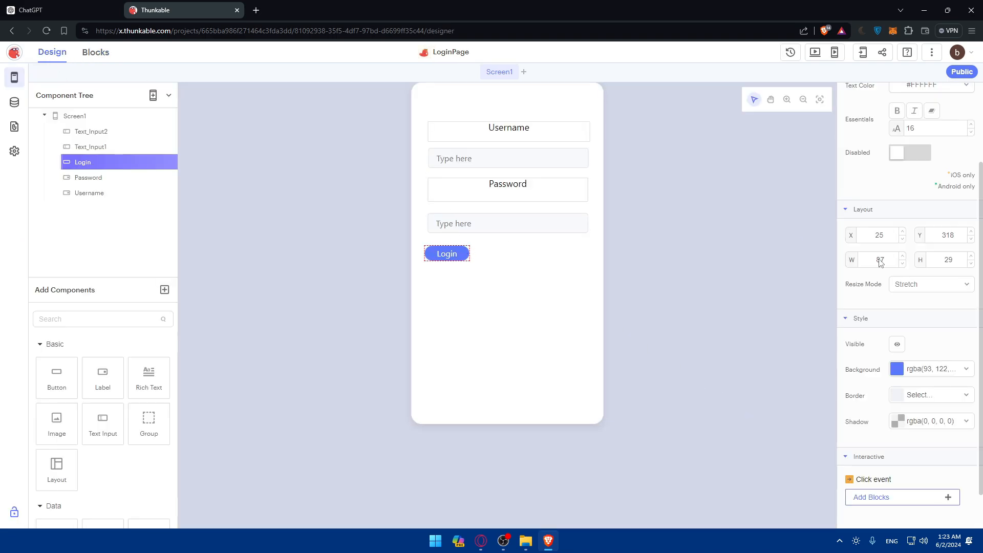
{"action": "mouse_move", "coordinate": [865, 52]}
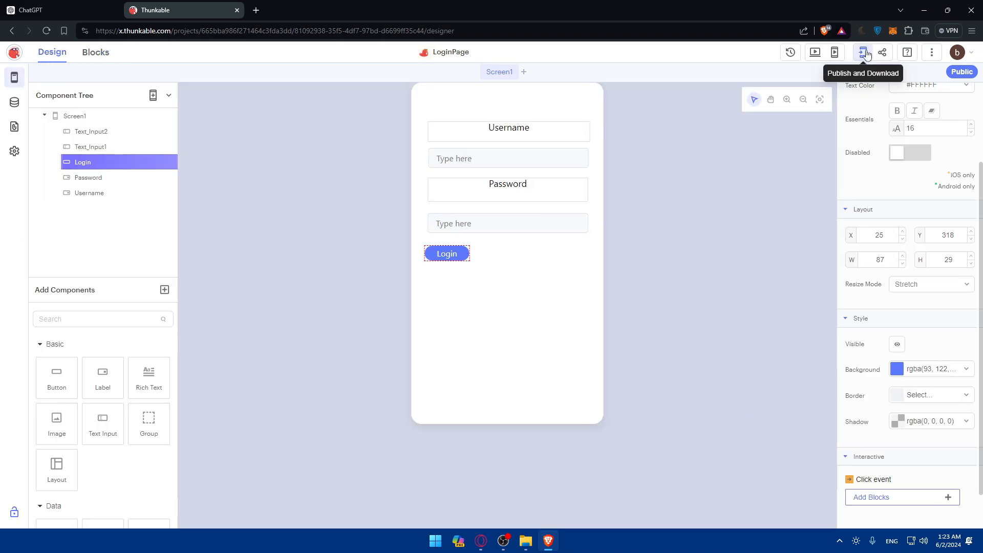
{"action": "mouse_move", "coordinate": [577, 195]}
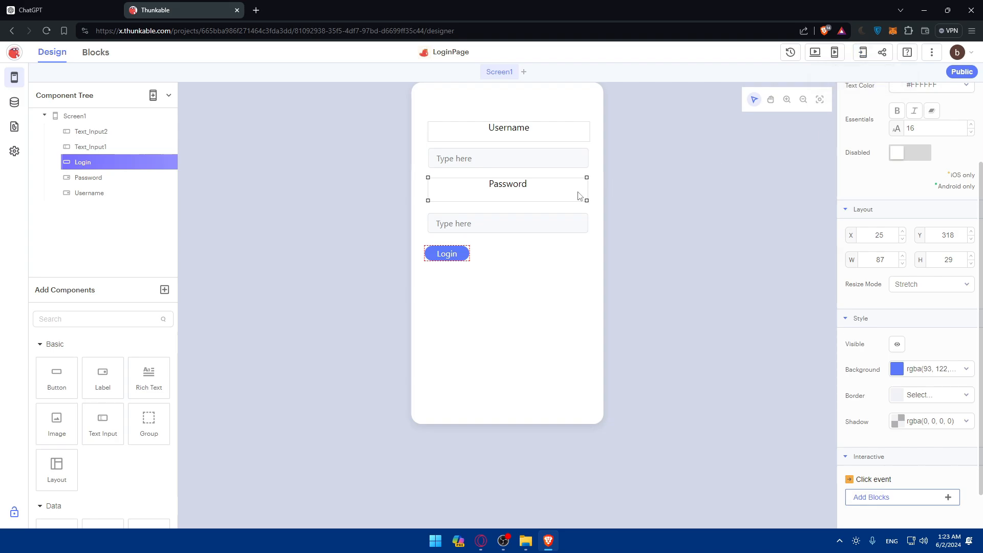
Scroll the ChatGPT guide to the nested username/password click logic and additional features
{"action": "left_click", "coordinate": [56, 10]}
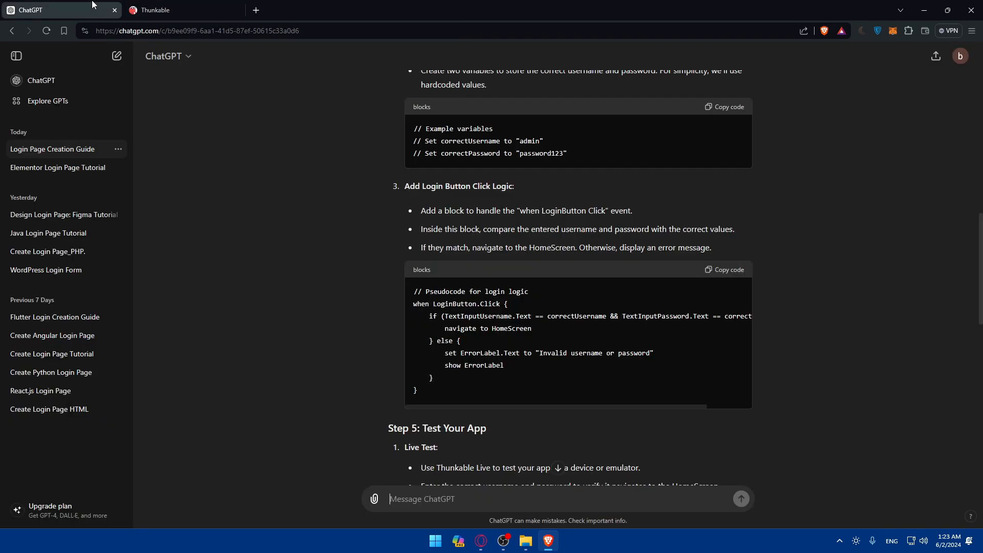
{"action": "scroll", "scroll_direction": "down", "scroll_amount": 3}
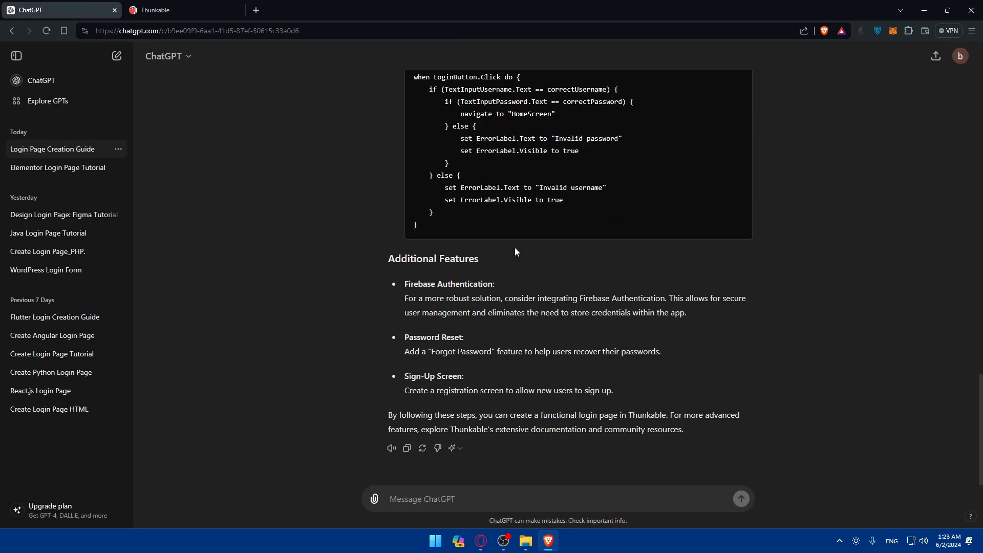
{"action": "mouse_move", "coordinate": [519, 246]}
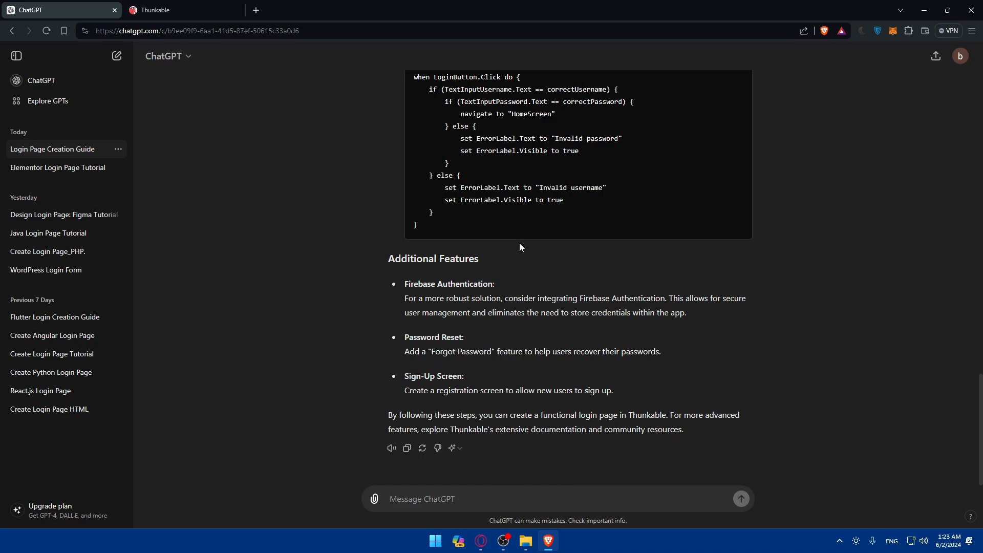